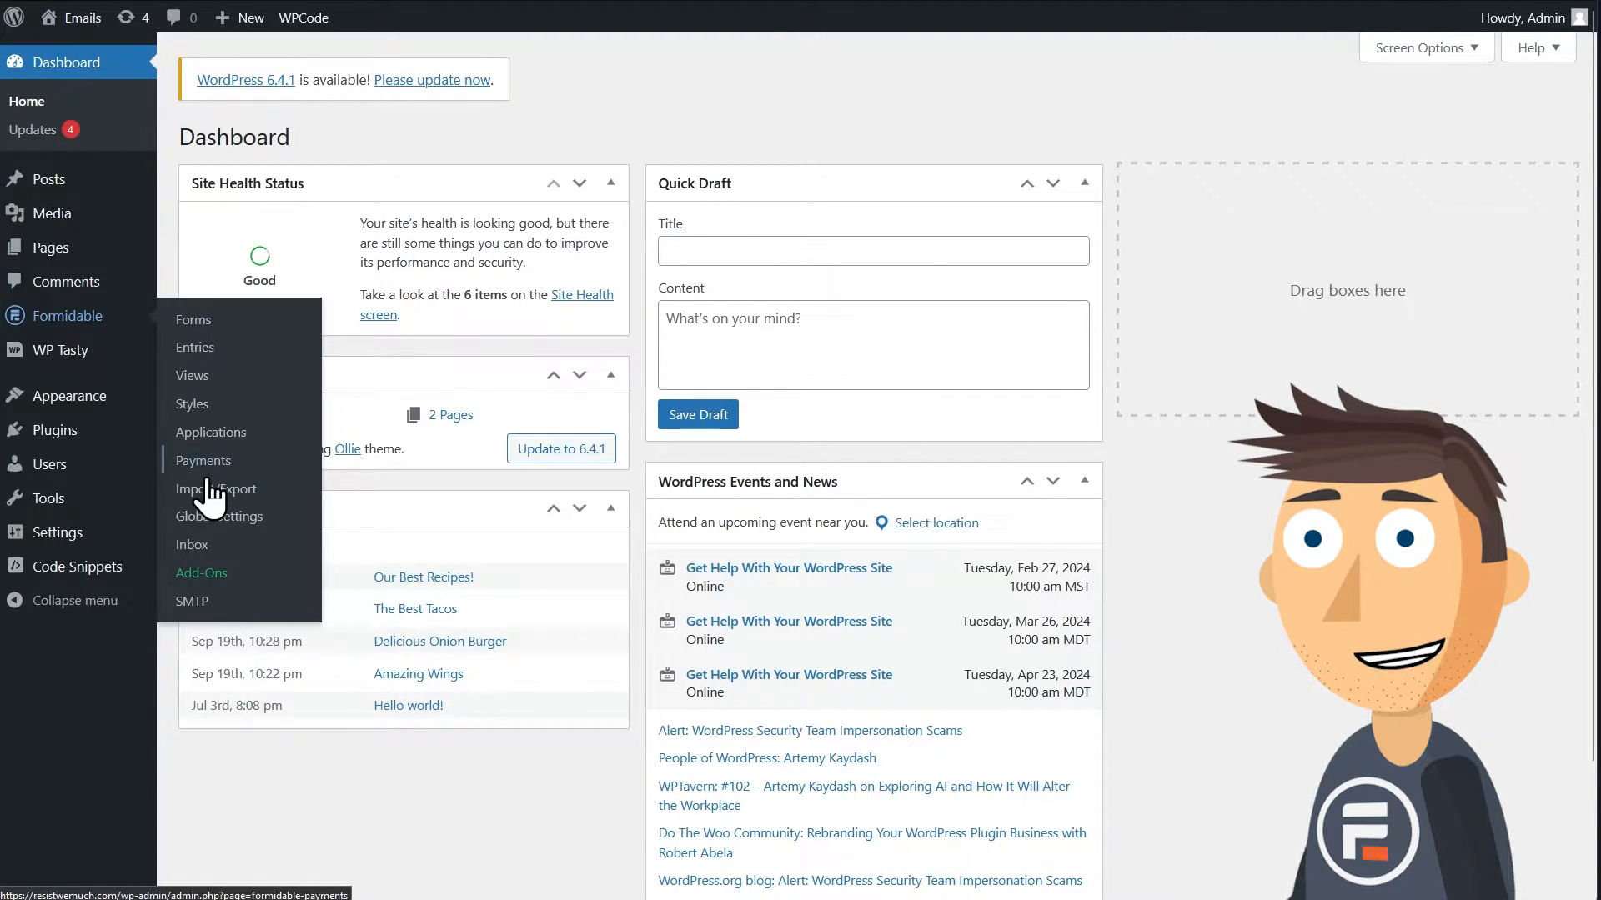
# Install the PayPal Standard add-on from the Formidable add-ons listing.
pyautogui.click(201, 572)
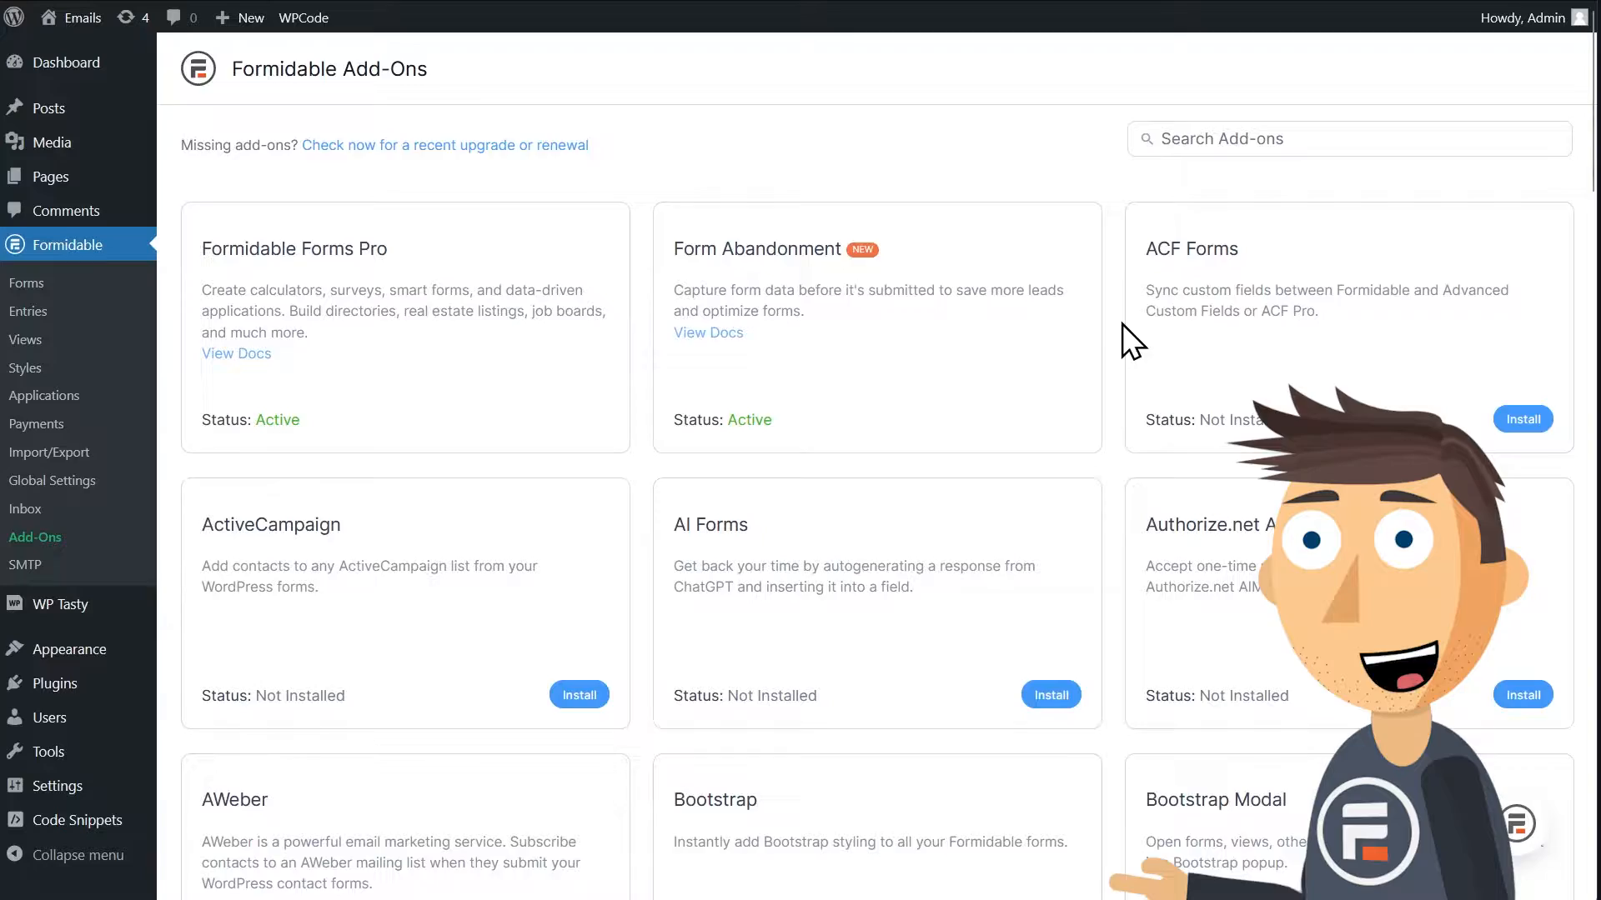
pyautogui.scroll(-3)
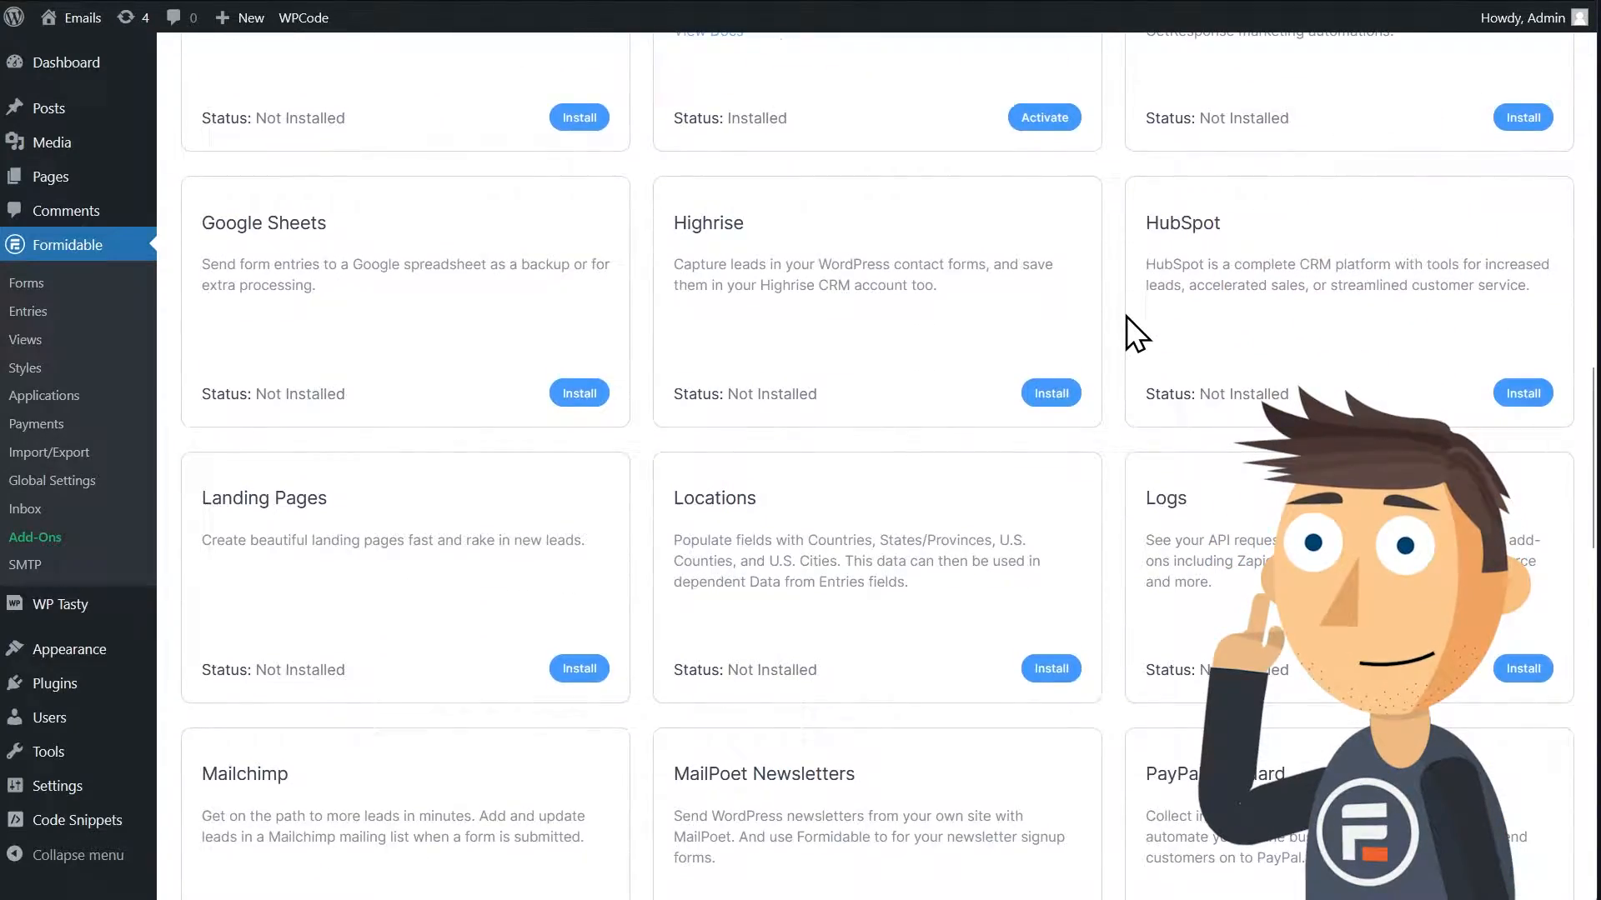
pyautogui.scroll(-3)
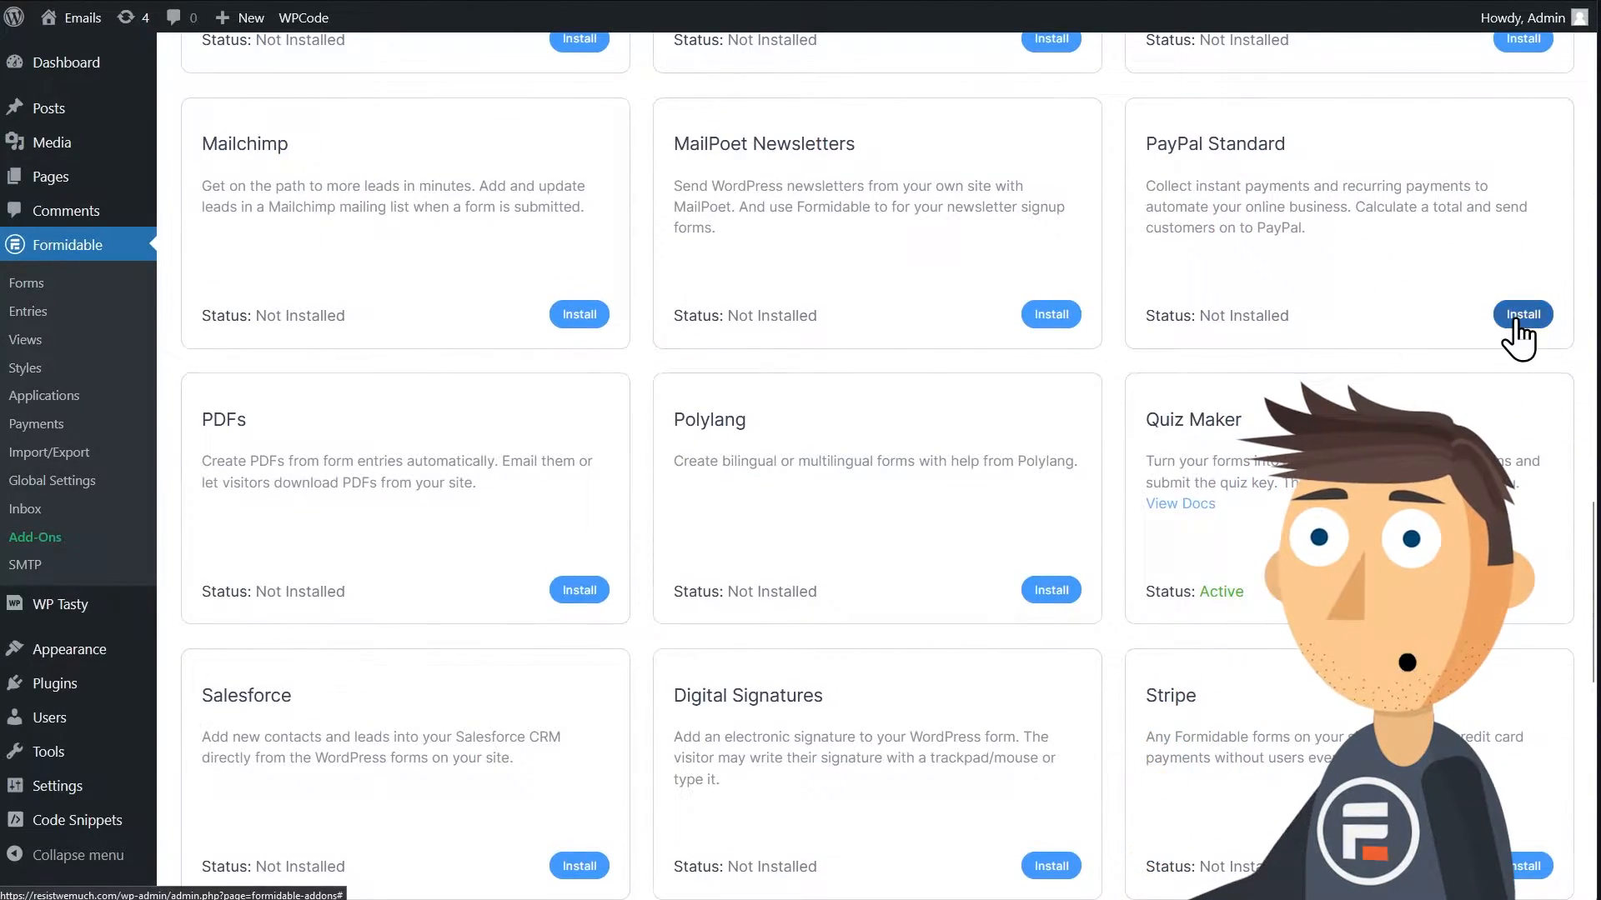
pyautogui.click(1522, 315)
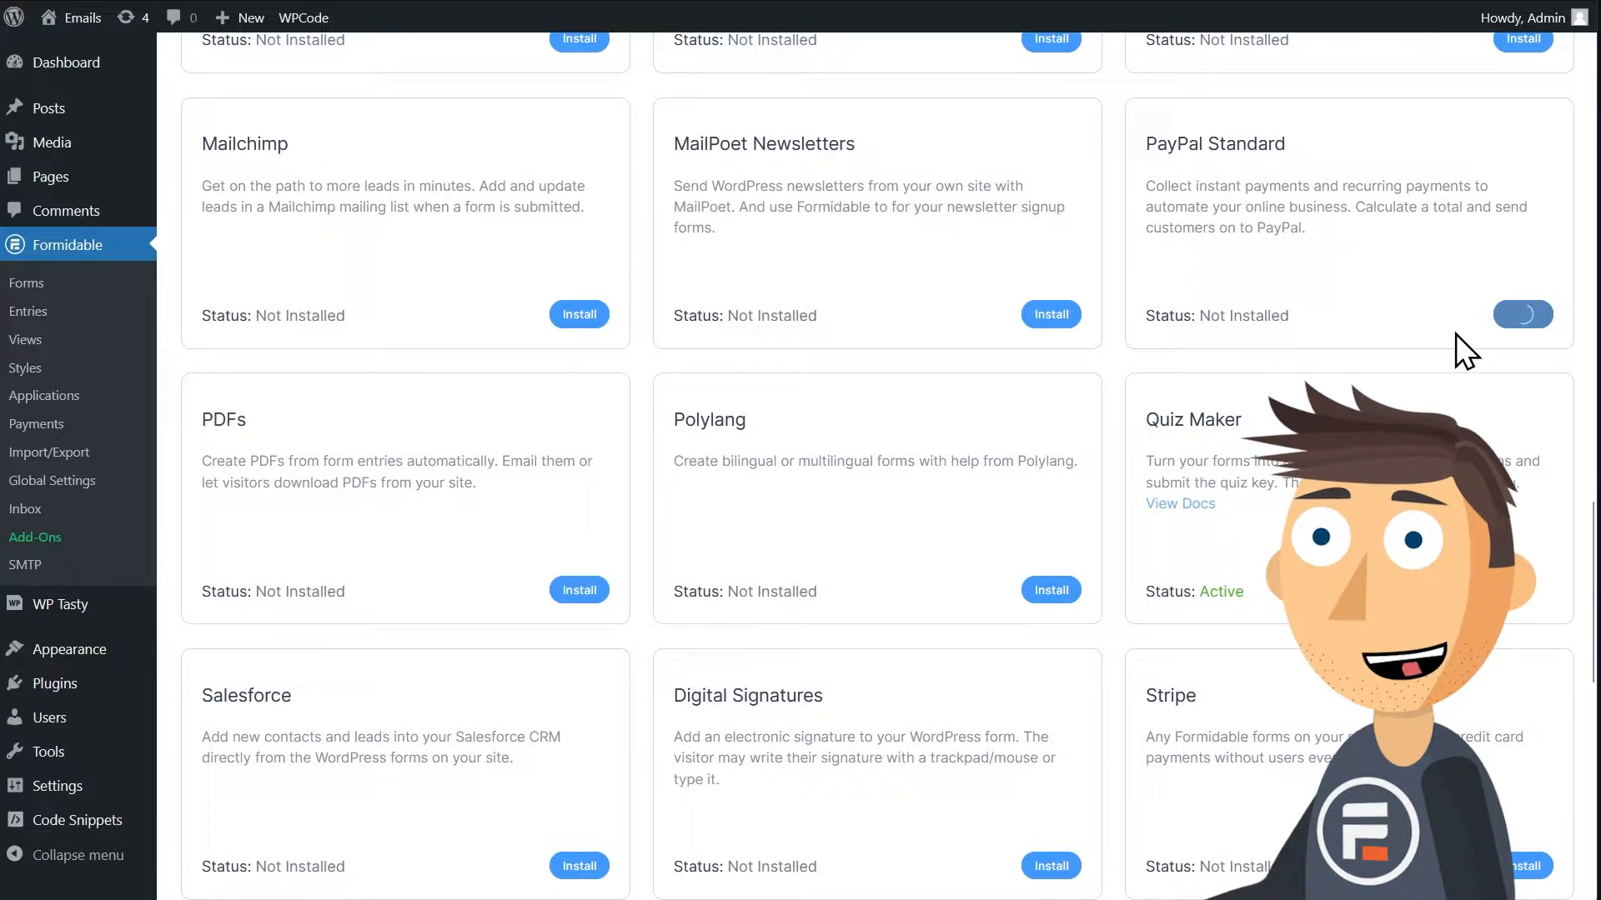
pyautogui.click(1522, 315)
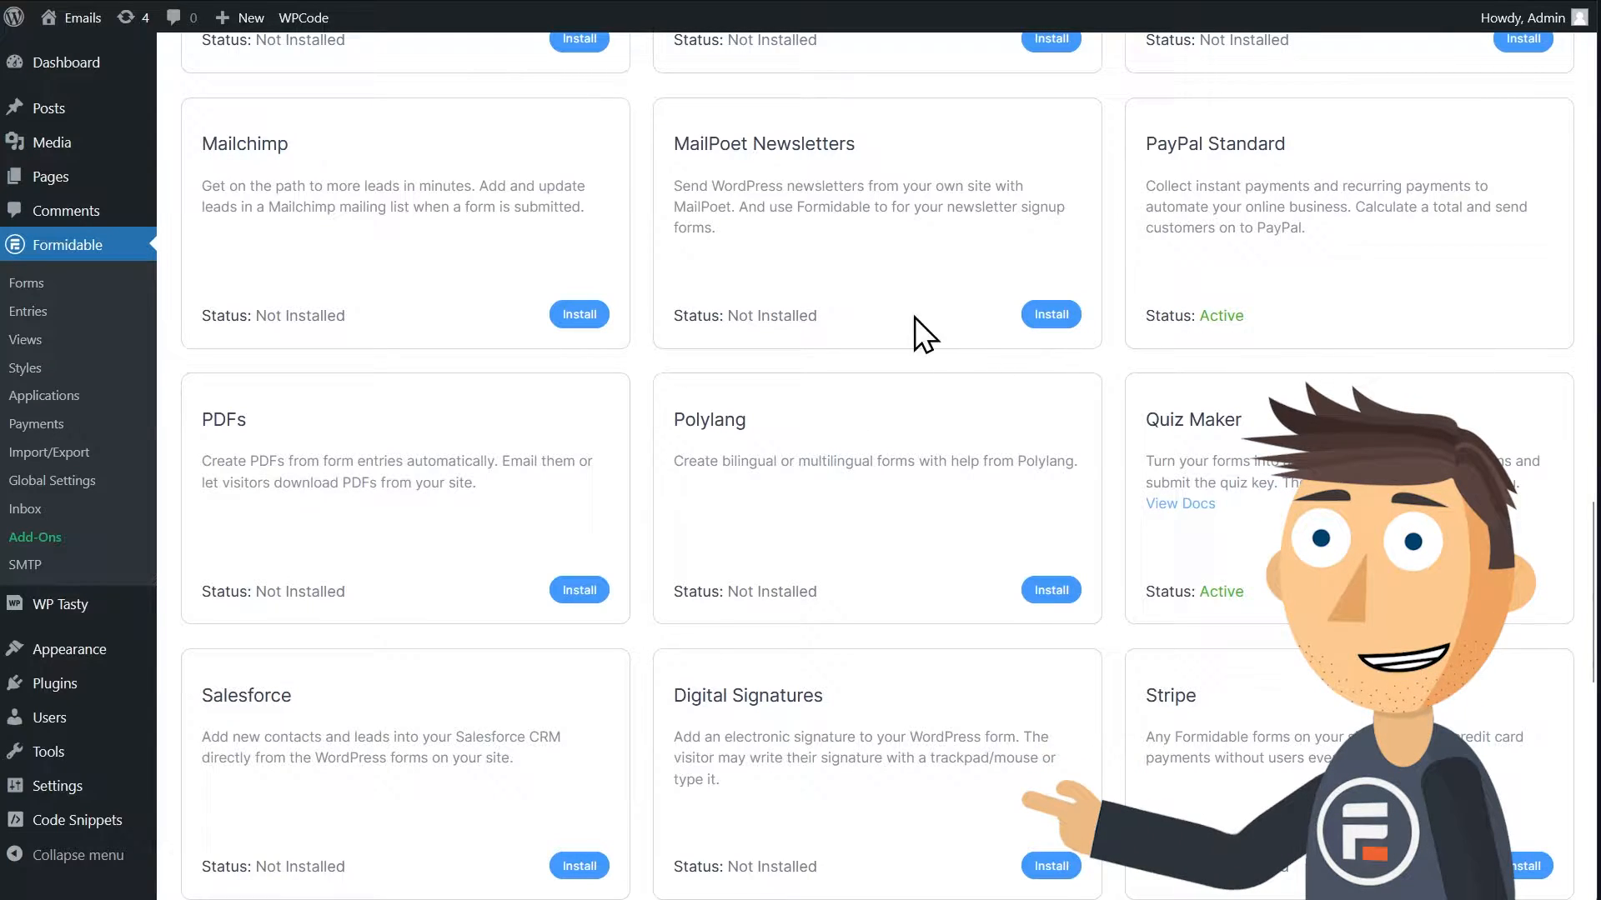
# Review the Paypal section of Formidable Global Settings, then move to the PayPal account.
pyautogui.click(52, 480)
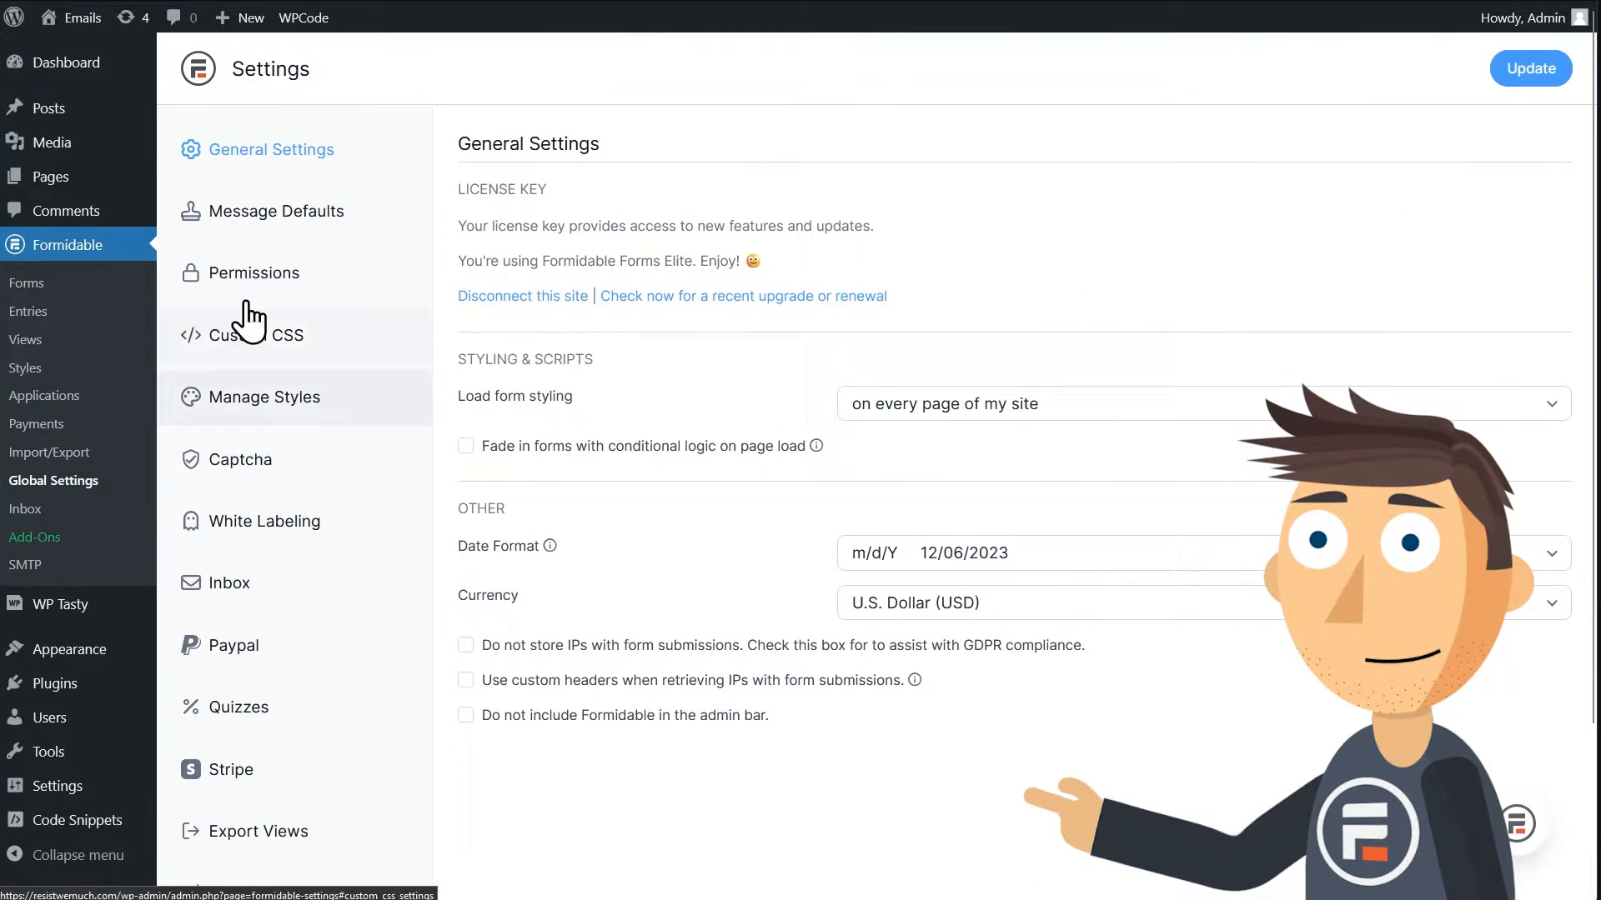
pyautogui.click(234, 647)
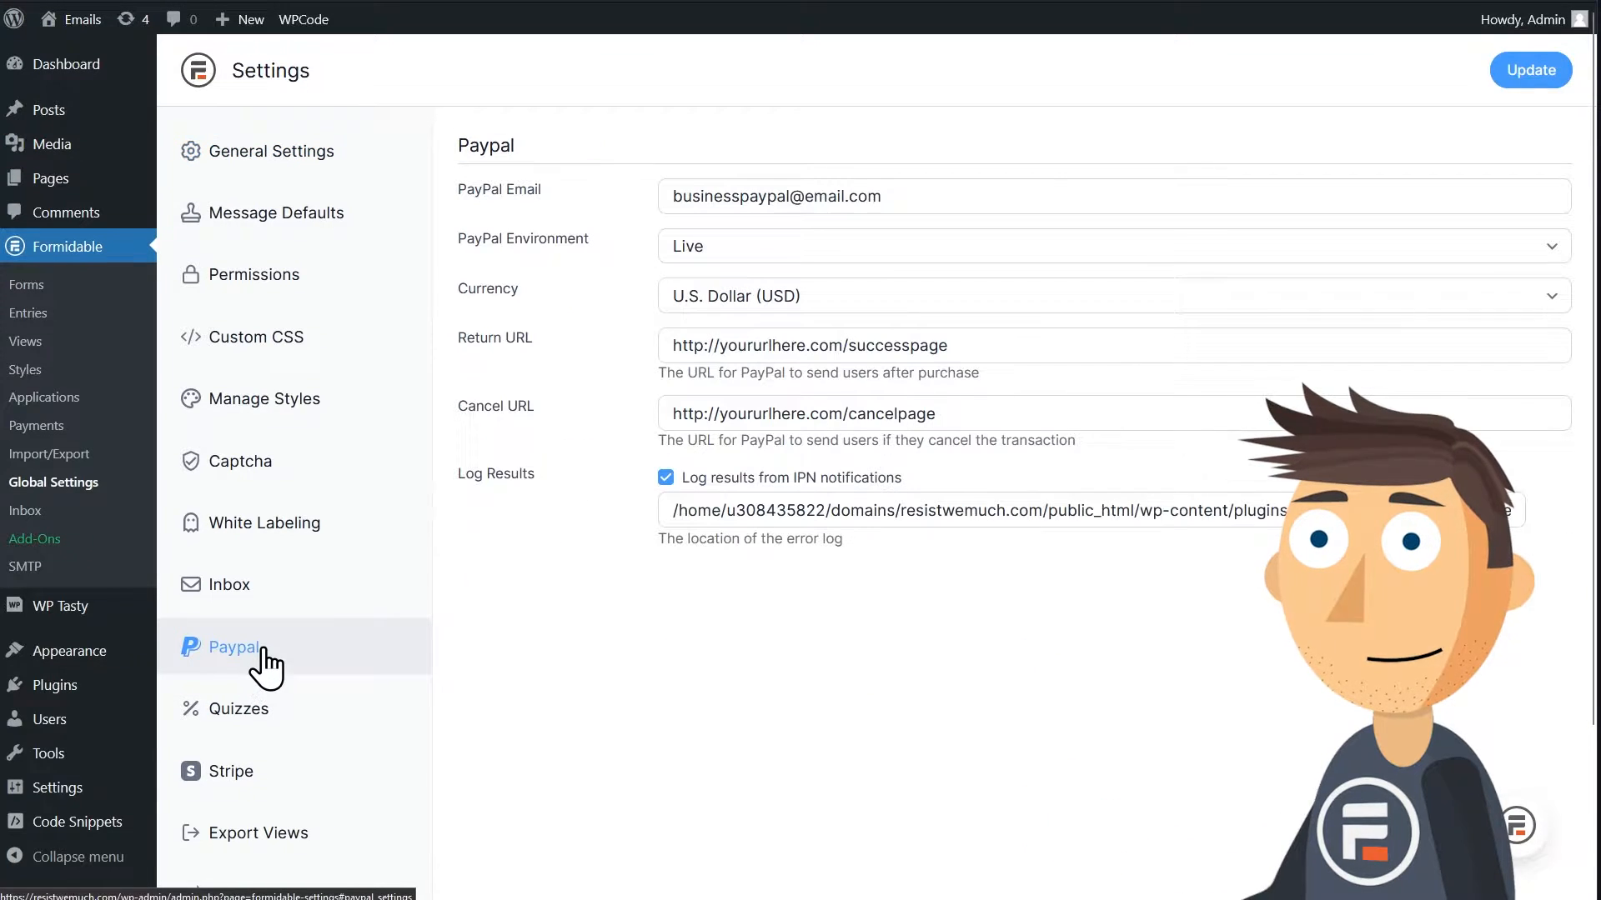
pyautogui.moveTo(764, 683)
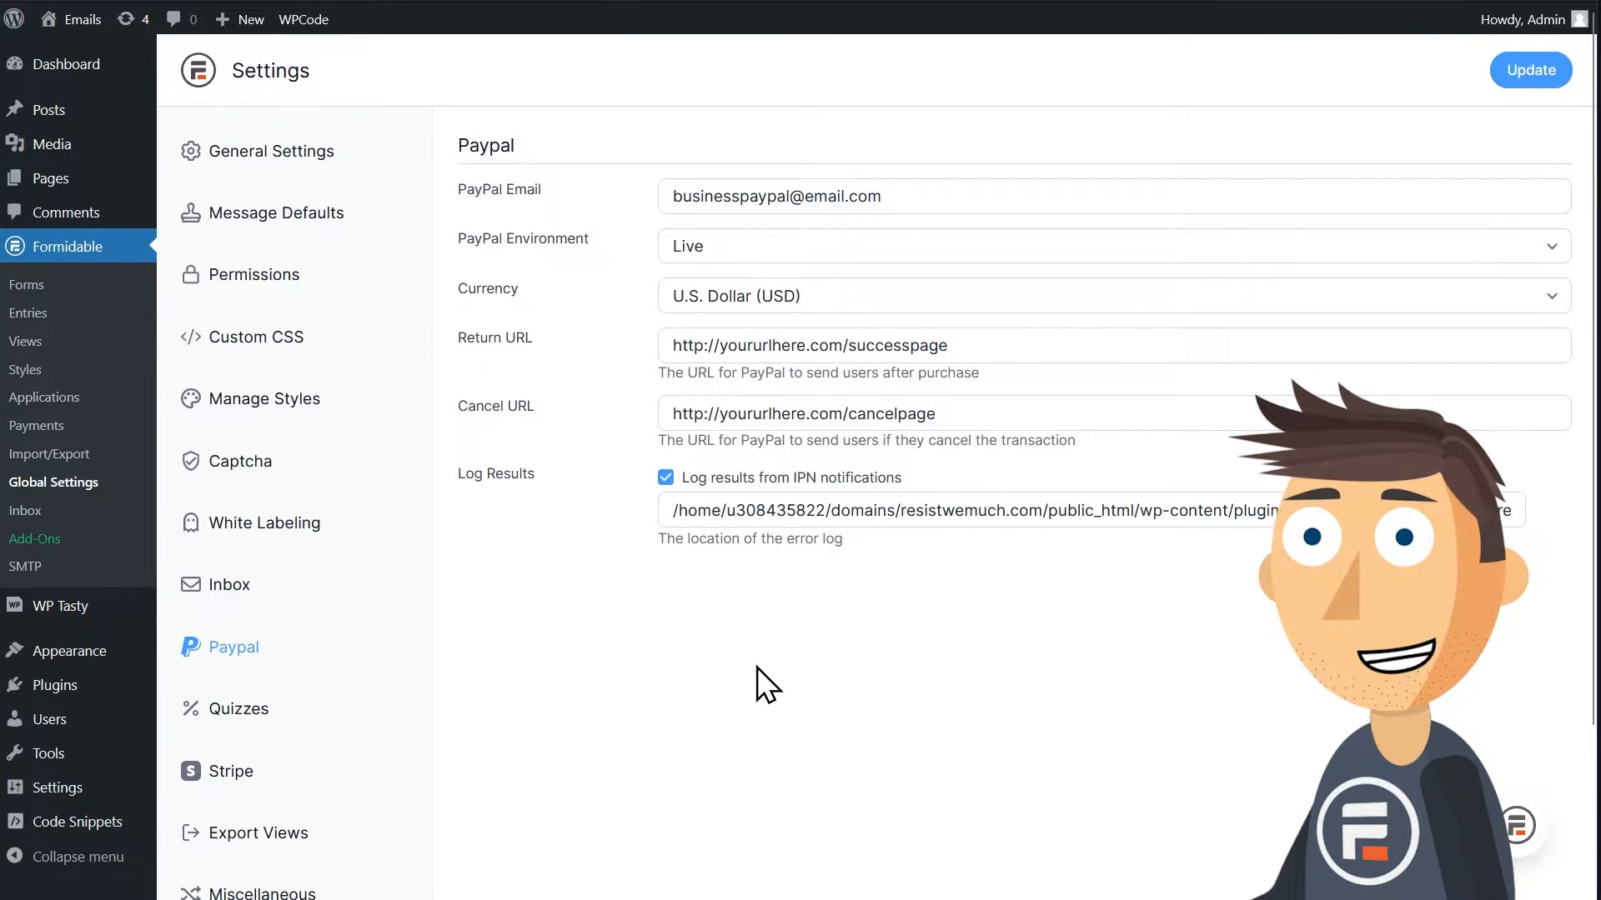
pyautogui.moveTo(1007, 666)
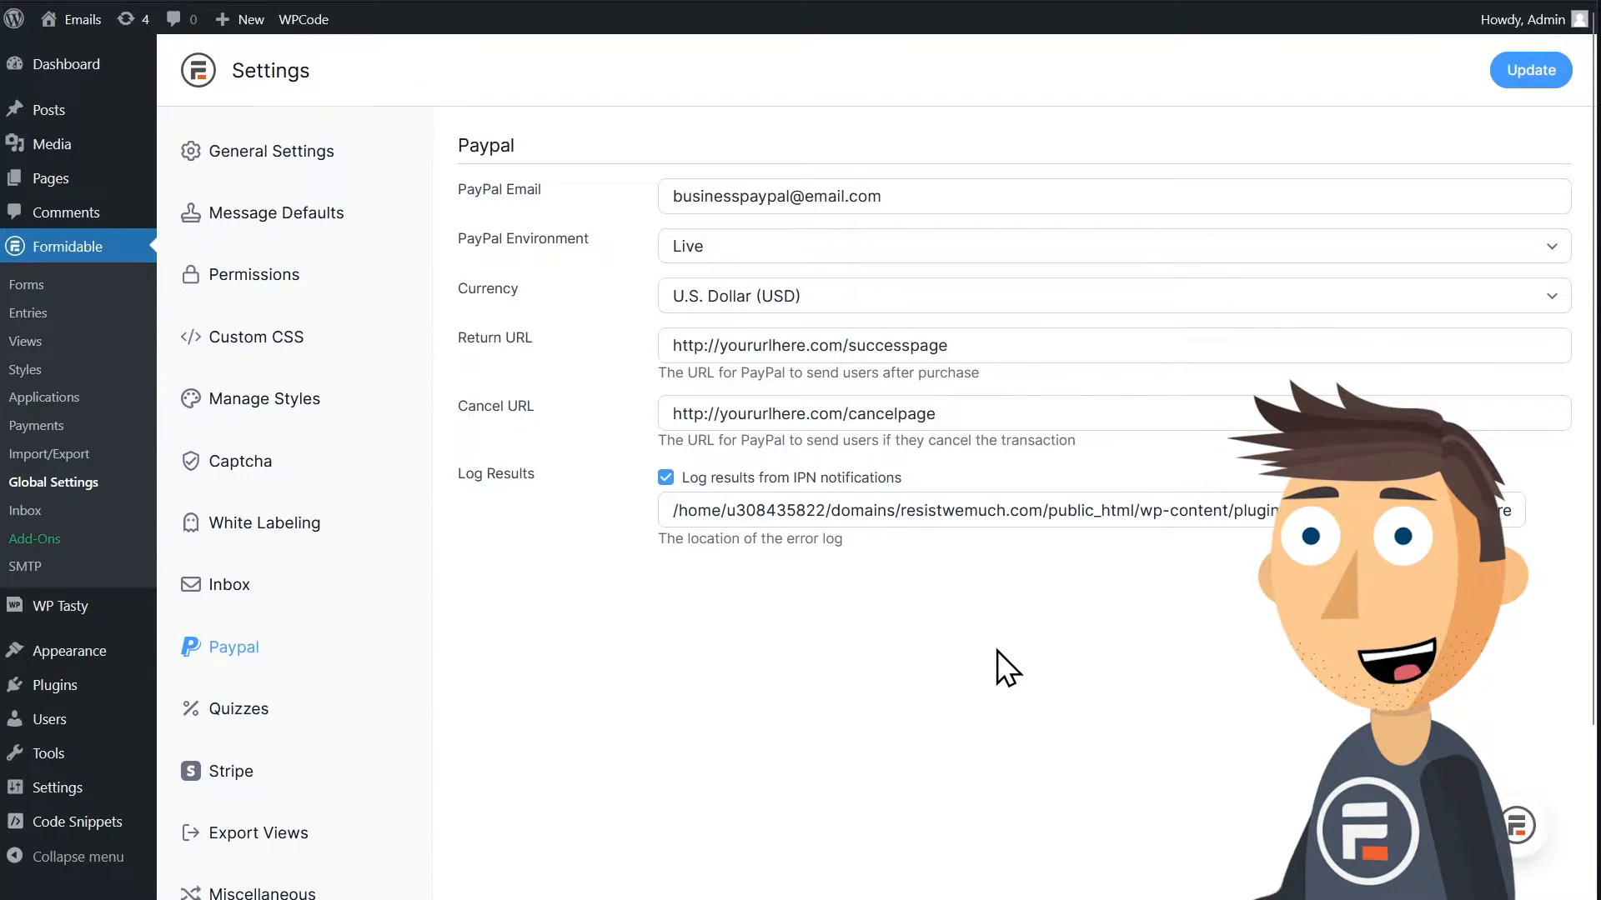
pyautogui.moveTo(658, 503)
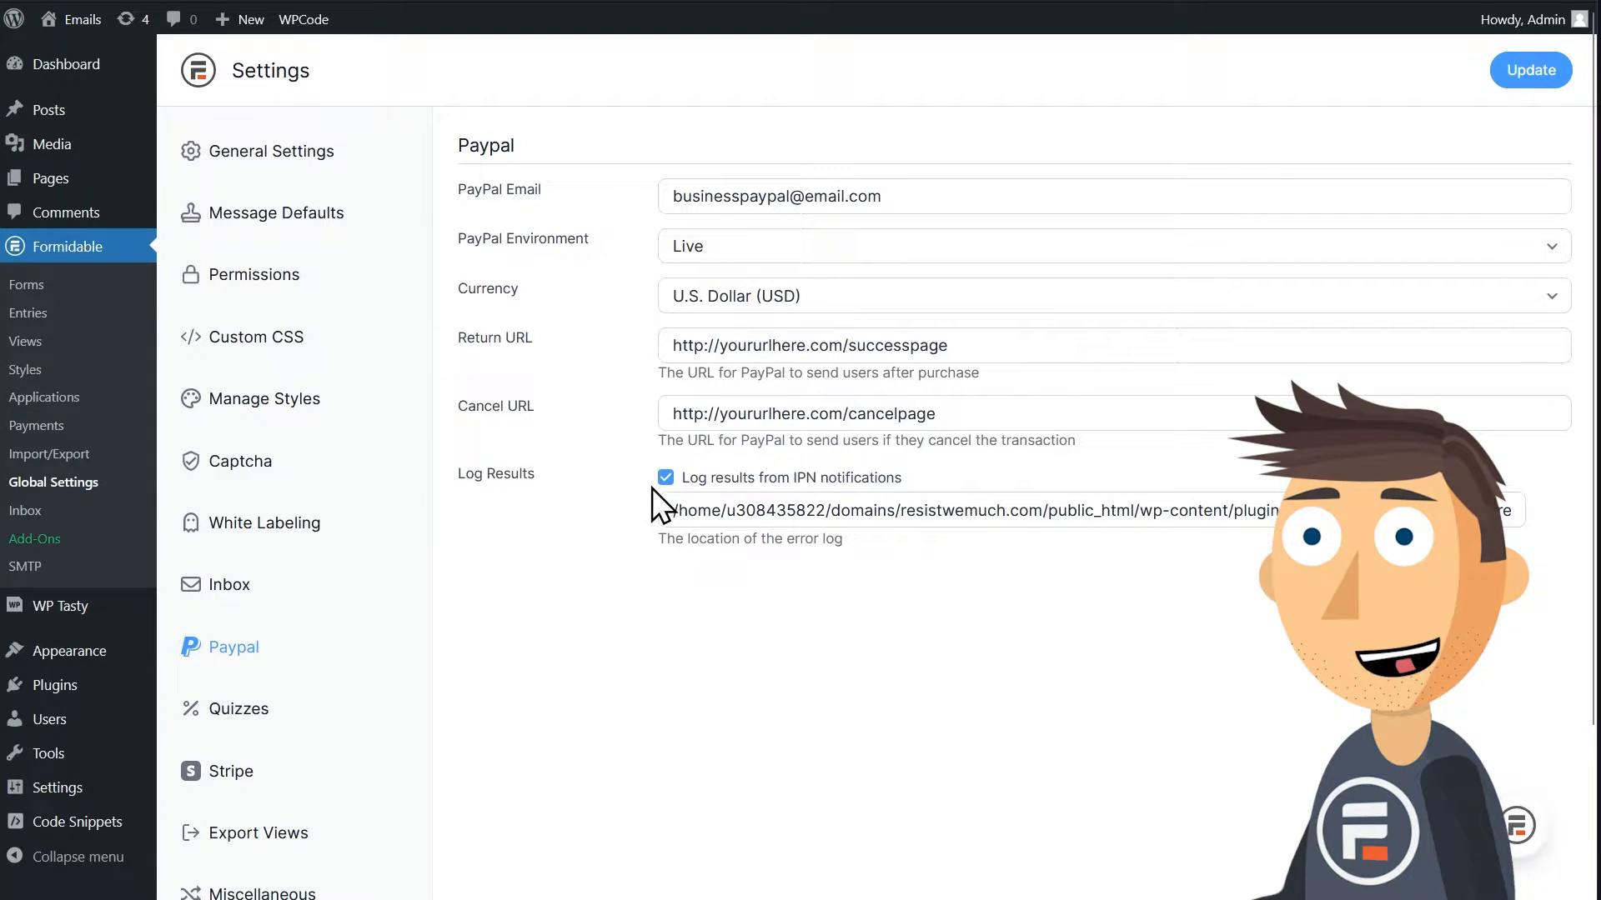
pyautogui.moveTo(745, 607)
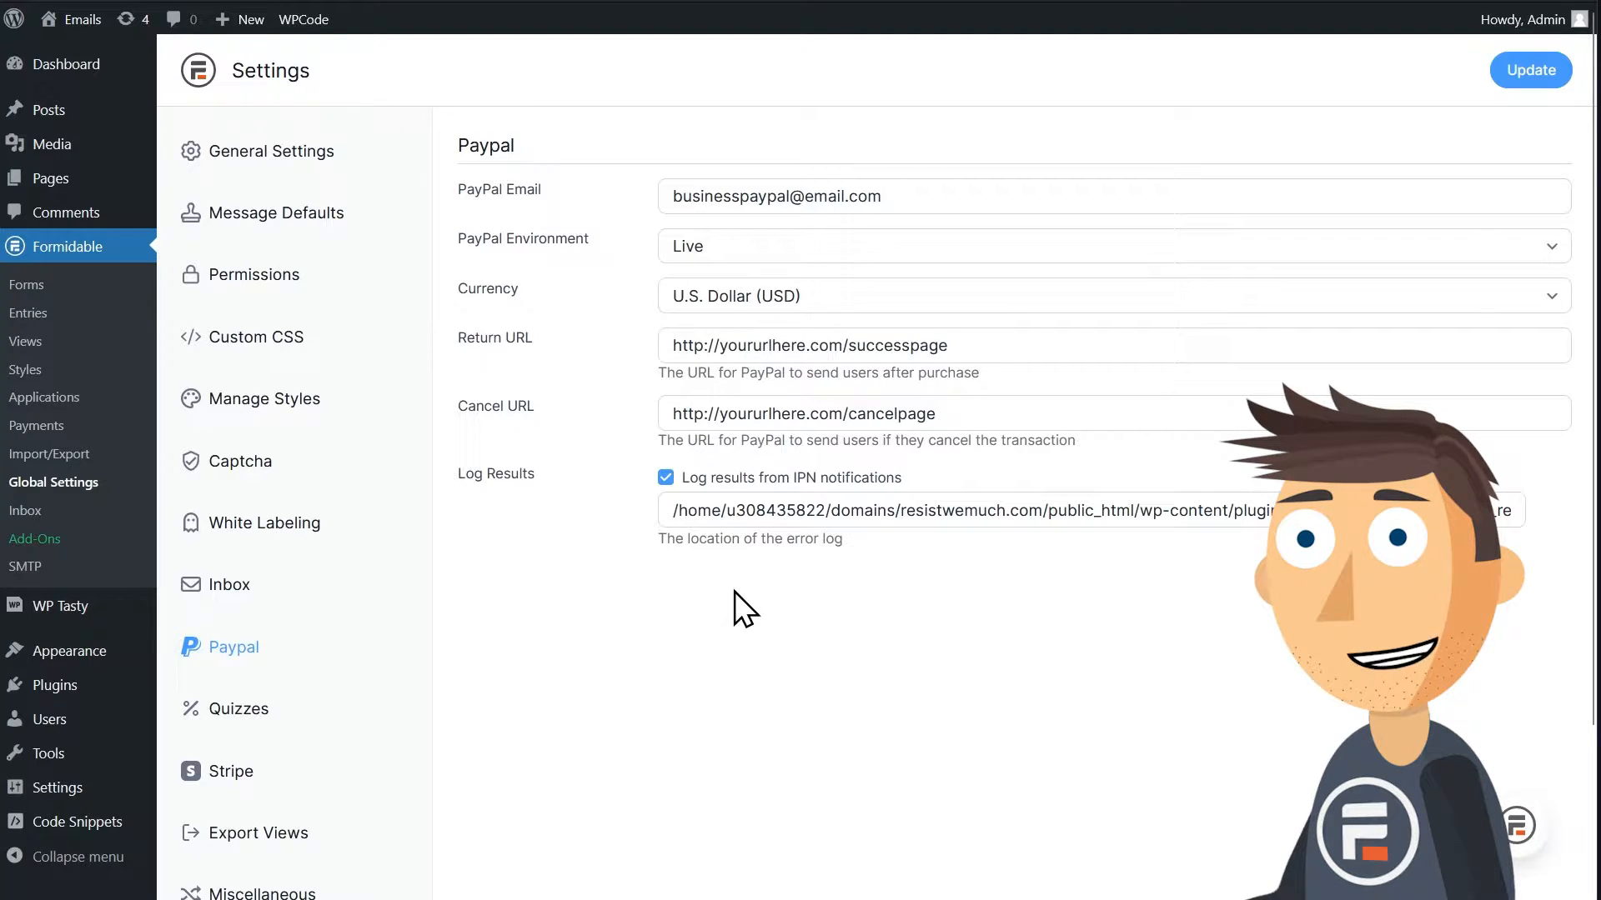
pyautogui.moveTo(1429, 193)
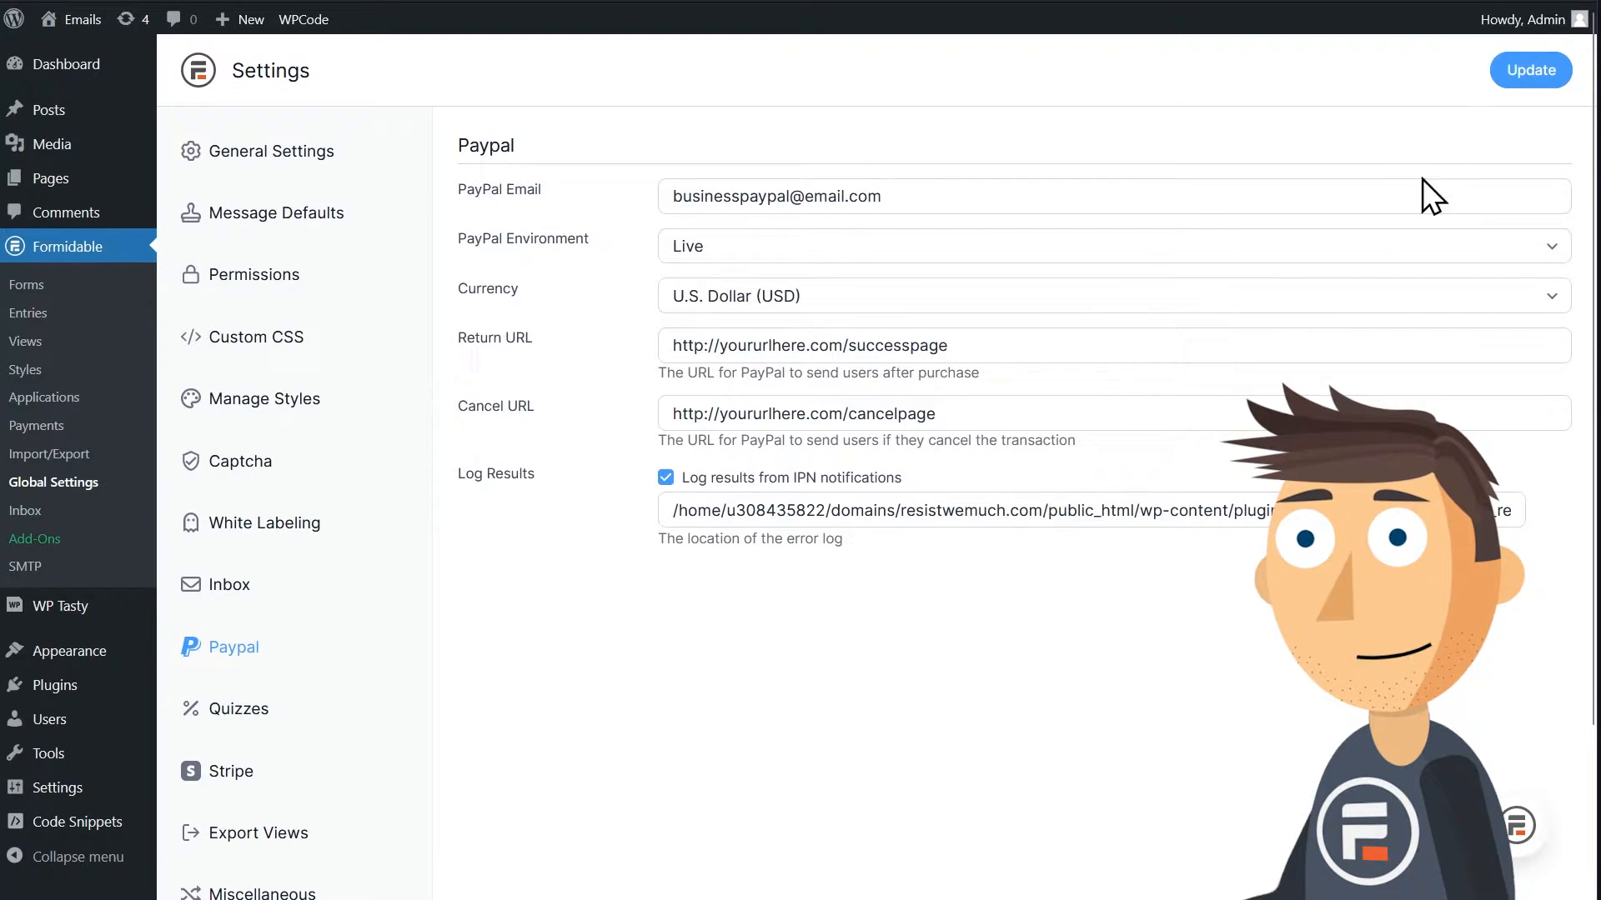
pyautogui.click(1529, 70)
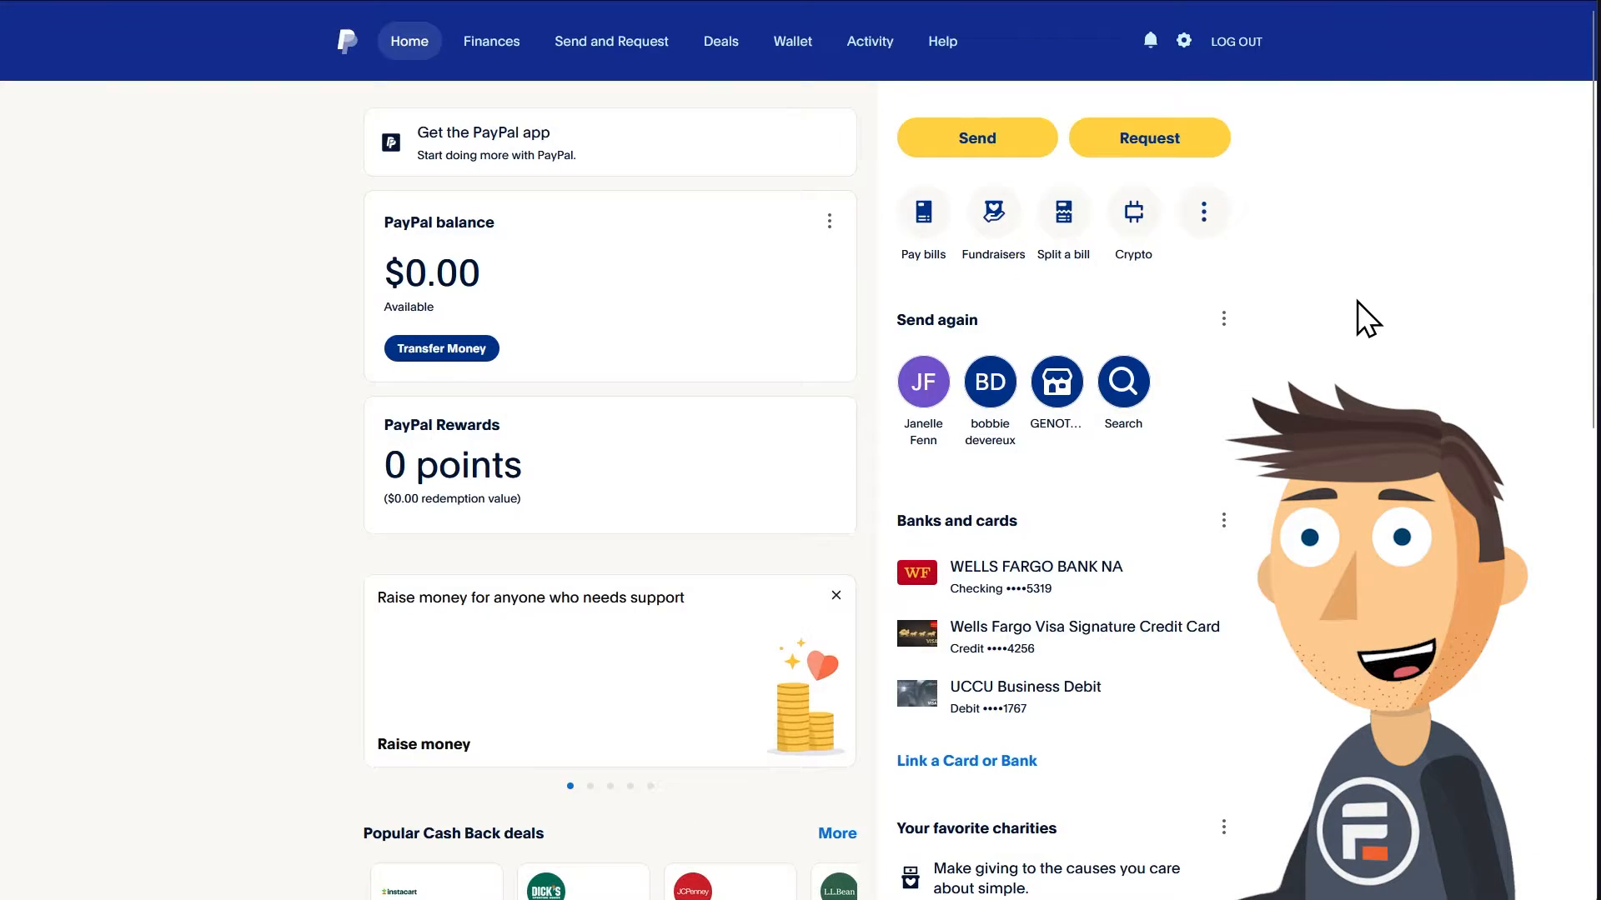
pyautogui.moveTo(1184, 47)
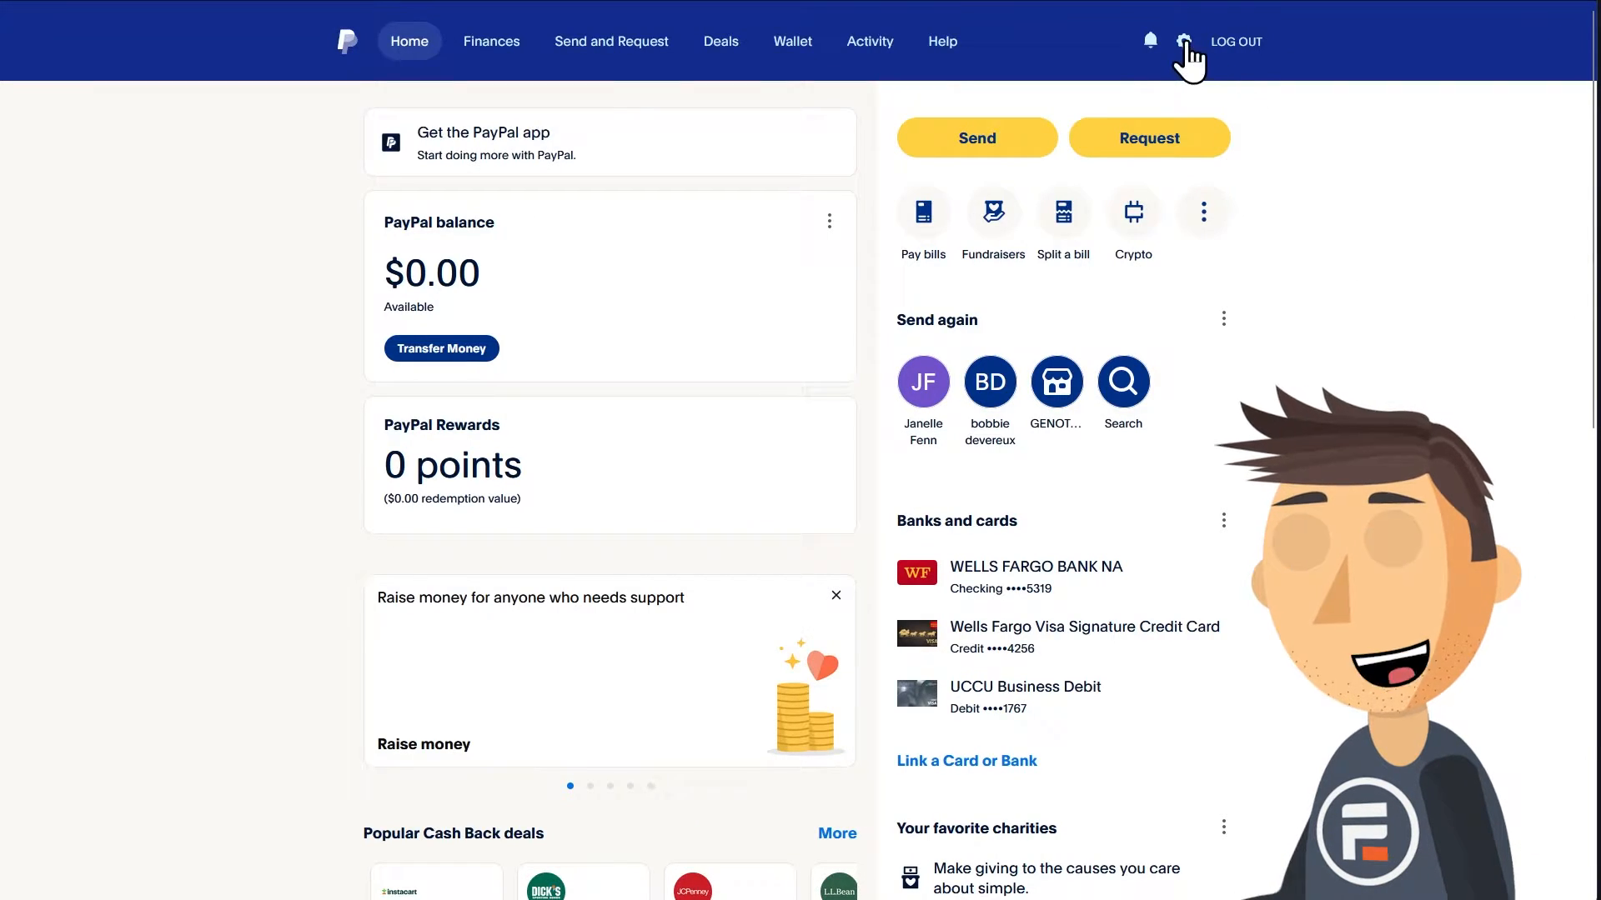
# Reach Instant payment notifications through the account's Seller Tools settings.
pyautogui.click(1184, 40)
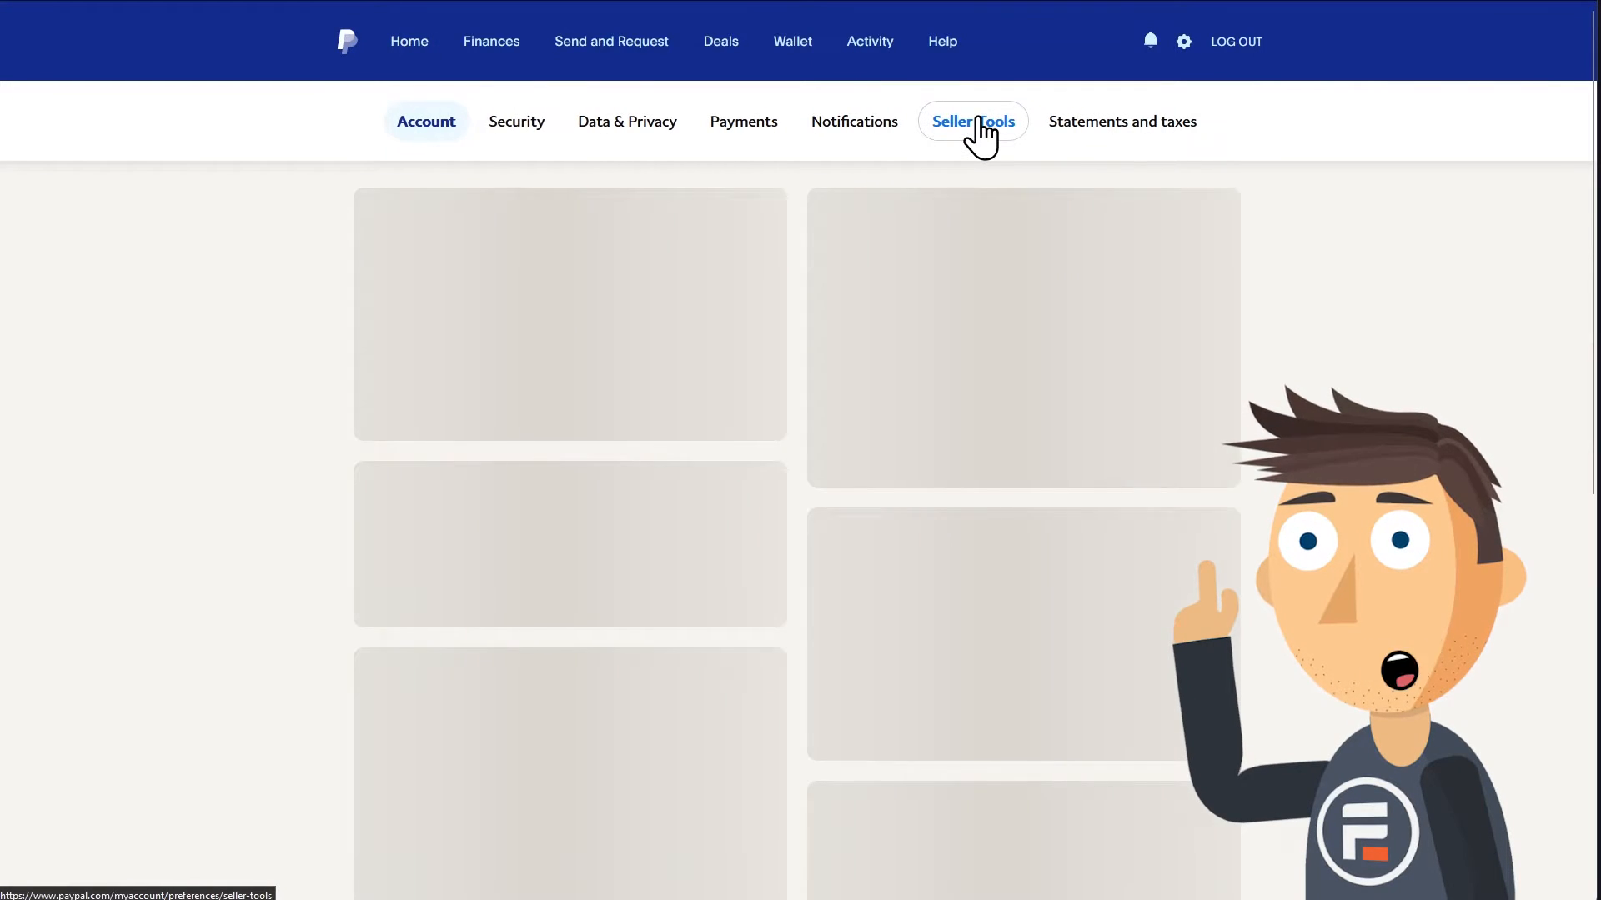
pyautogui.click(970, 122)
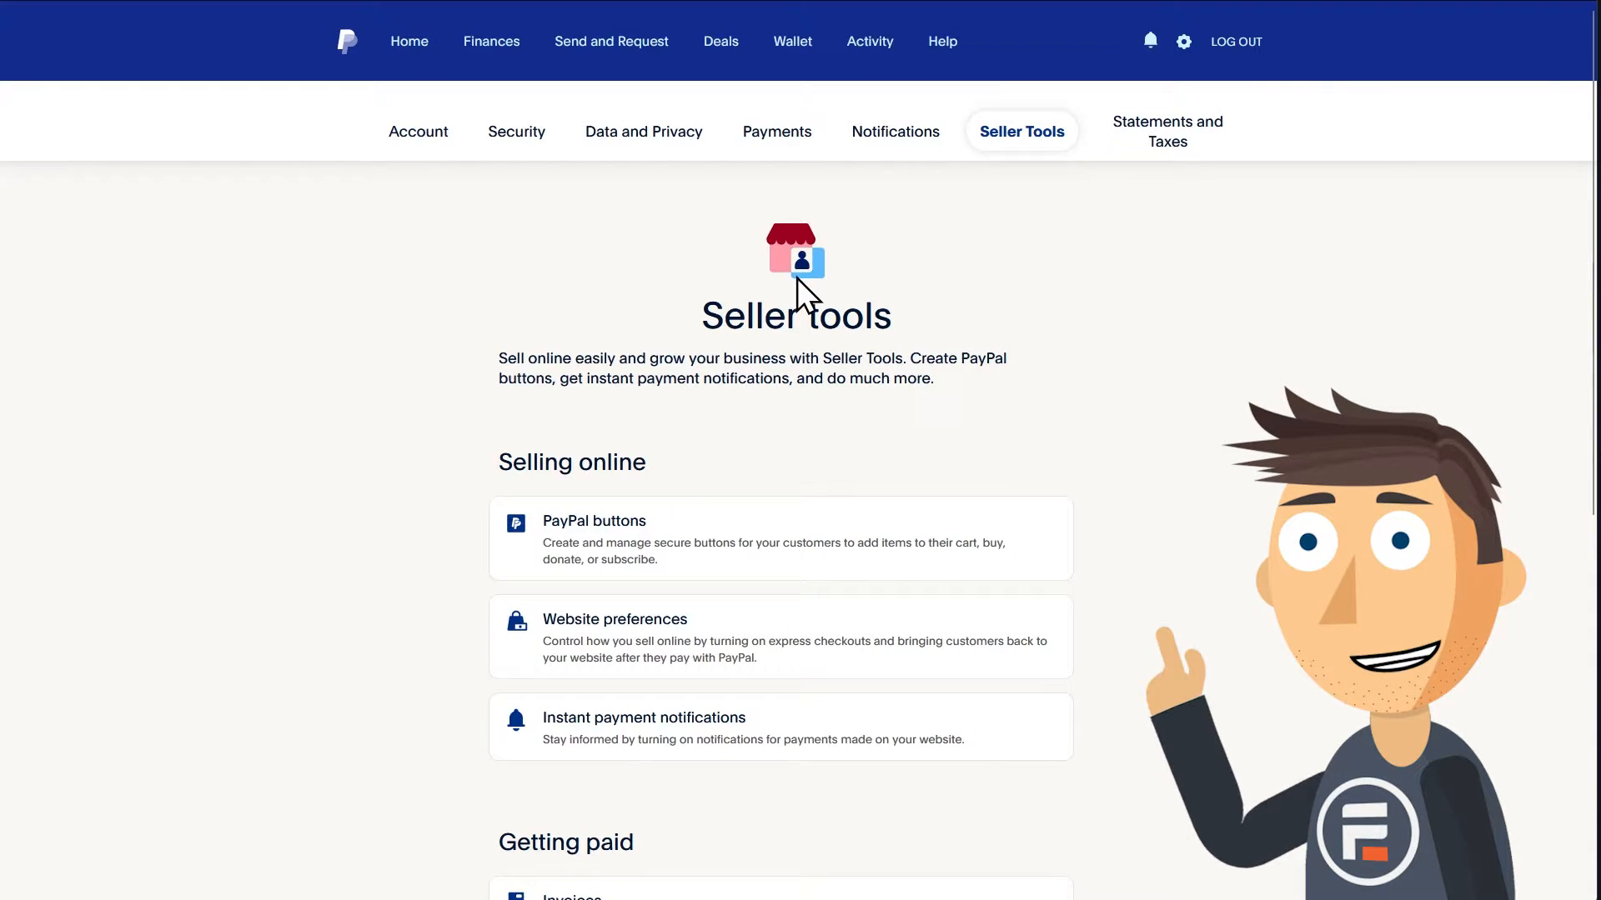
pyautogui.moveTo(760, 735)
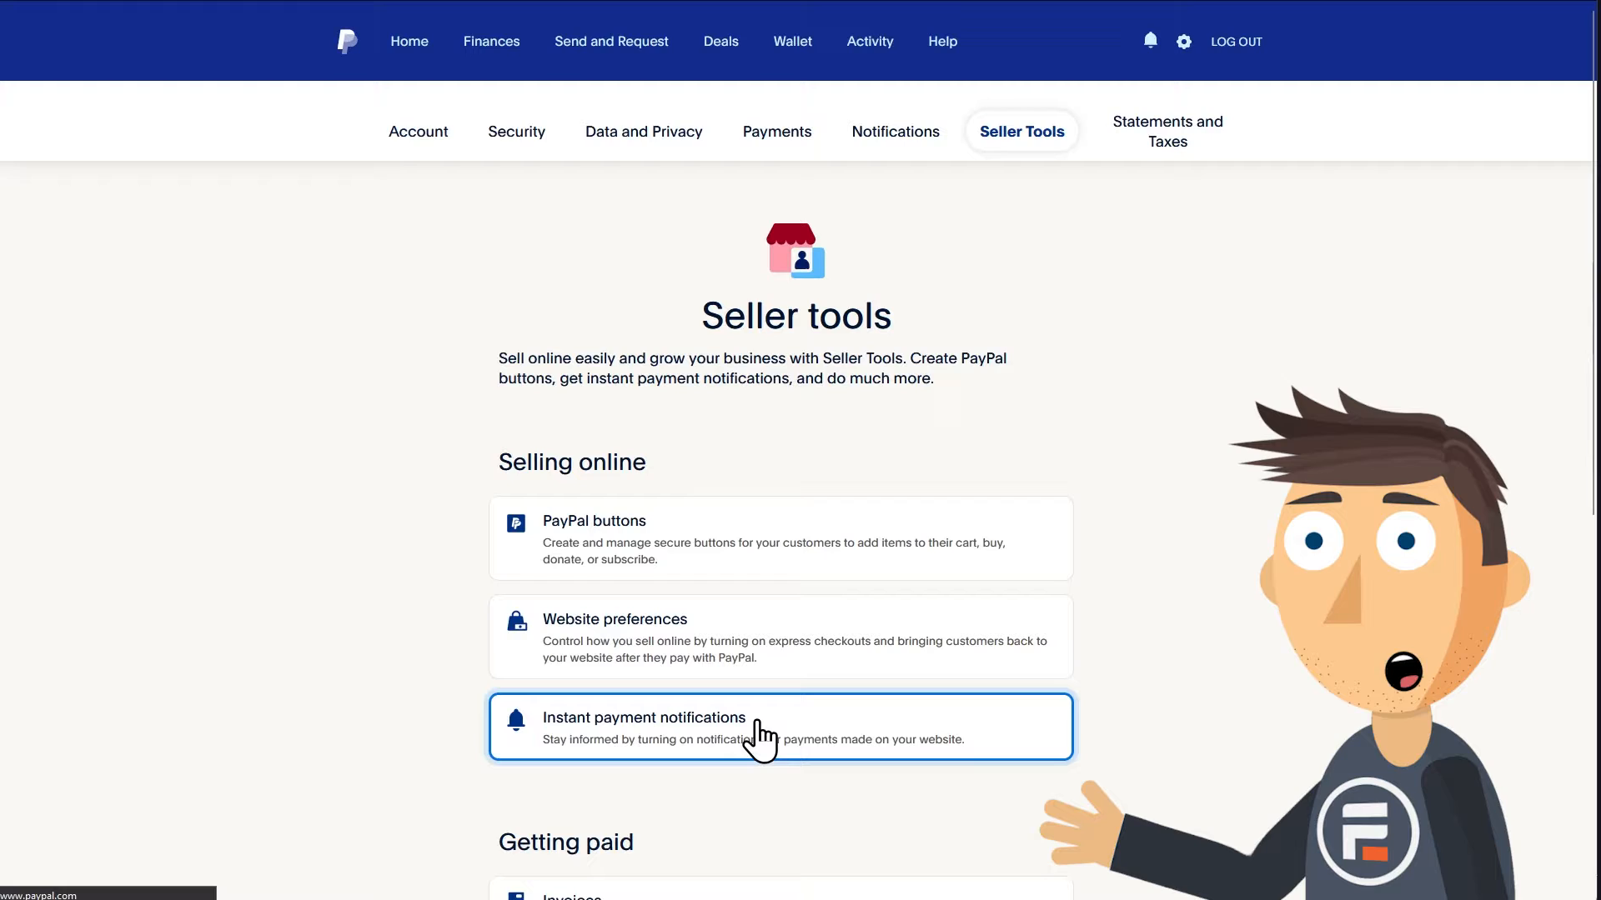
pyautogui.click(644, 725)
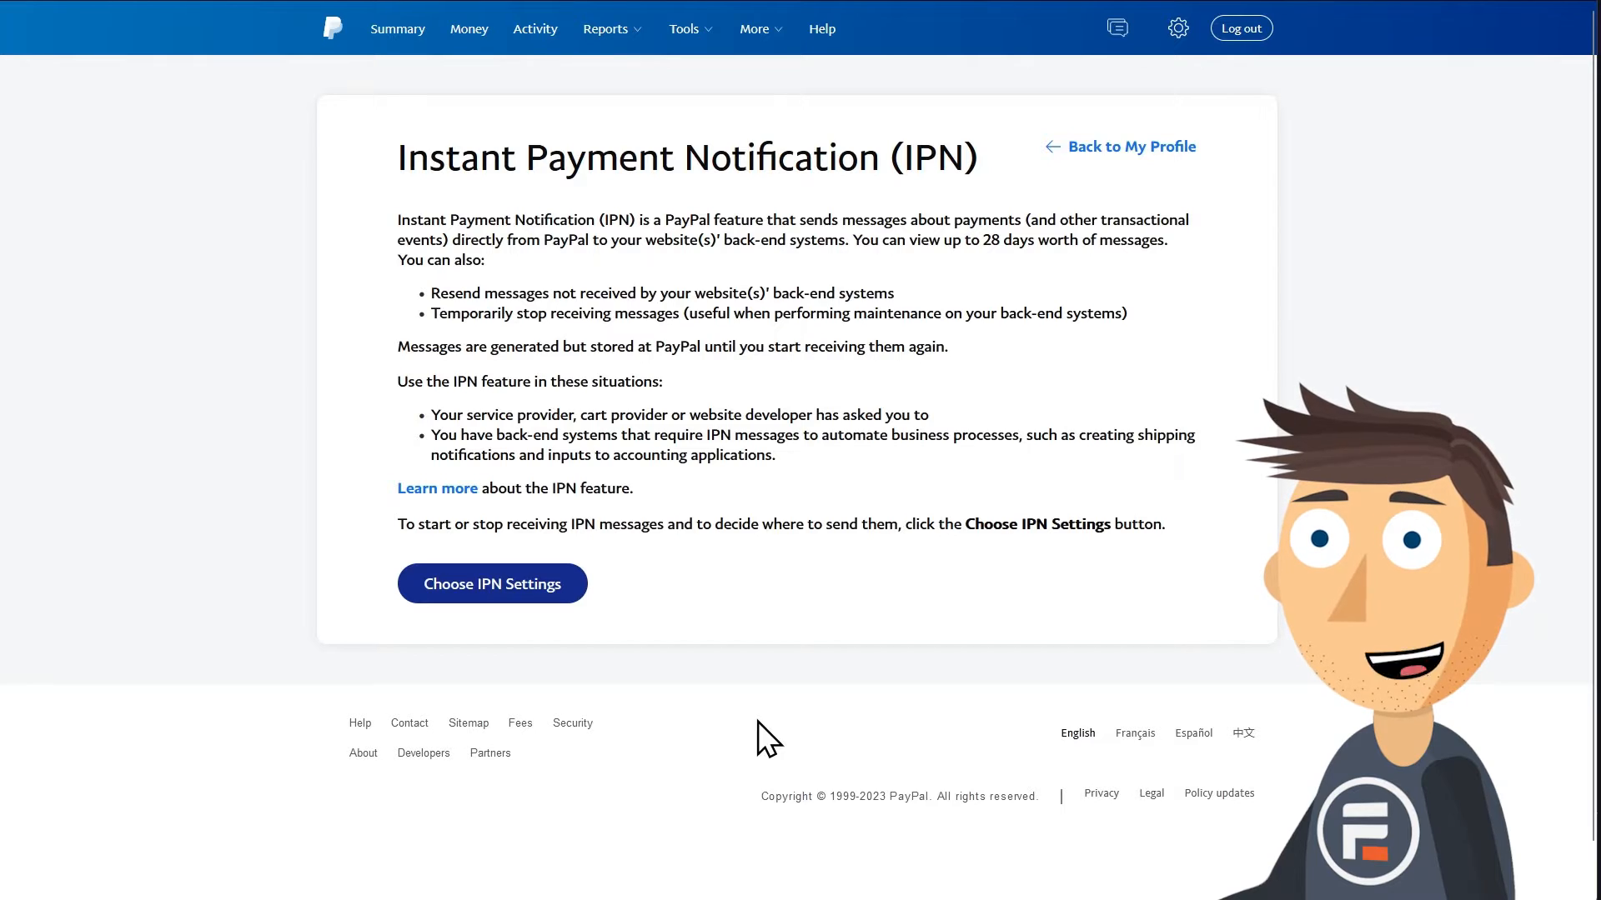
# Enable receiving IPN messages with notification URL mywebsite.com and save.
pyautogui.click(490, 584)
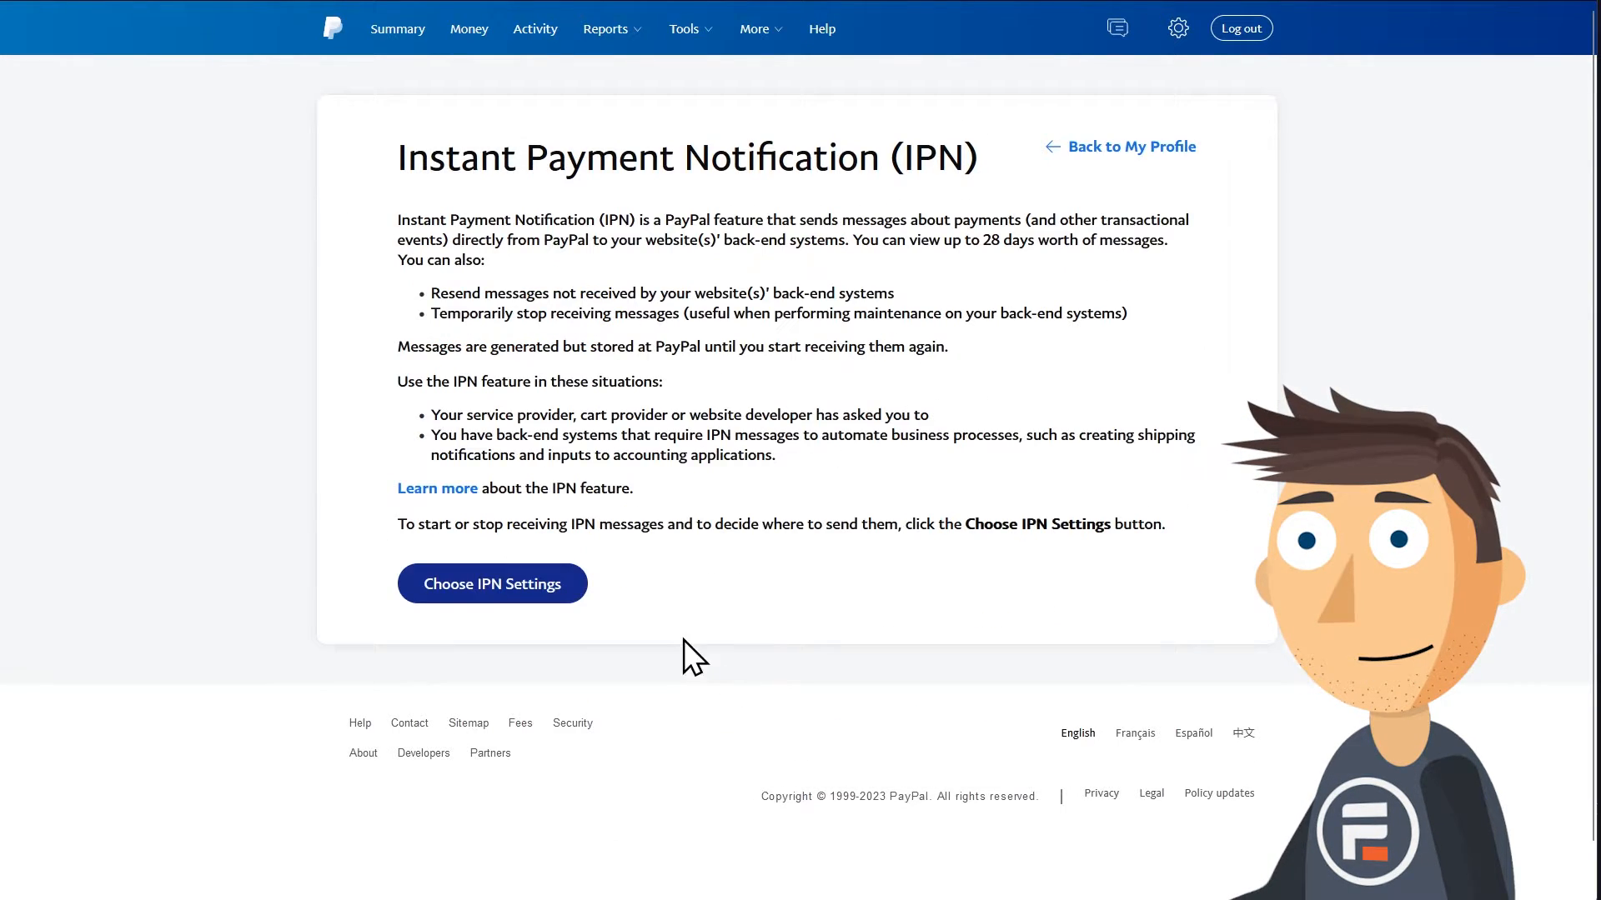
pyautogui.click(490, 584)
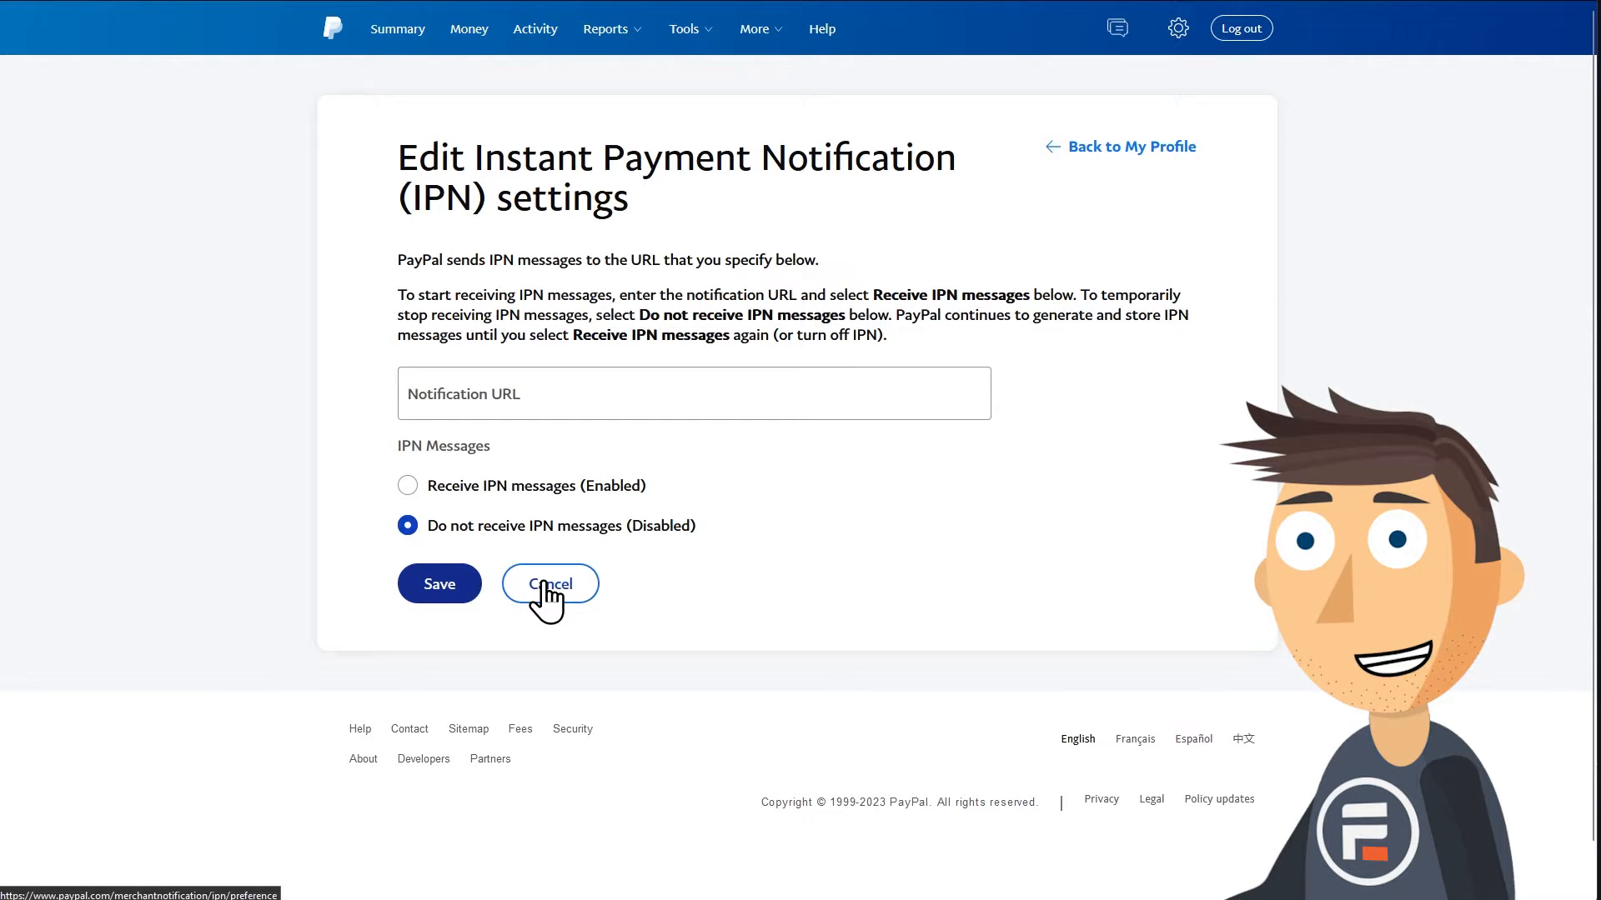
pyautogui.click(694, 394)
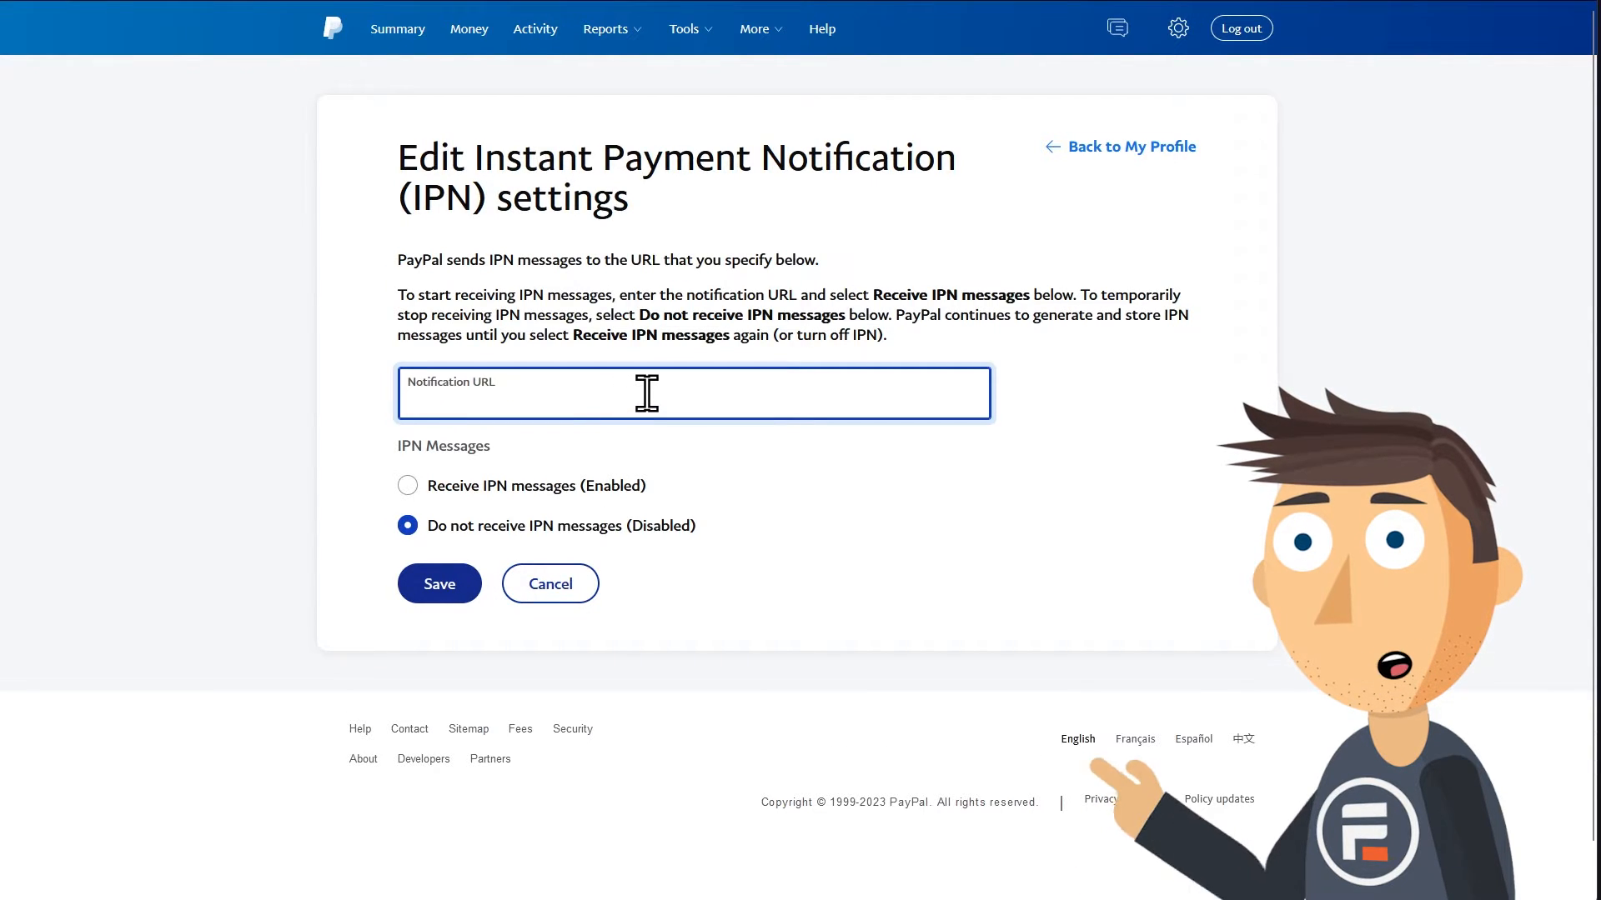
pyautogui.write('myweb')
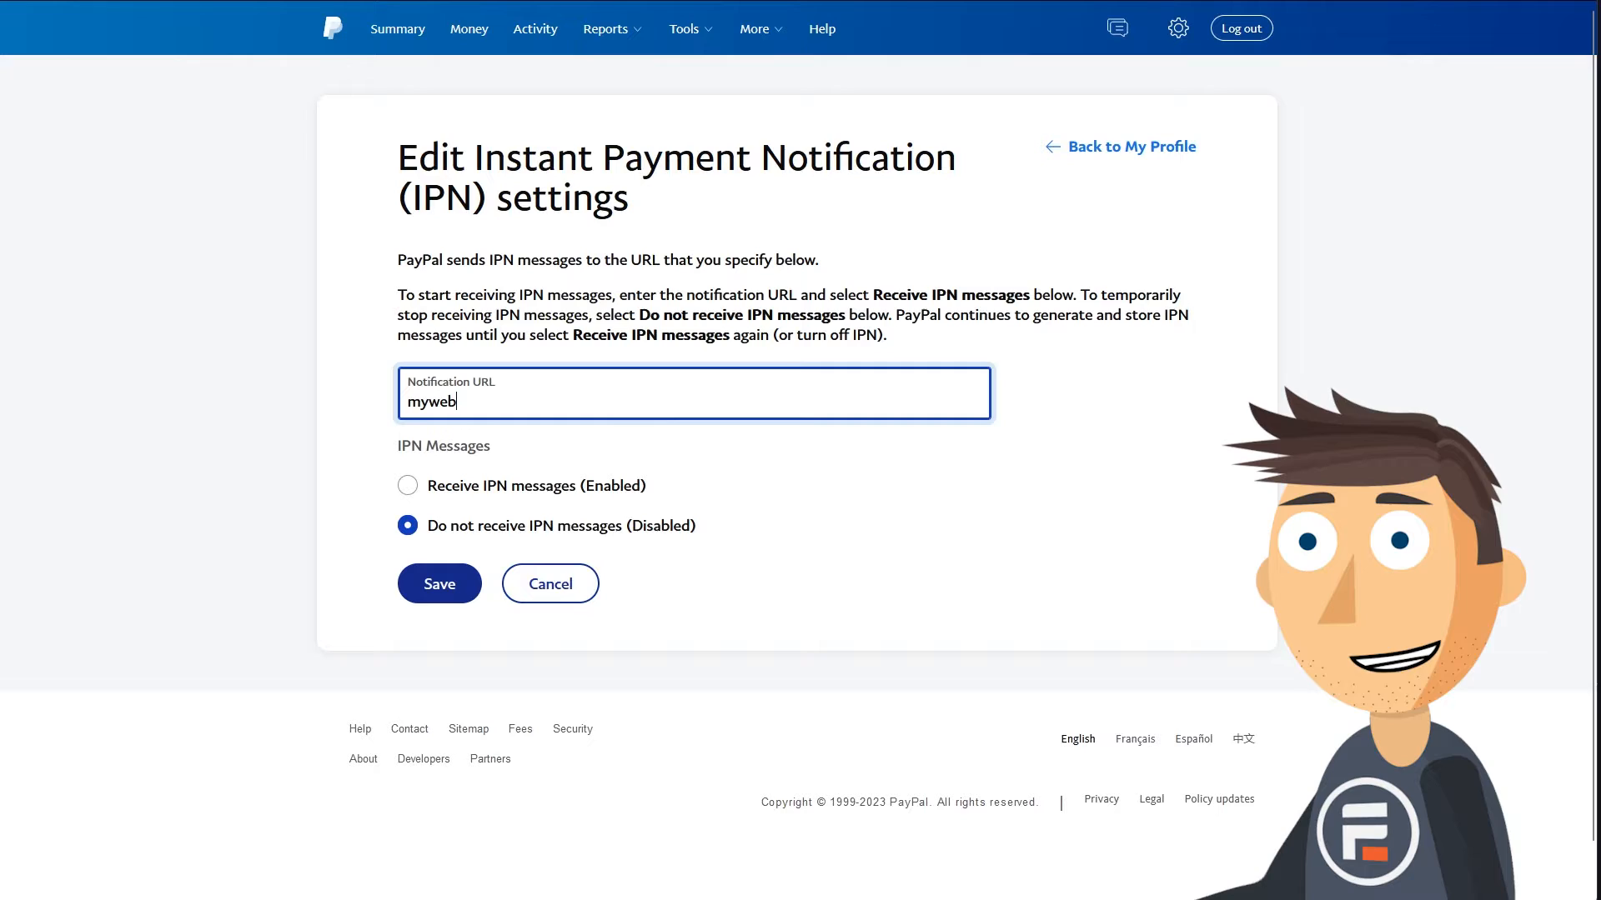
pyautogui.write('site.com')
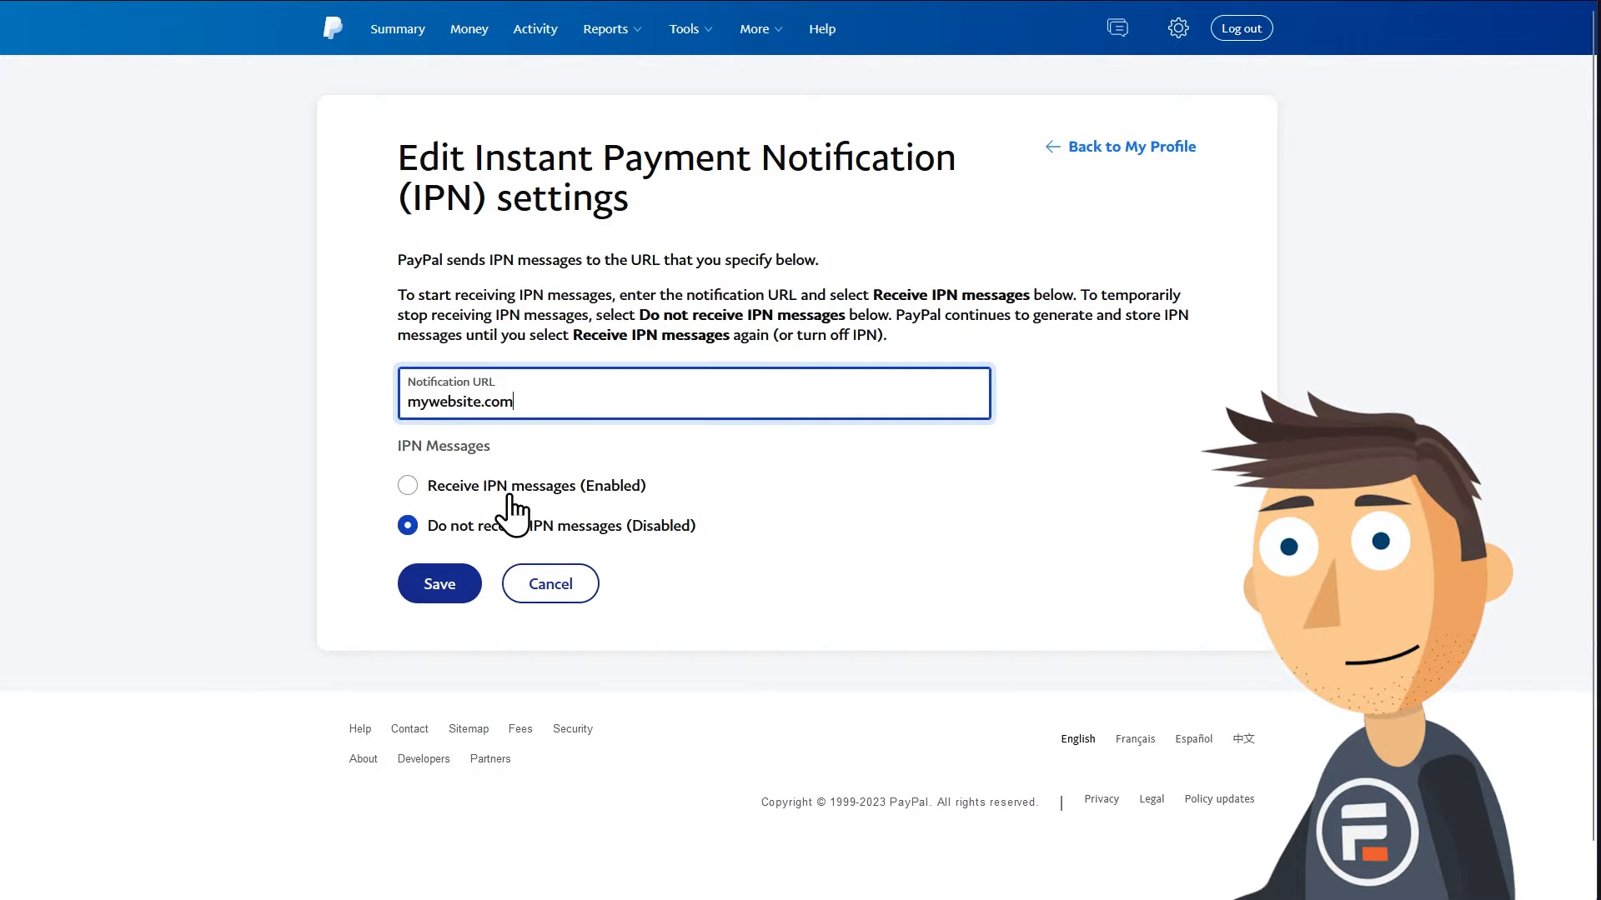
pyautogui.click(407, 485)
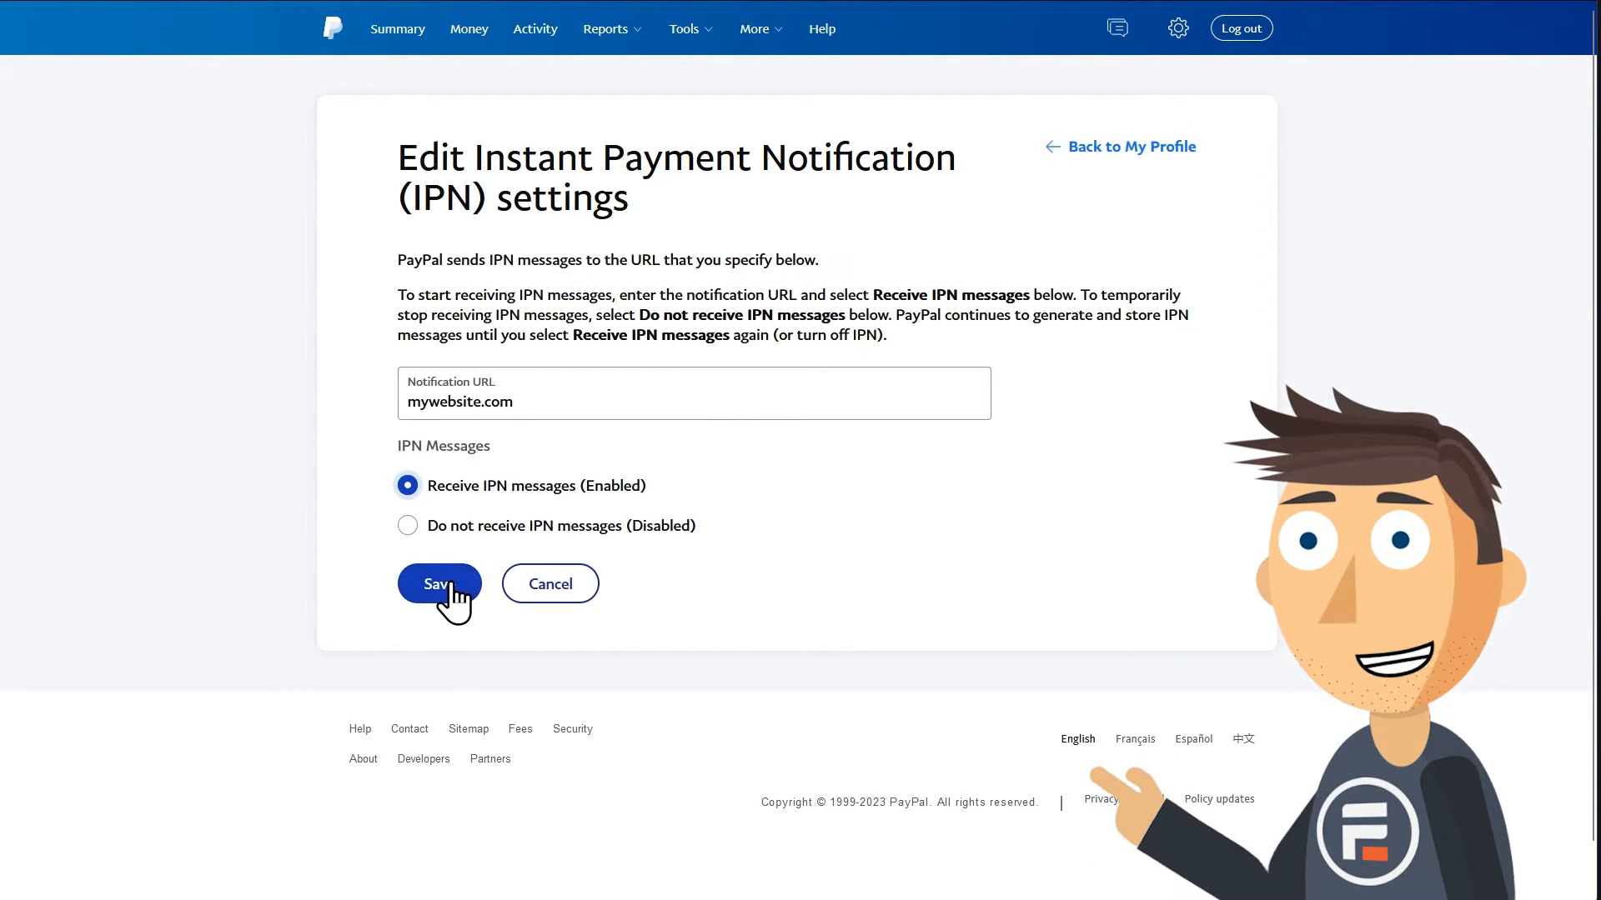
pyautogui.click(438, 584)
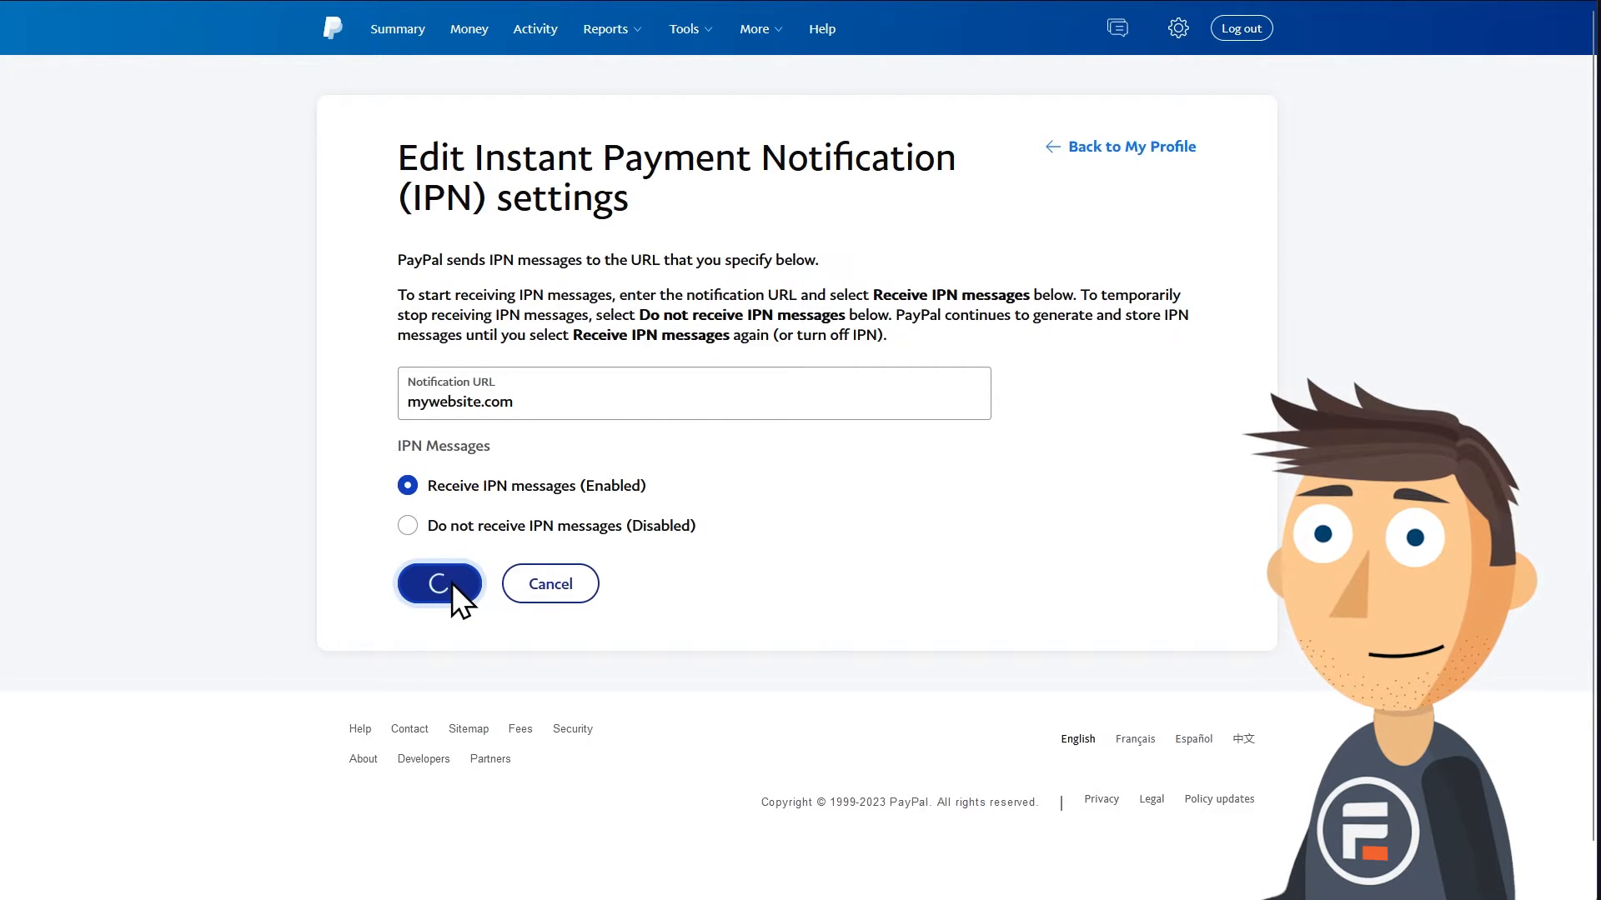
pyautogui.click(438, 584)
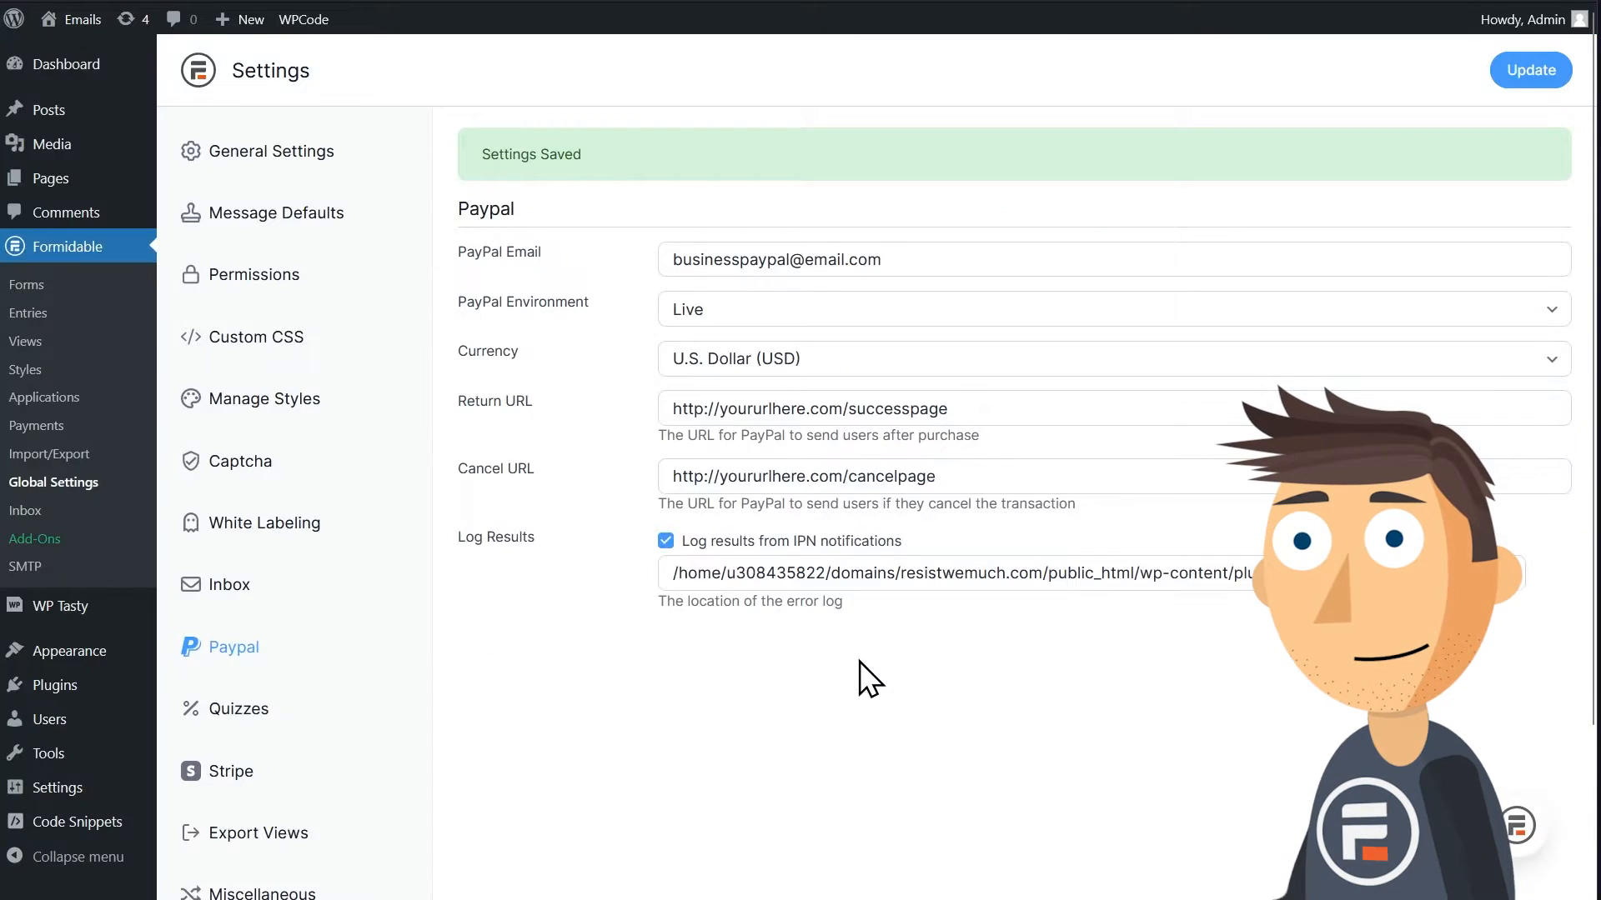
pyautogui.moveTo(27, 286)
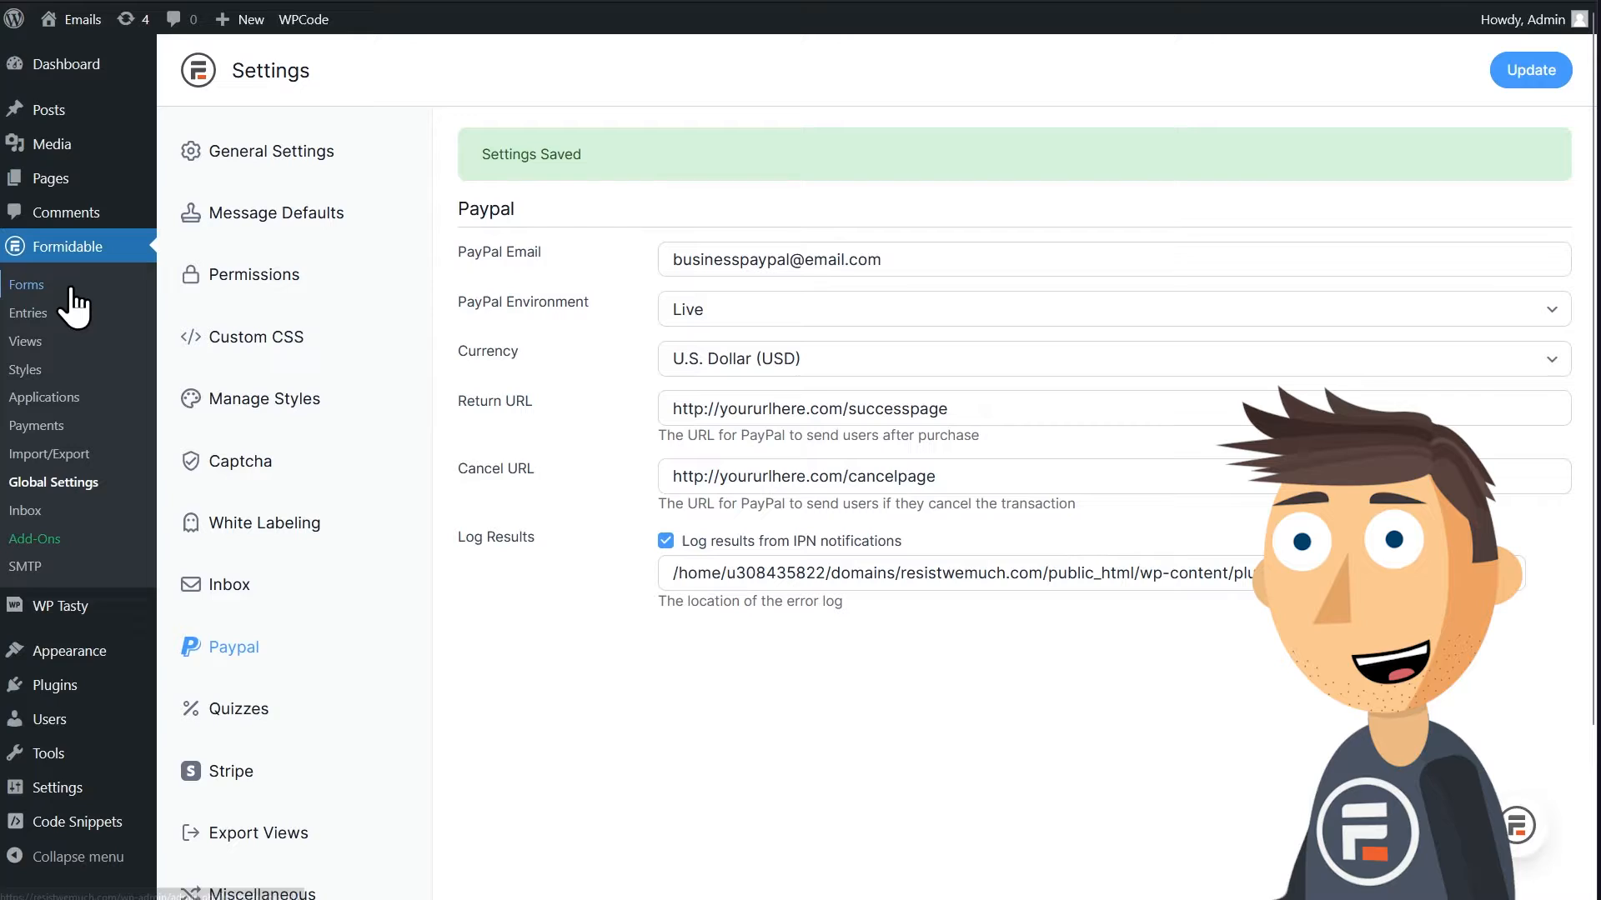
# Create the PayPal Donation form from the PayPal Donation template in the forms list.
pyautogui.click(28, 286)
pyautogui.write('paypa')
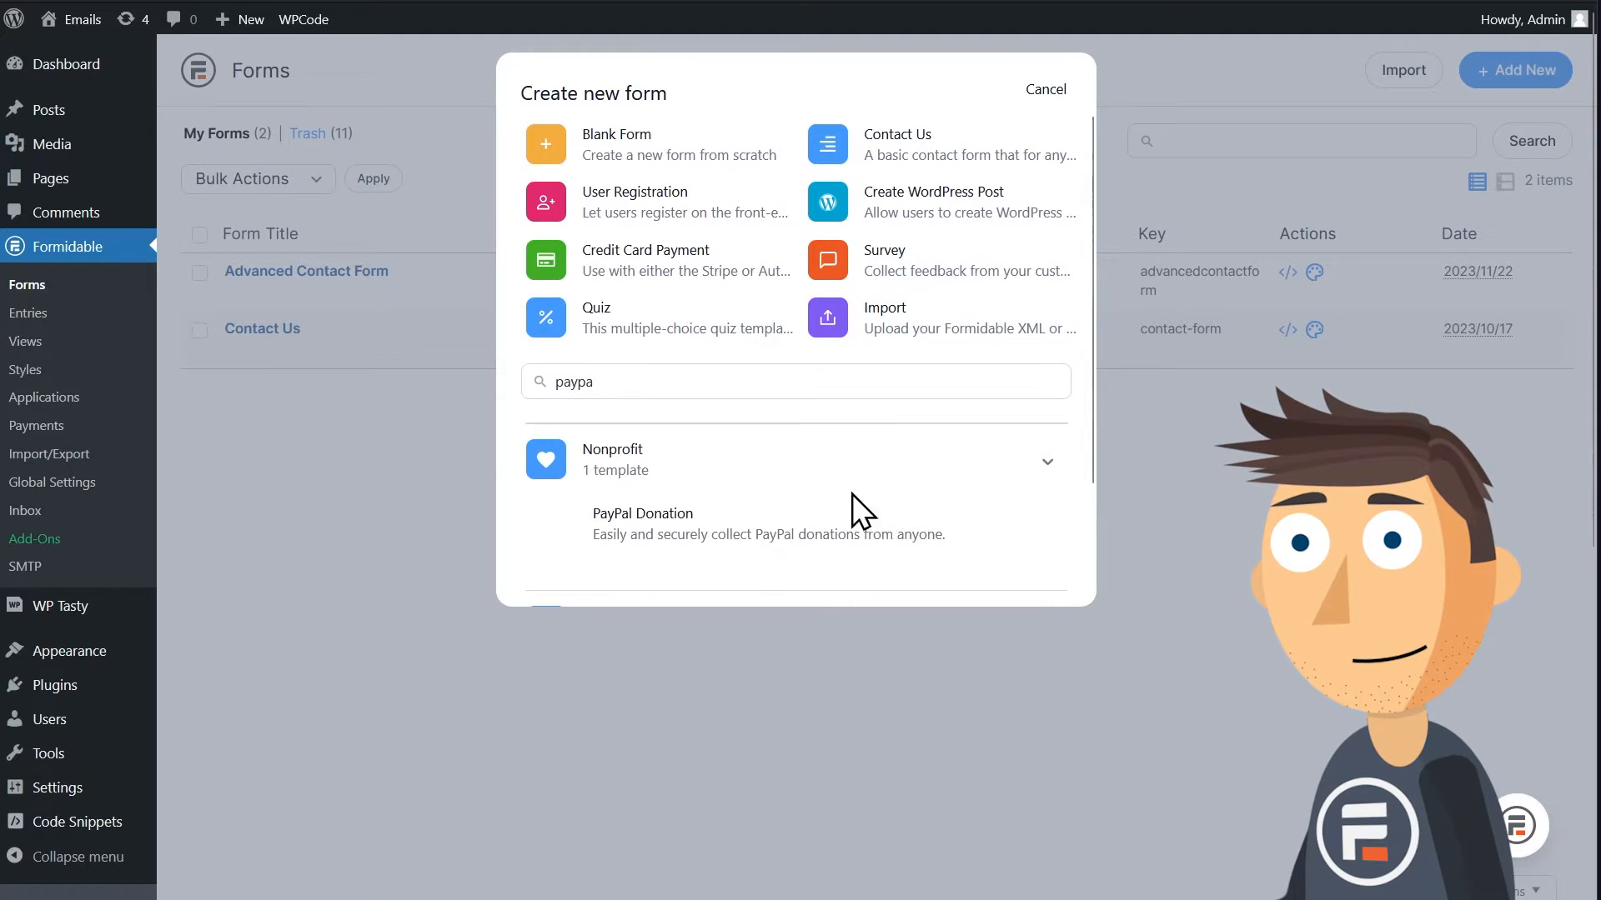
pyautogui.click(643, 522)
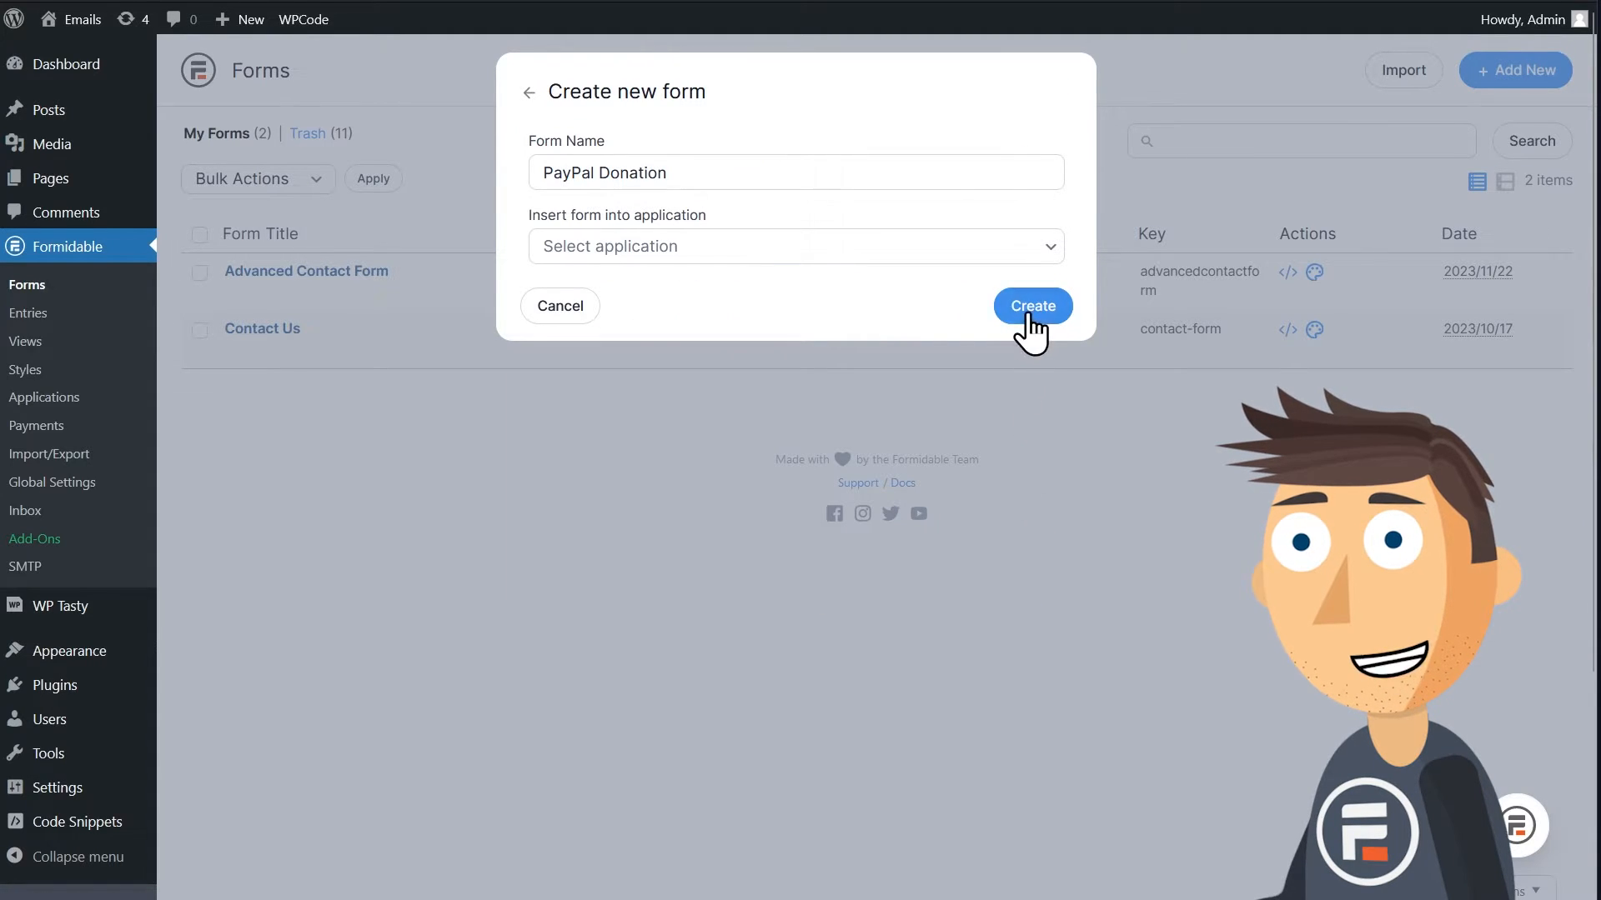
pyautogui.click(1030, 305)
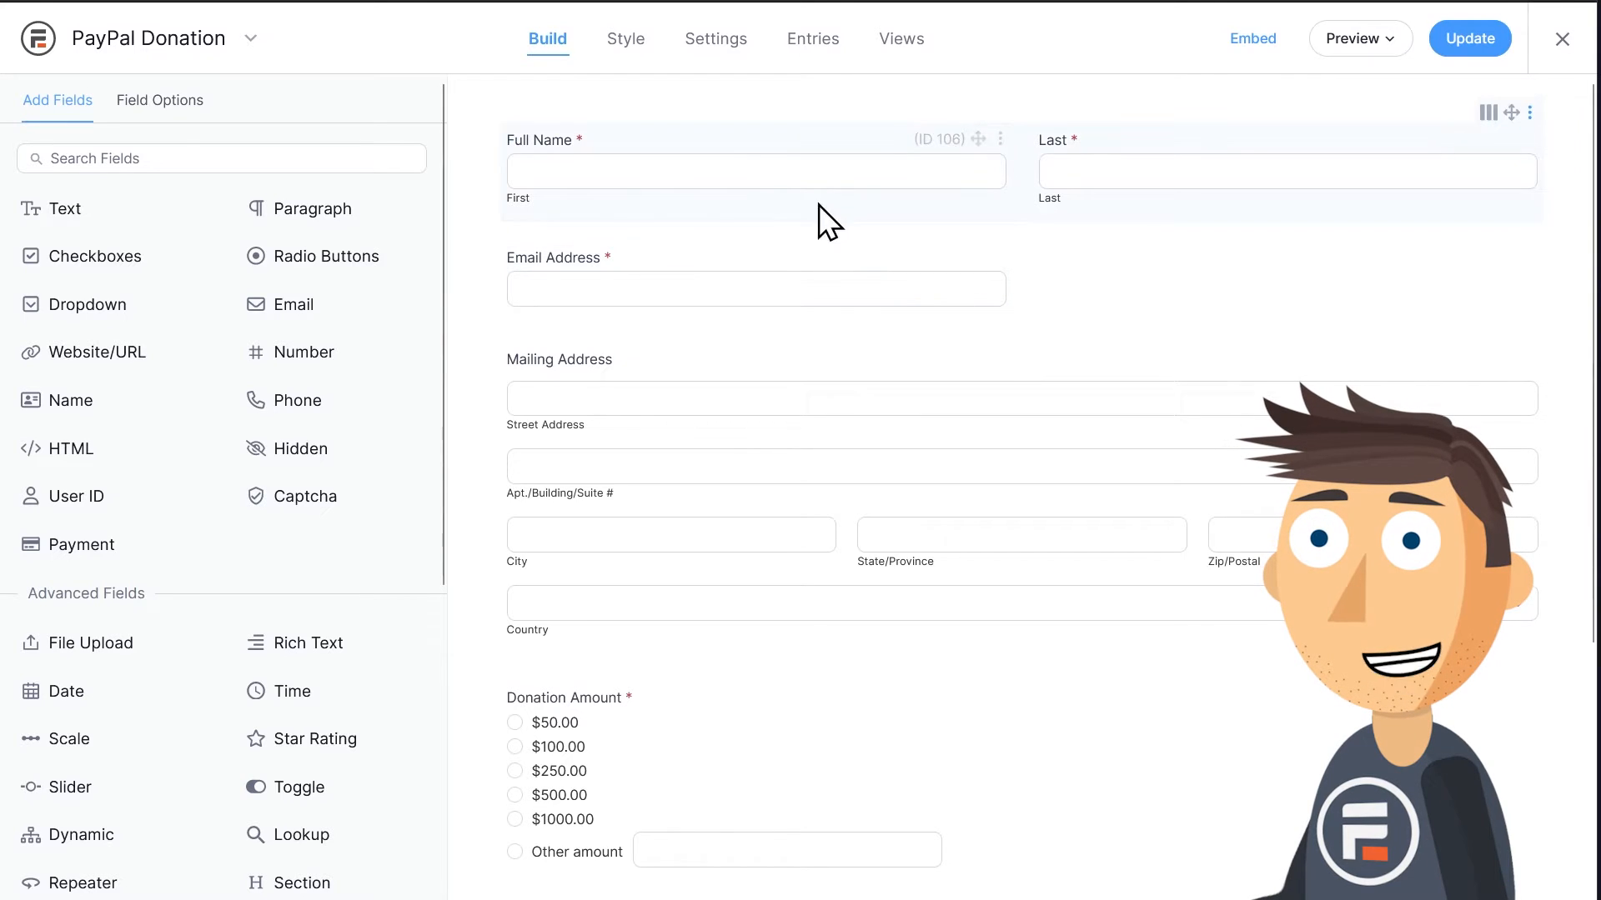
pyautogui.scroll(-3)
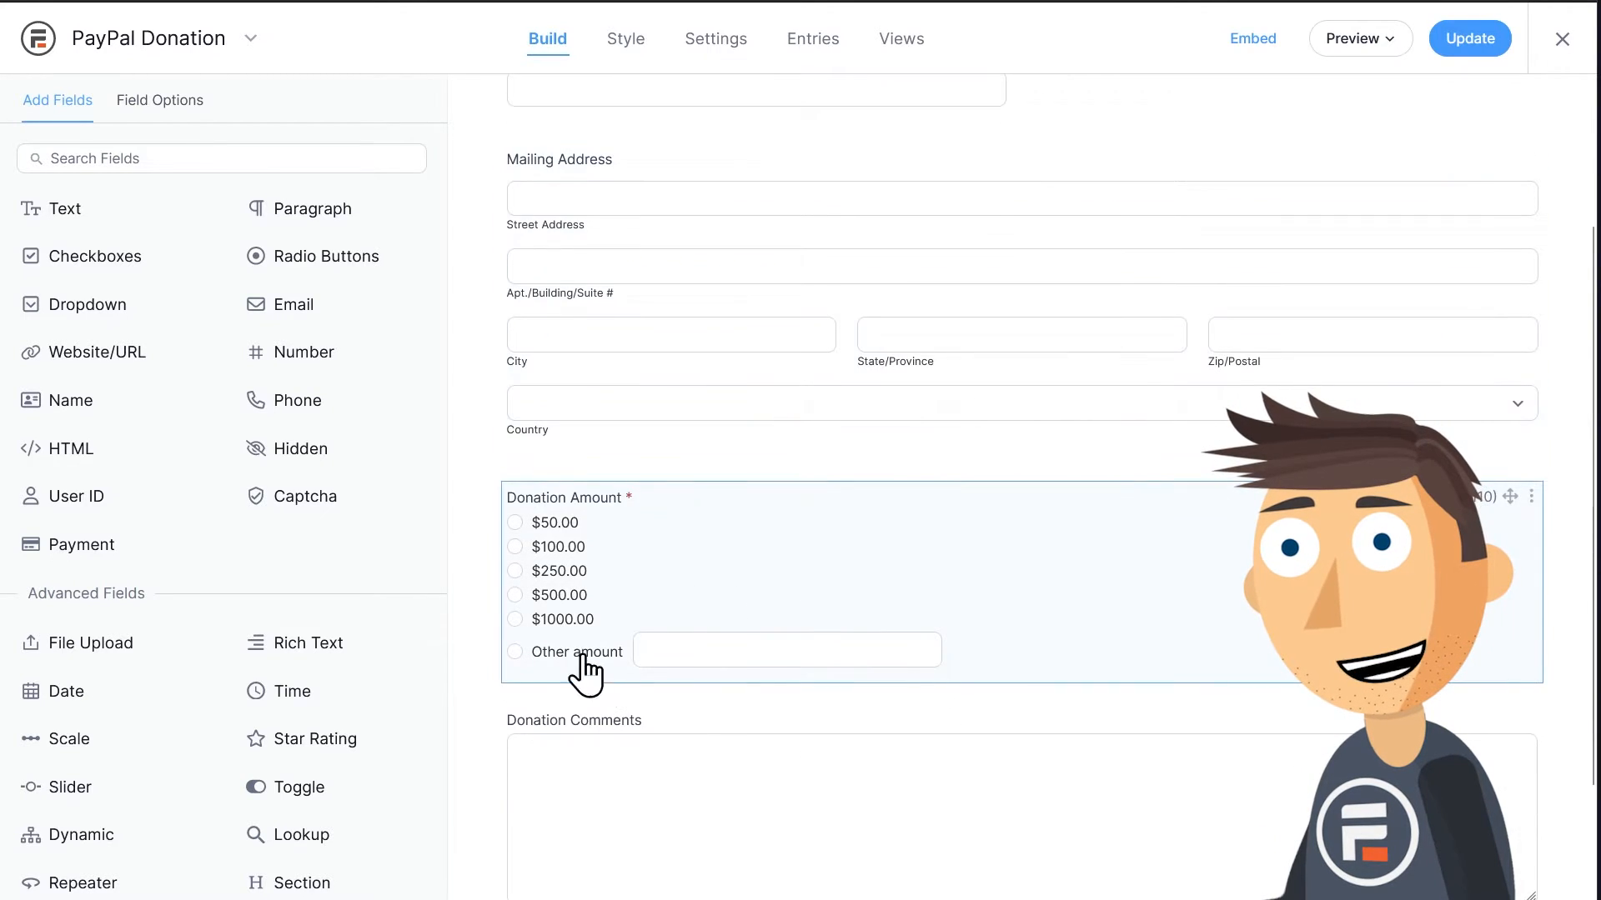
pyautogui.scroll(-3)
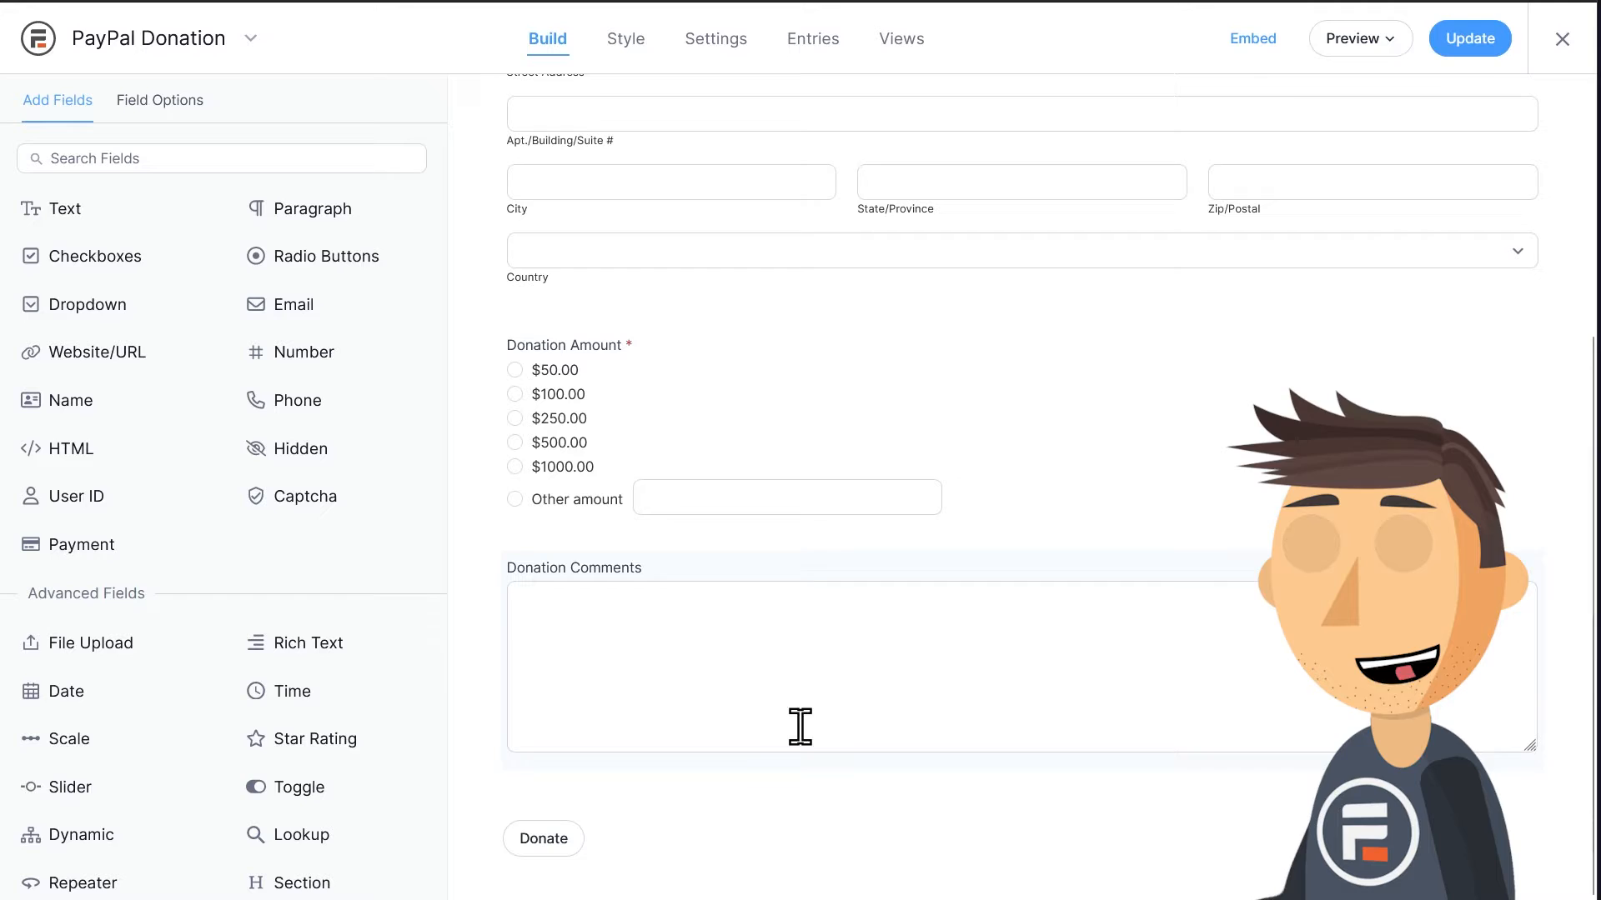
pyautogui.scroll(3)
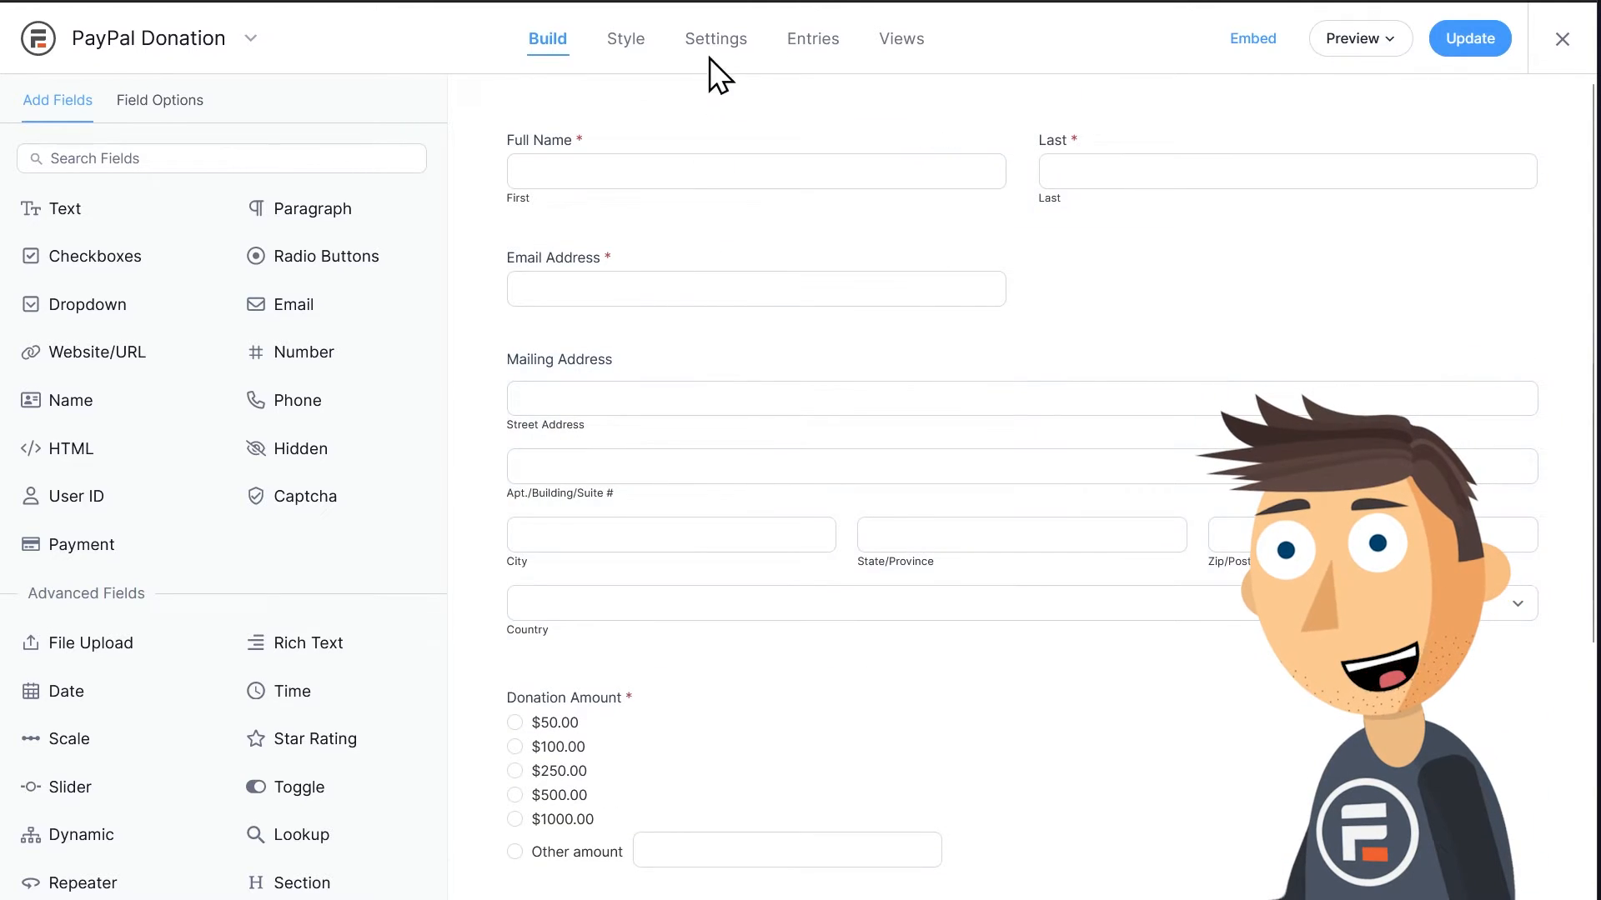
# Delete the template's PayPal action in Actions & Notifications and confirm.
pyautogui.click(715, 39)
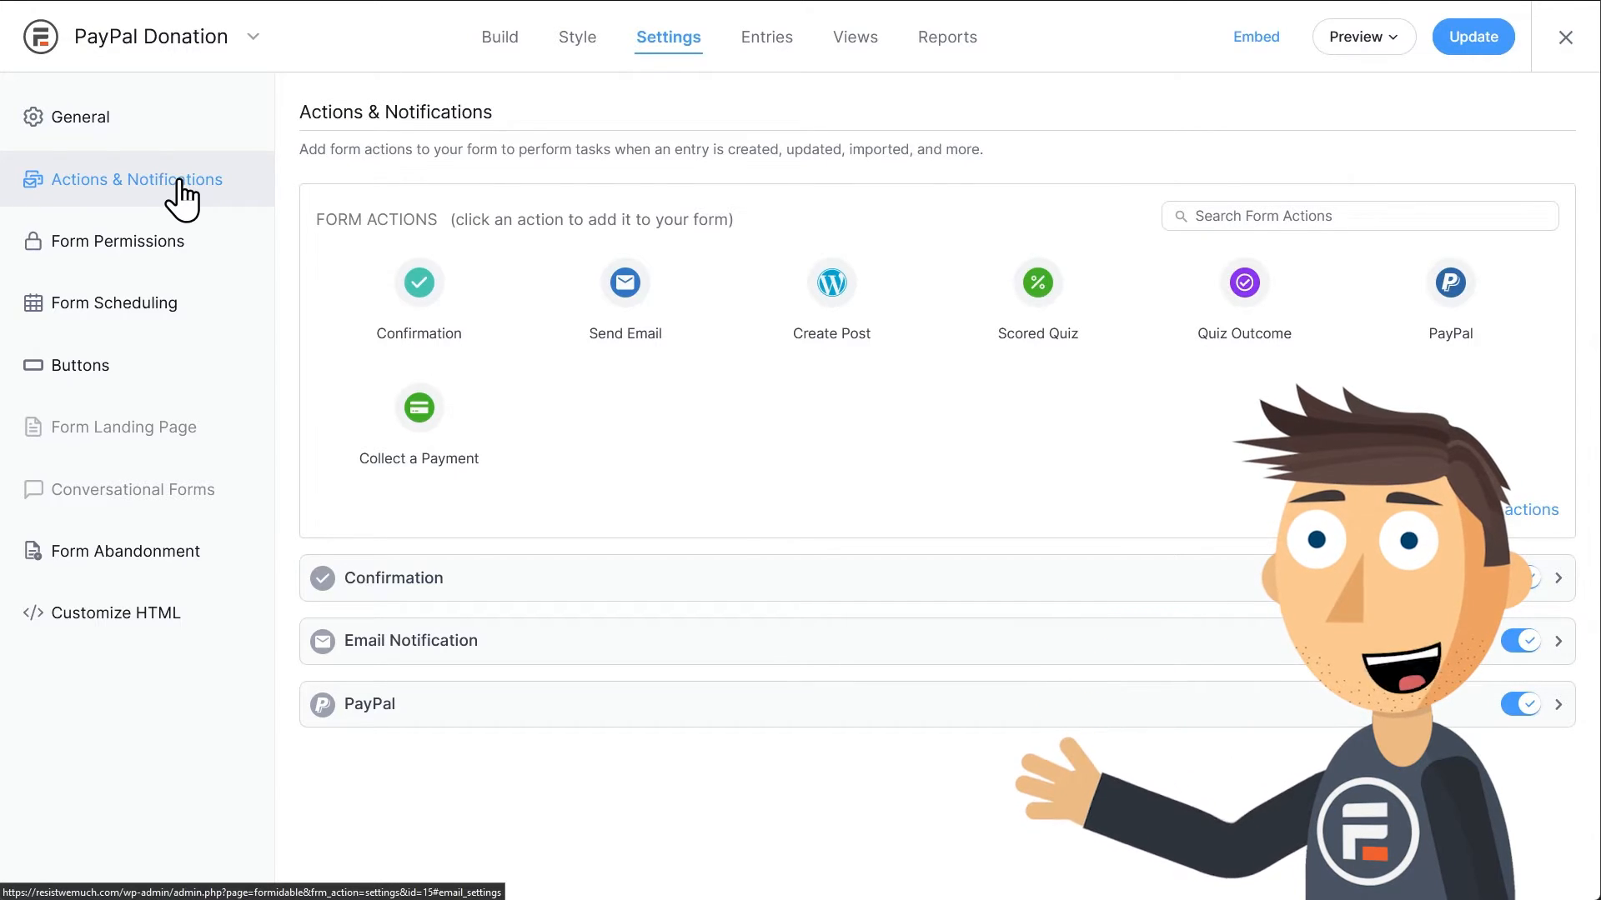
pyautogui.moveTo(996, 755)
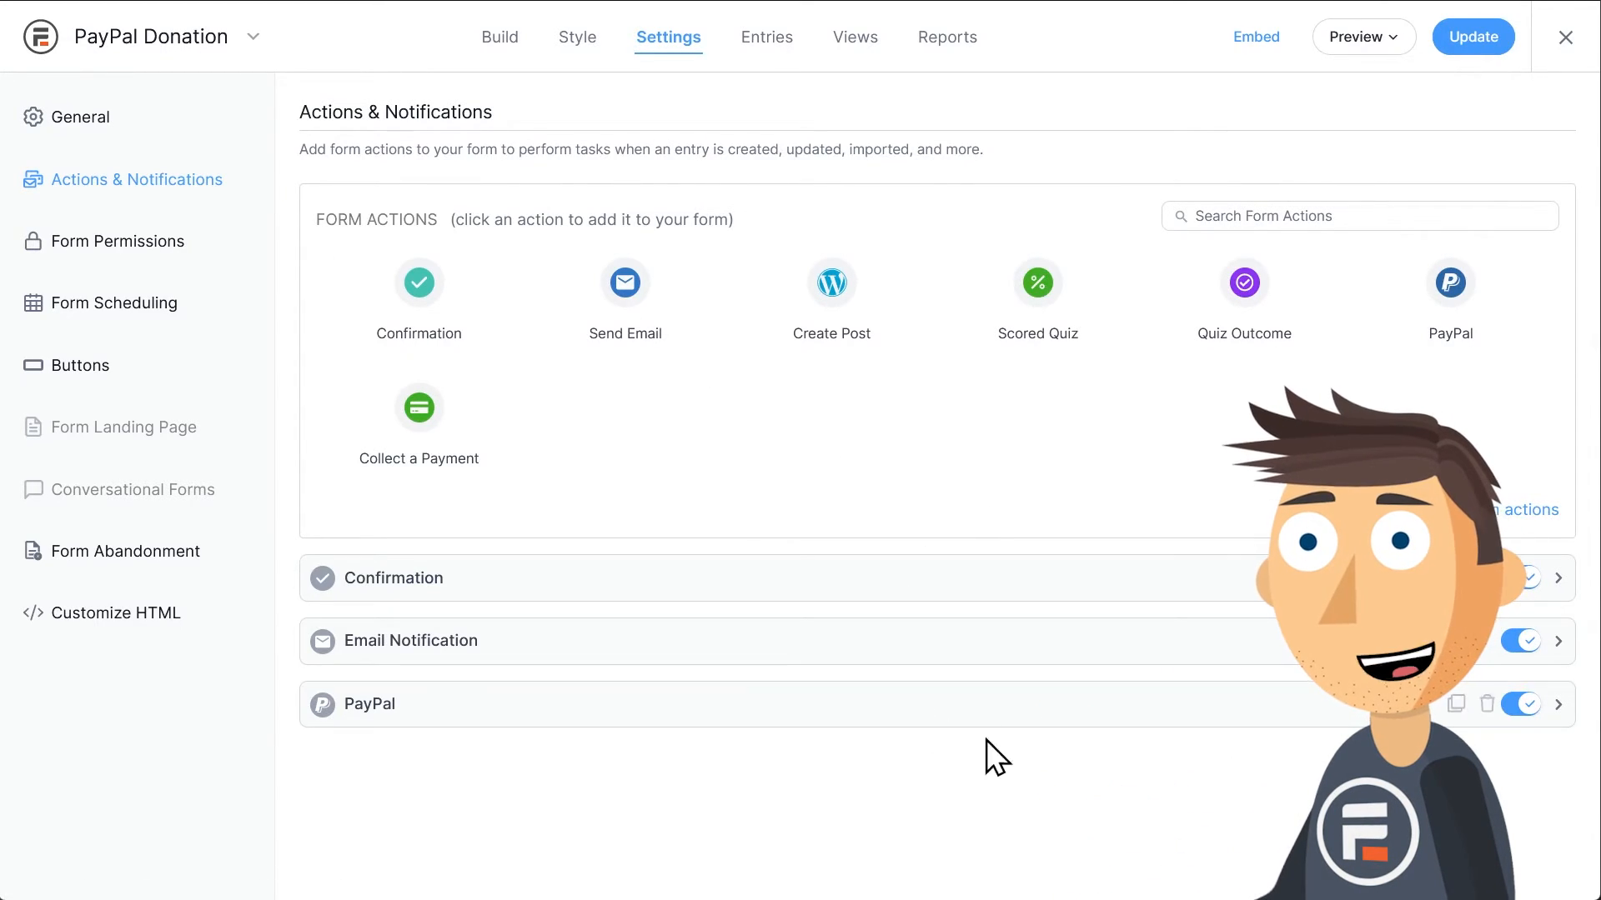
pyautogui.click(1486, 704)
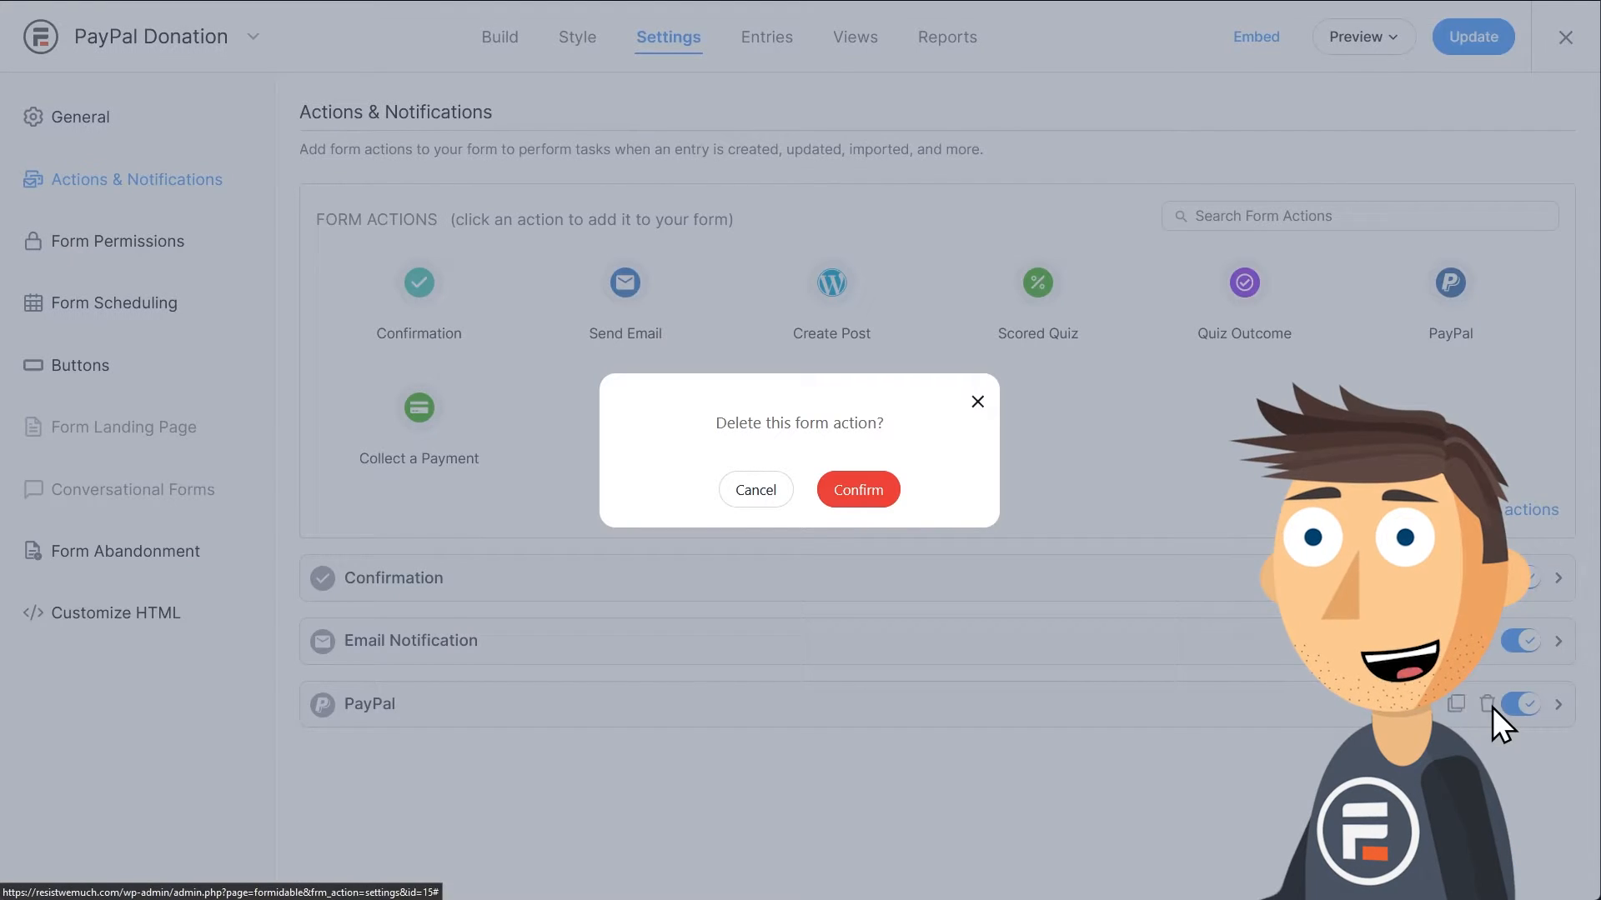
pyautogui.click(754, 489)
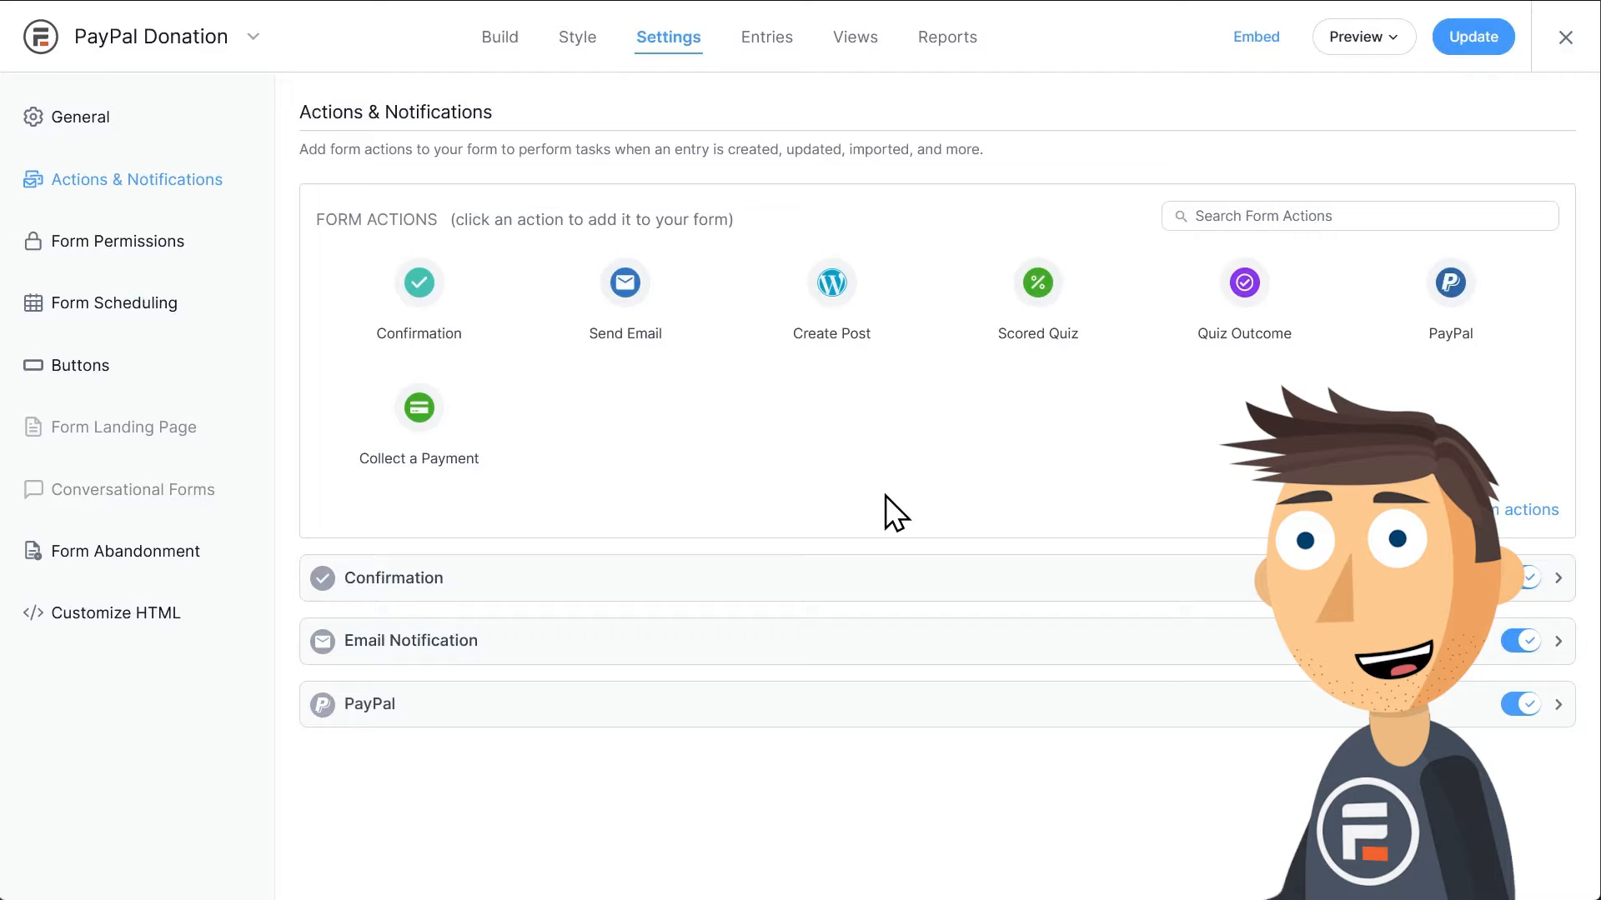
pyautogui.click(1521, 704)
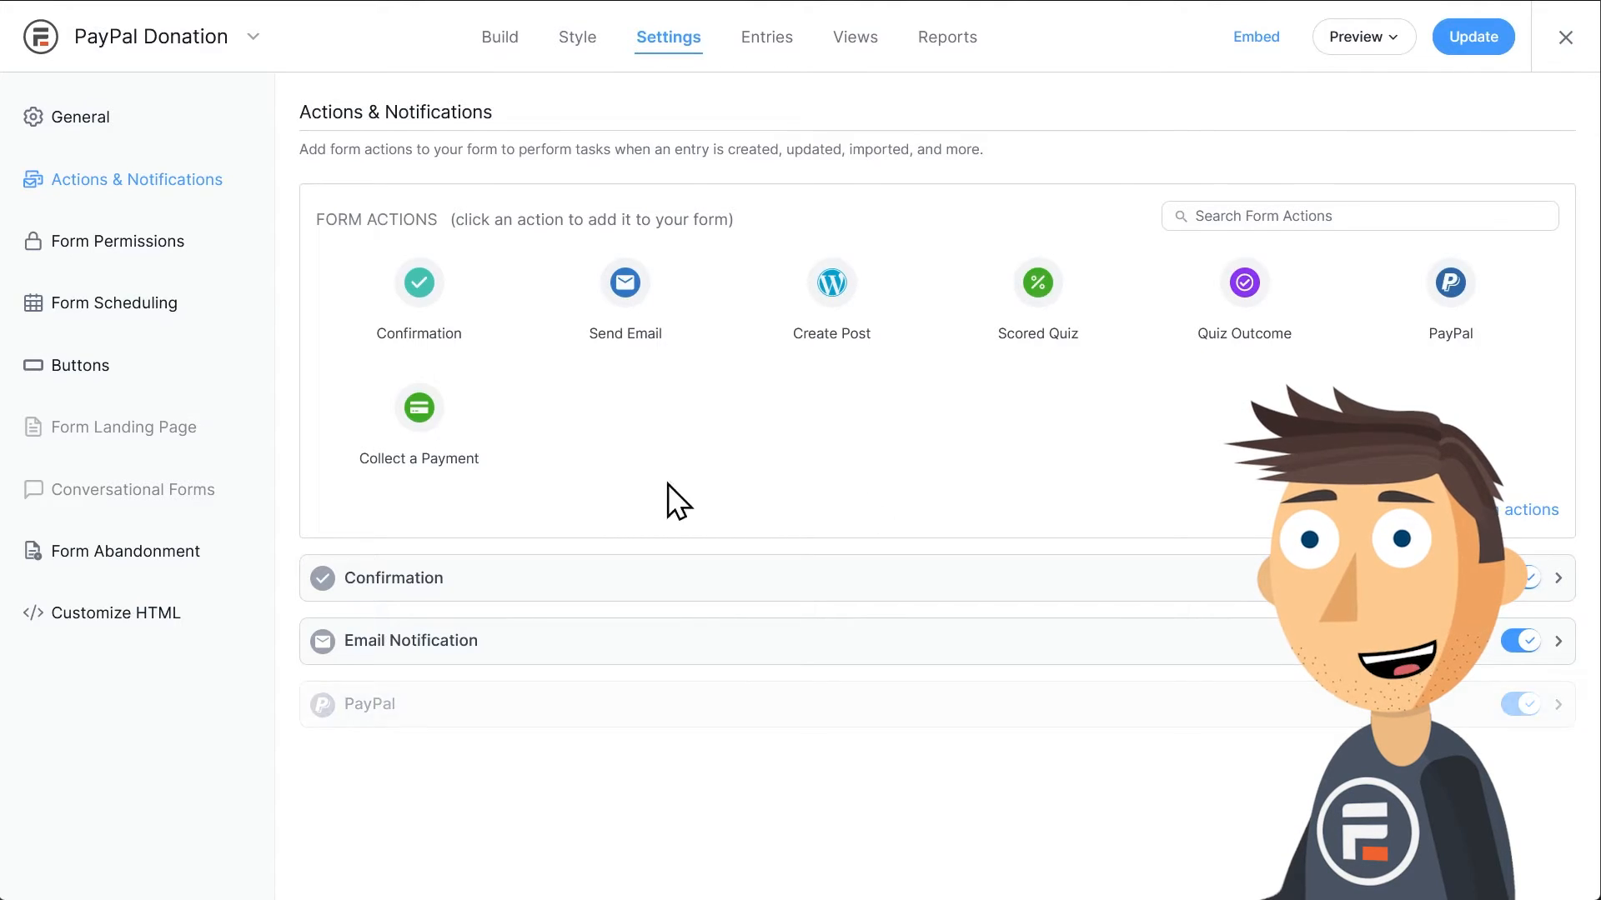
pyautogui.click(1449, 297)
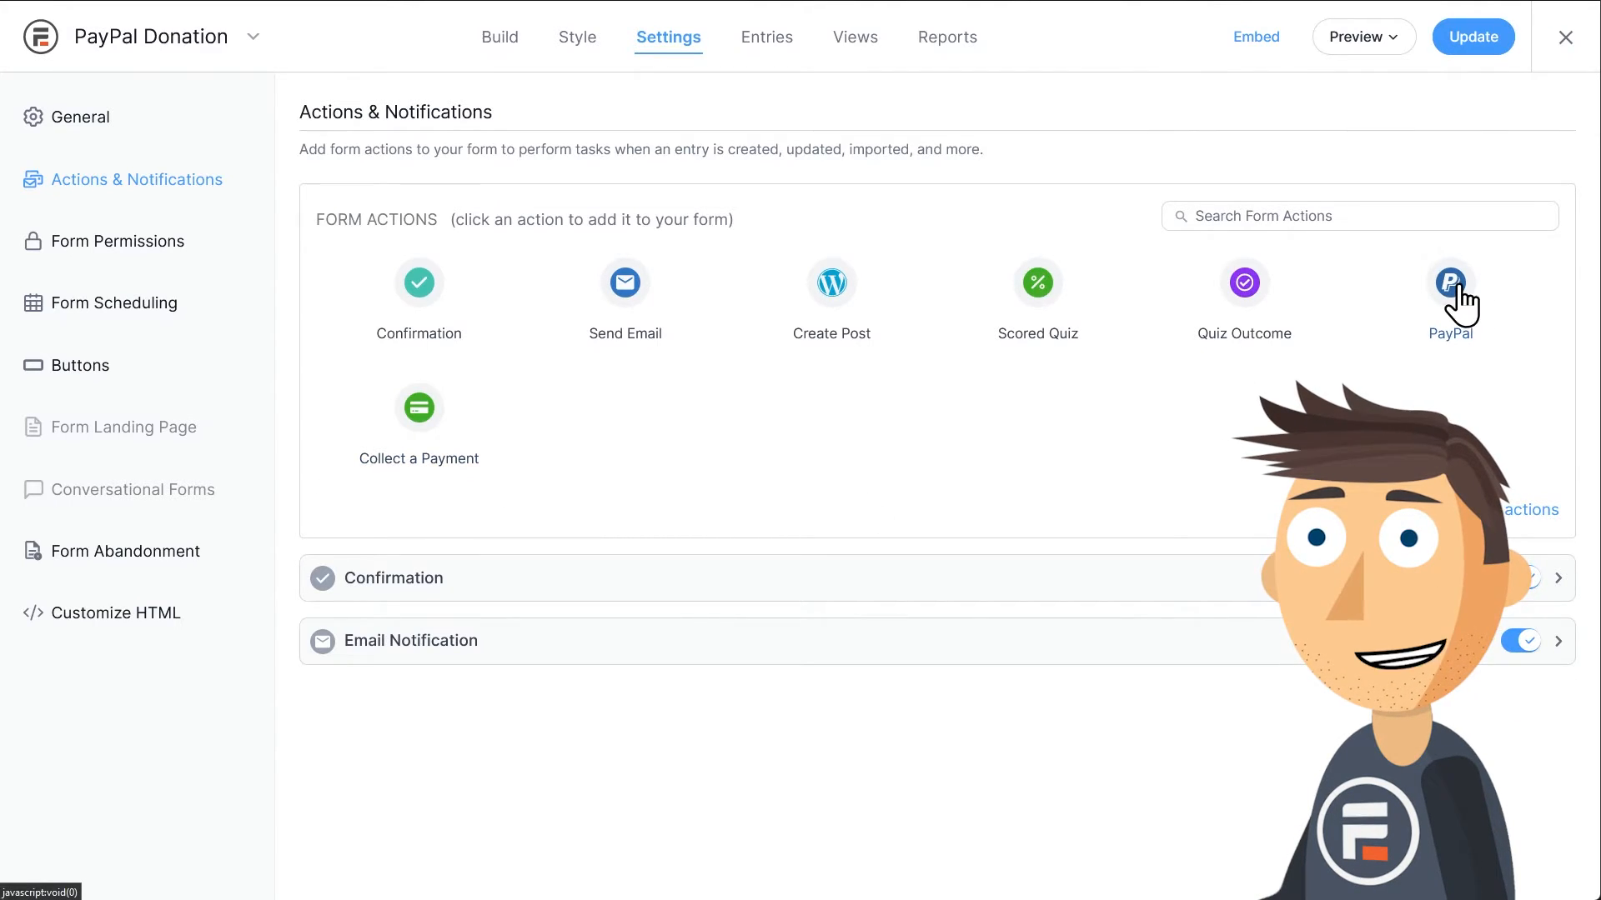
# Add a PayPal action: Donation payment type, amount from Donation Amount, item name Donation; update.
pyautogui.click(1449, 284)
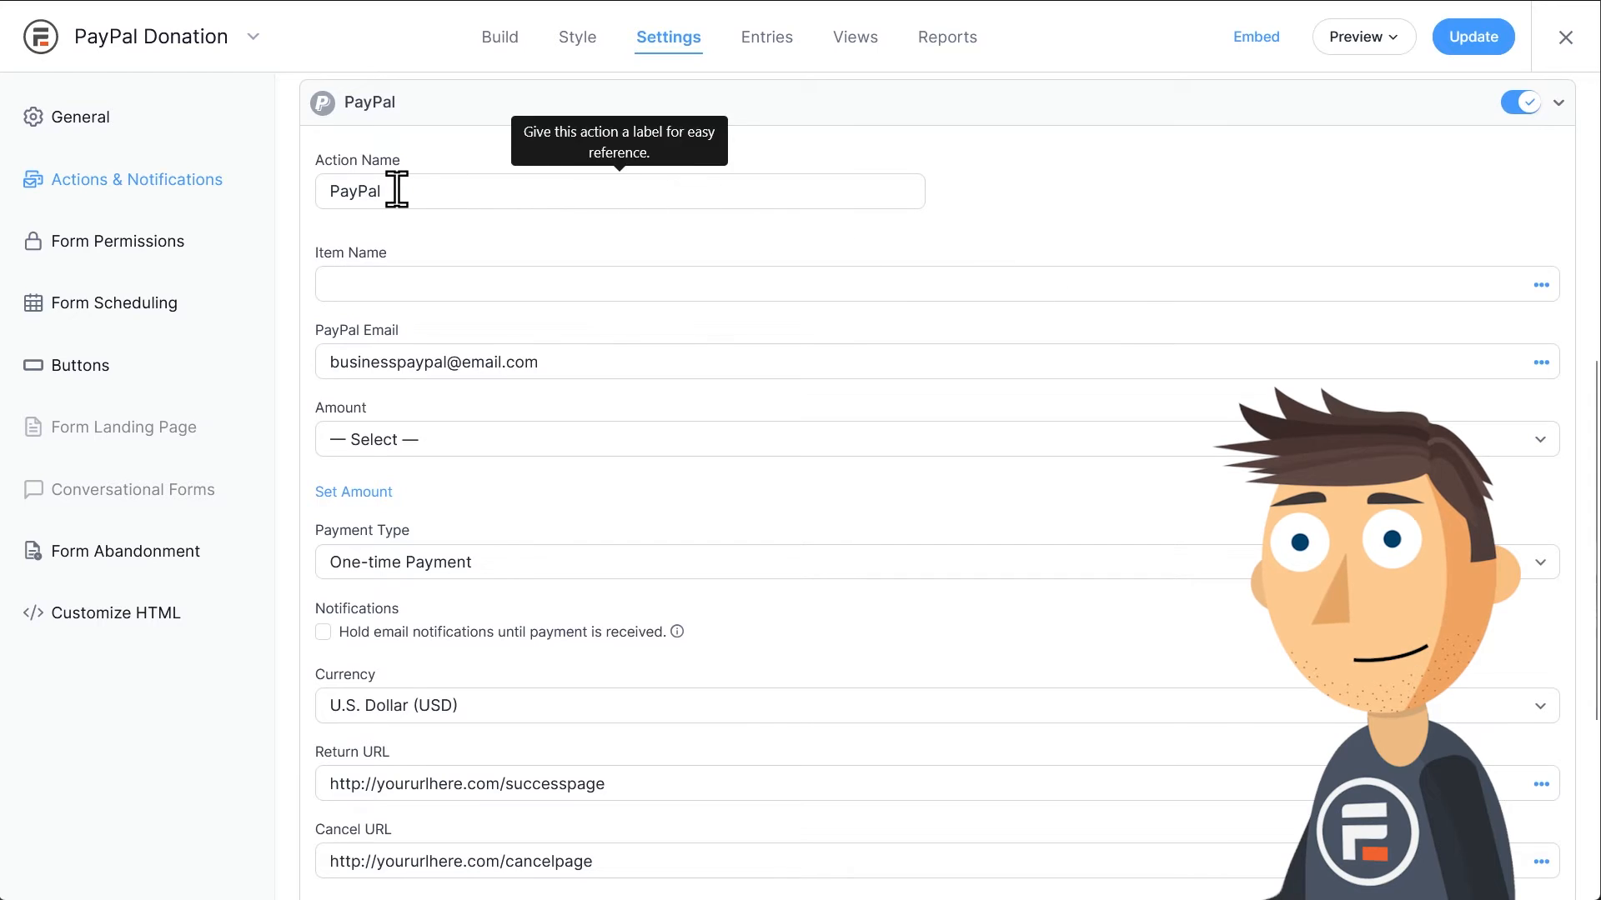
pyautogui.moveTo(435, 233)
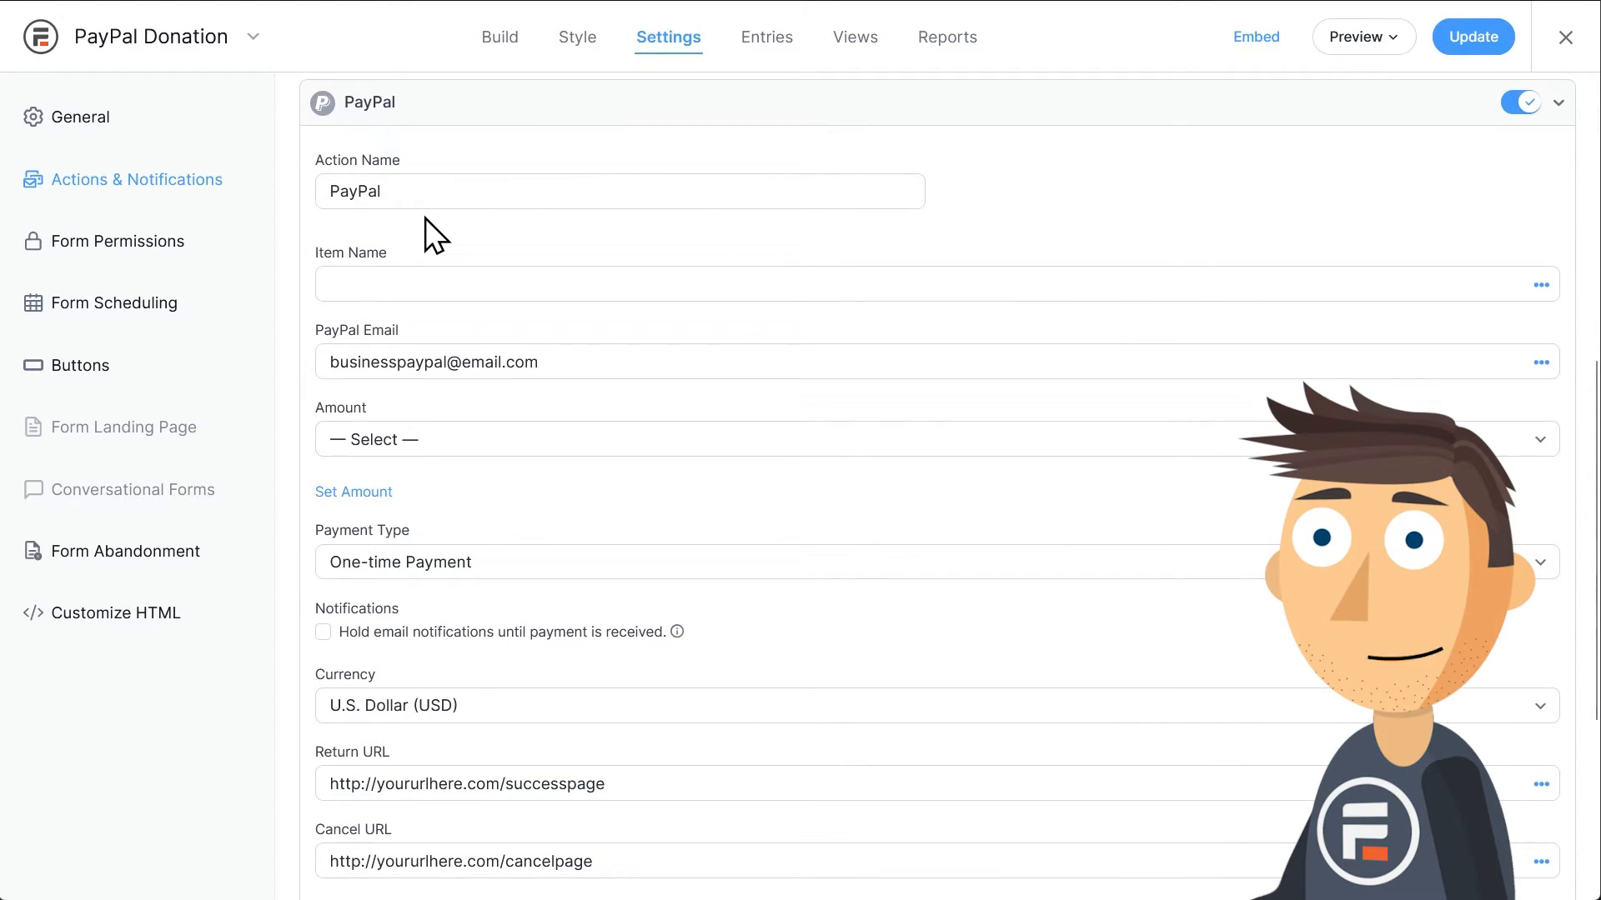
pyautogui.moveTo(578, 365)
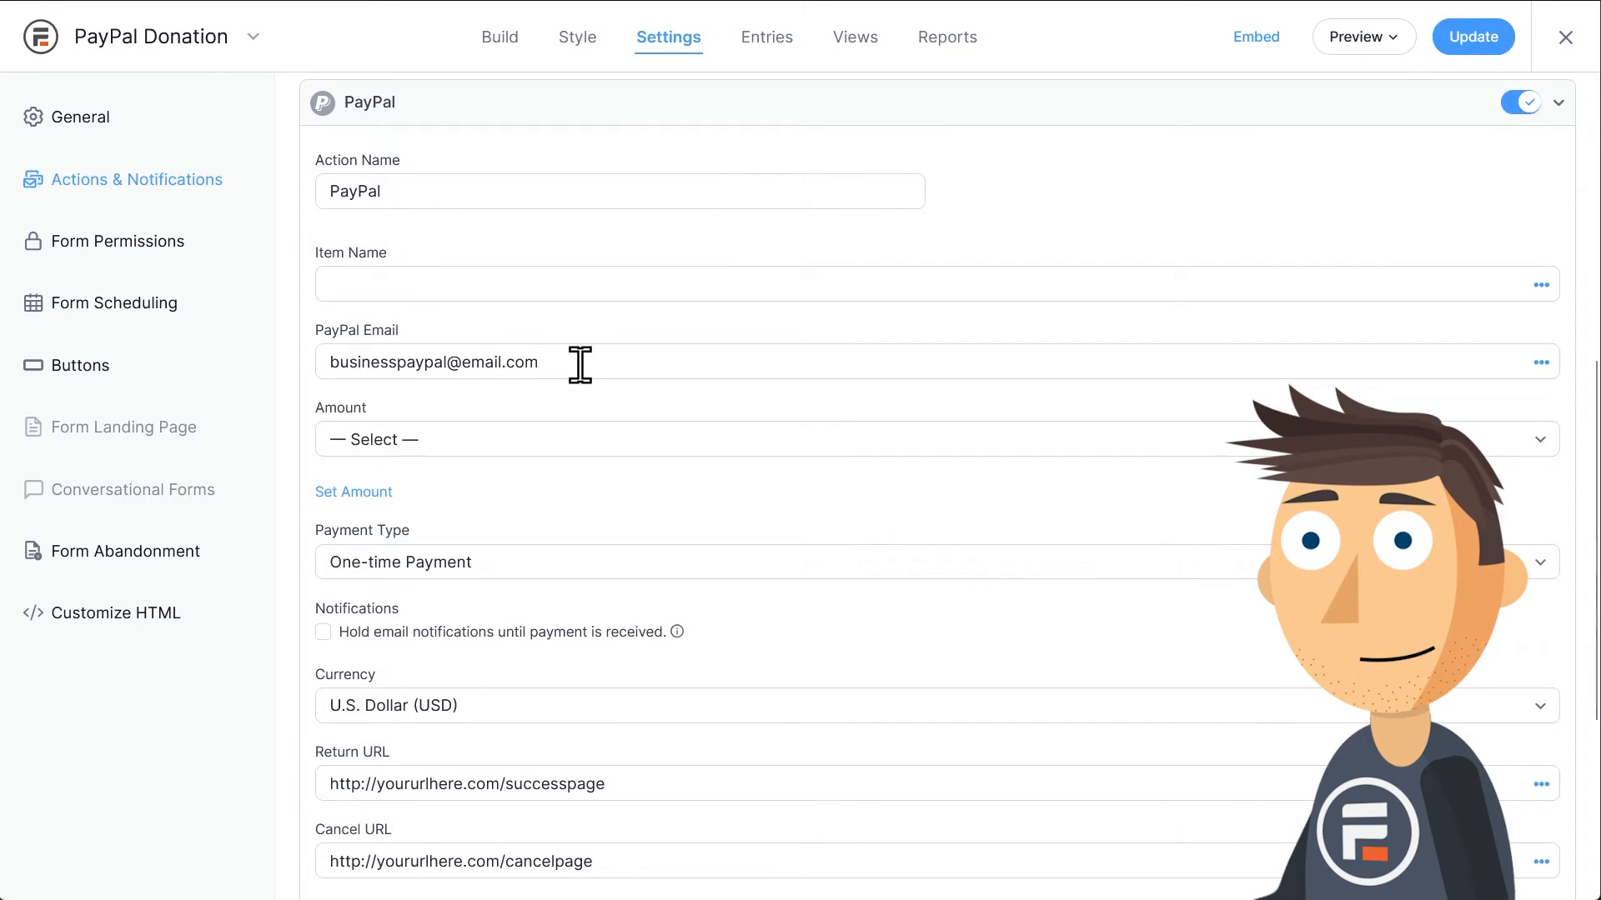
pyautogui.moveTo(641, 783)
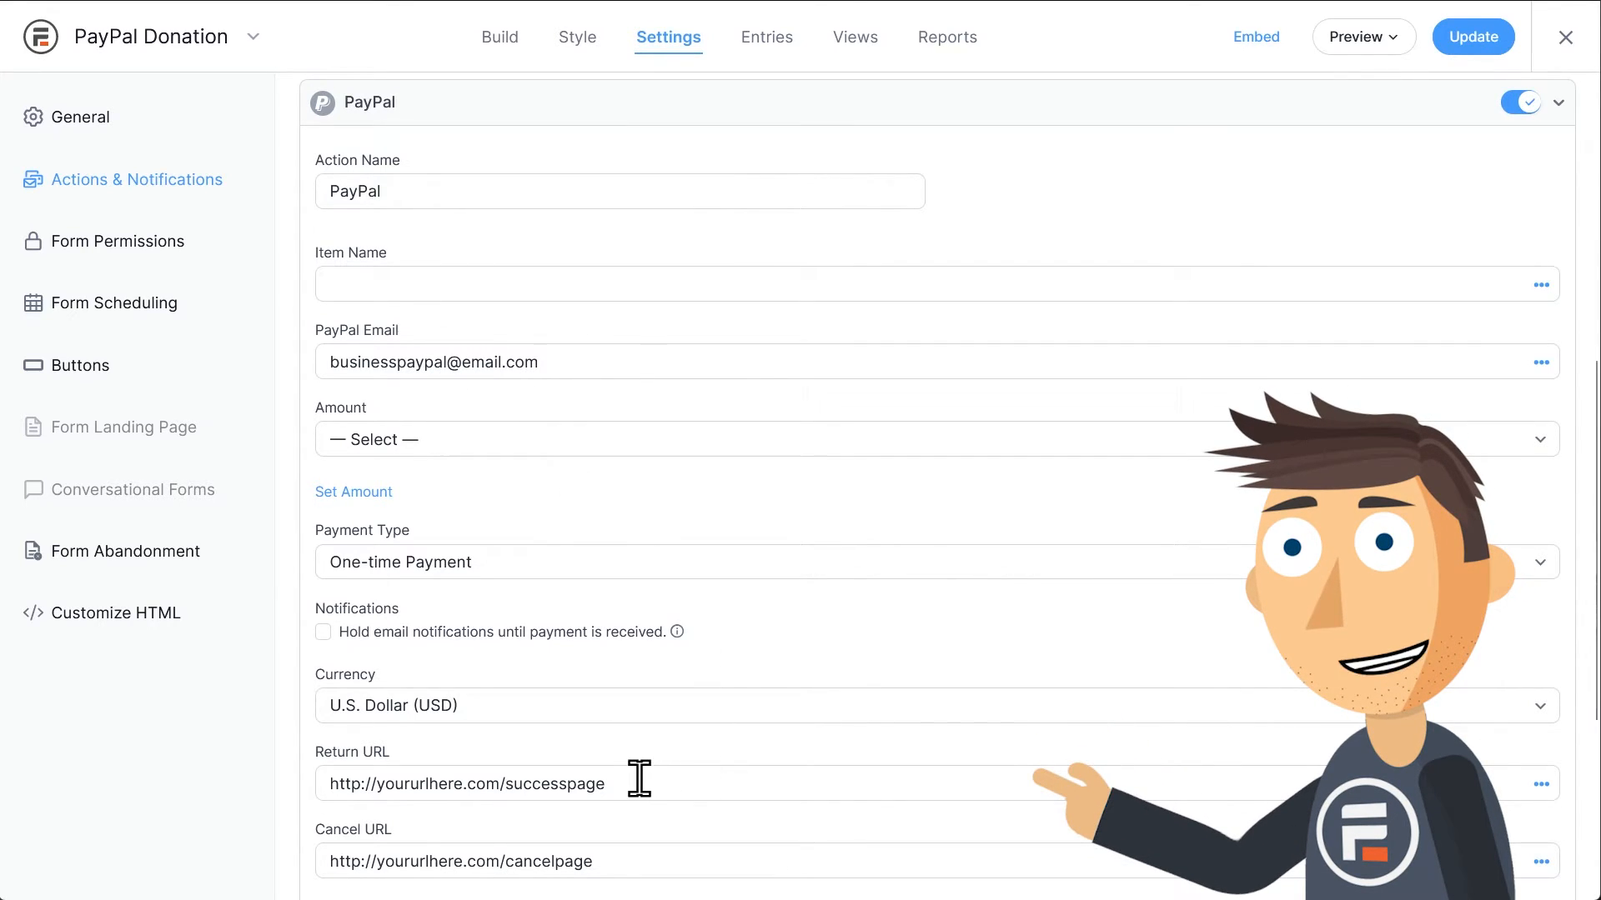
pyautogui.scroll(-3)
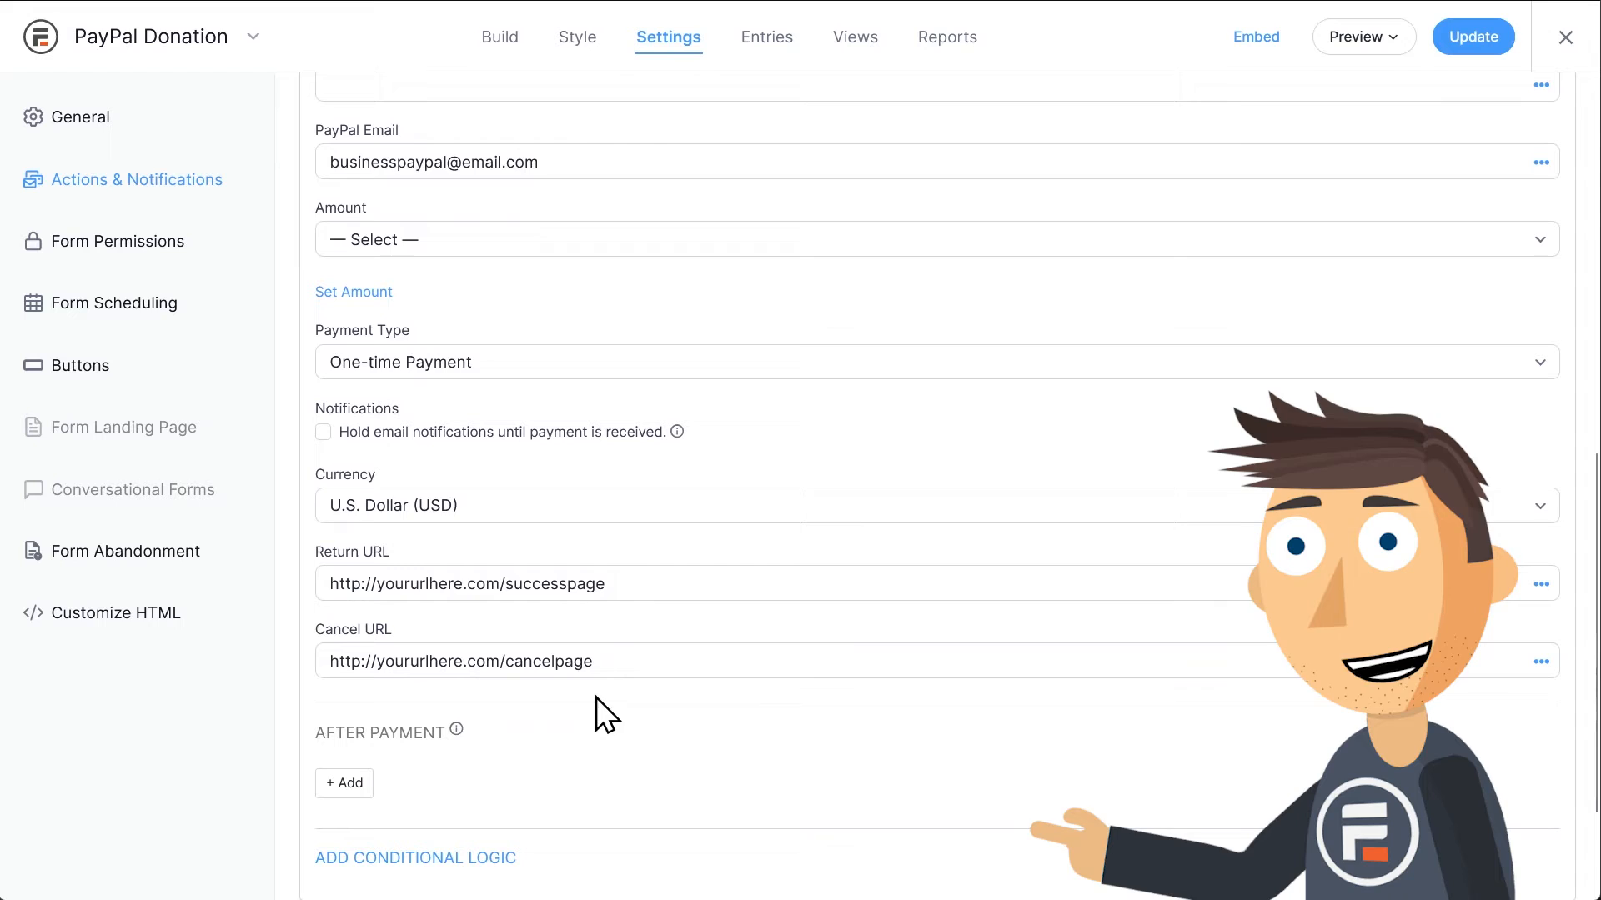
pyautogui.scroll(3)
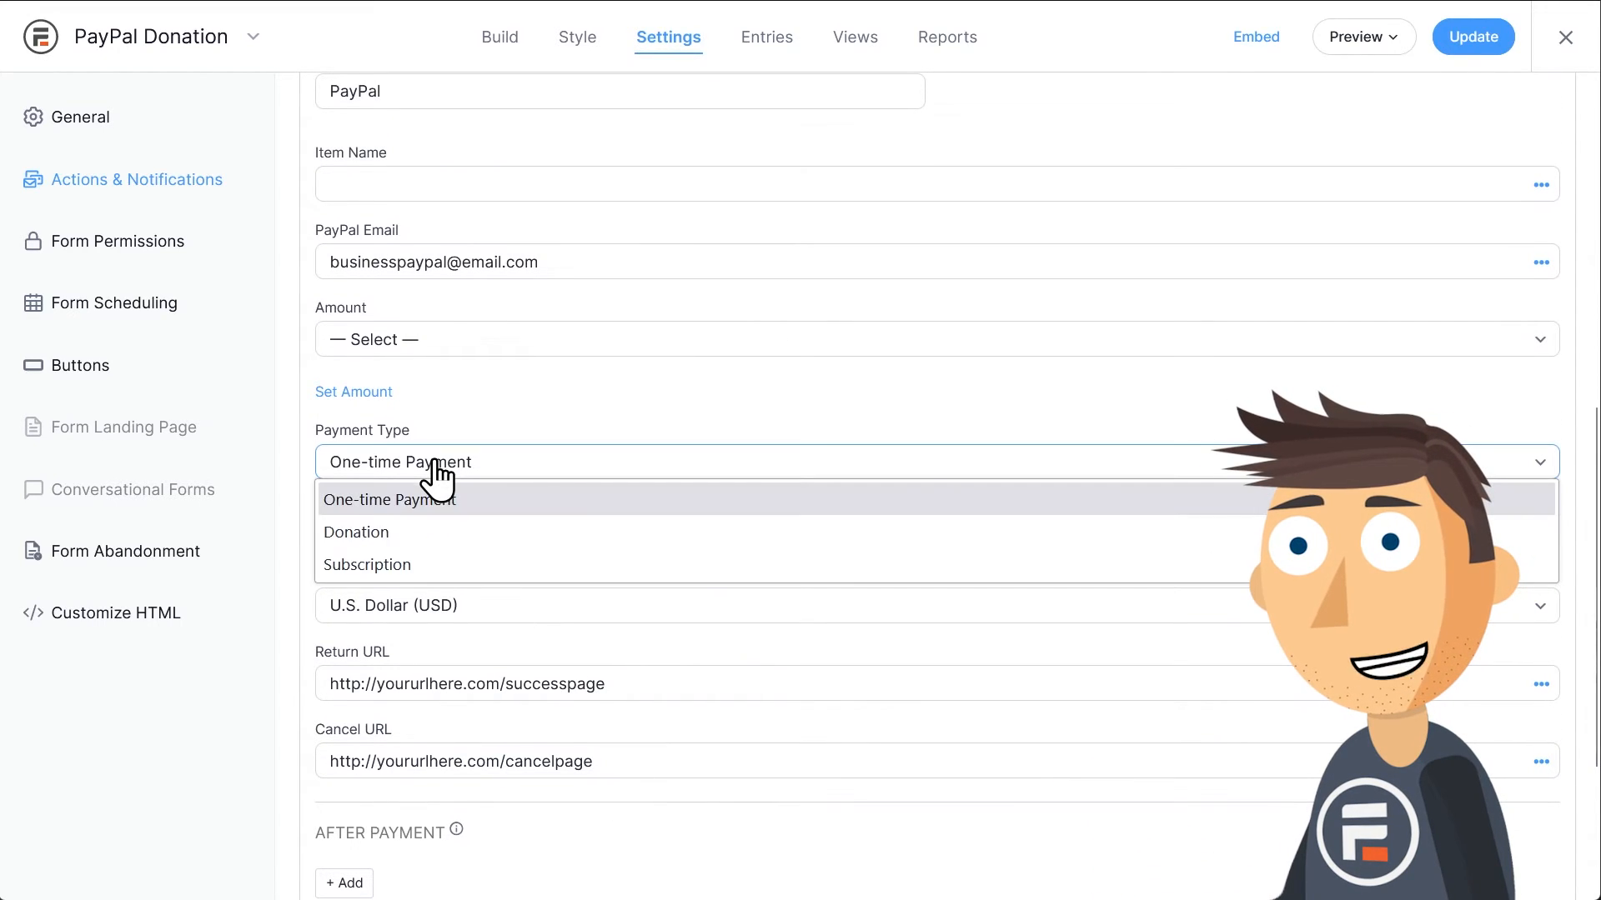
pyautogui.click(357, 532)
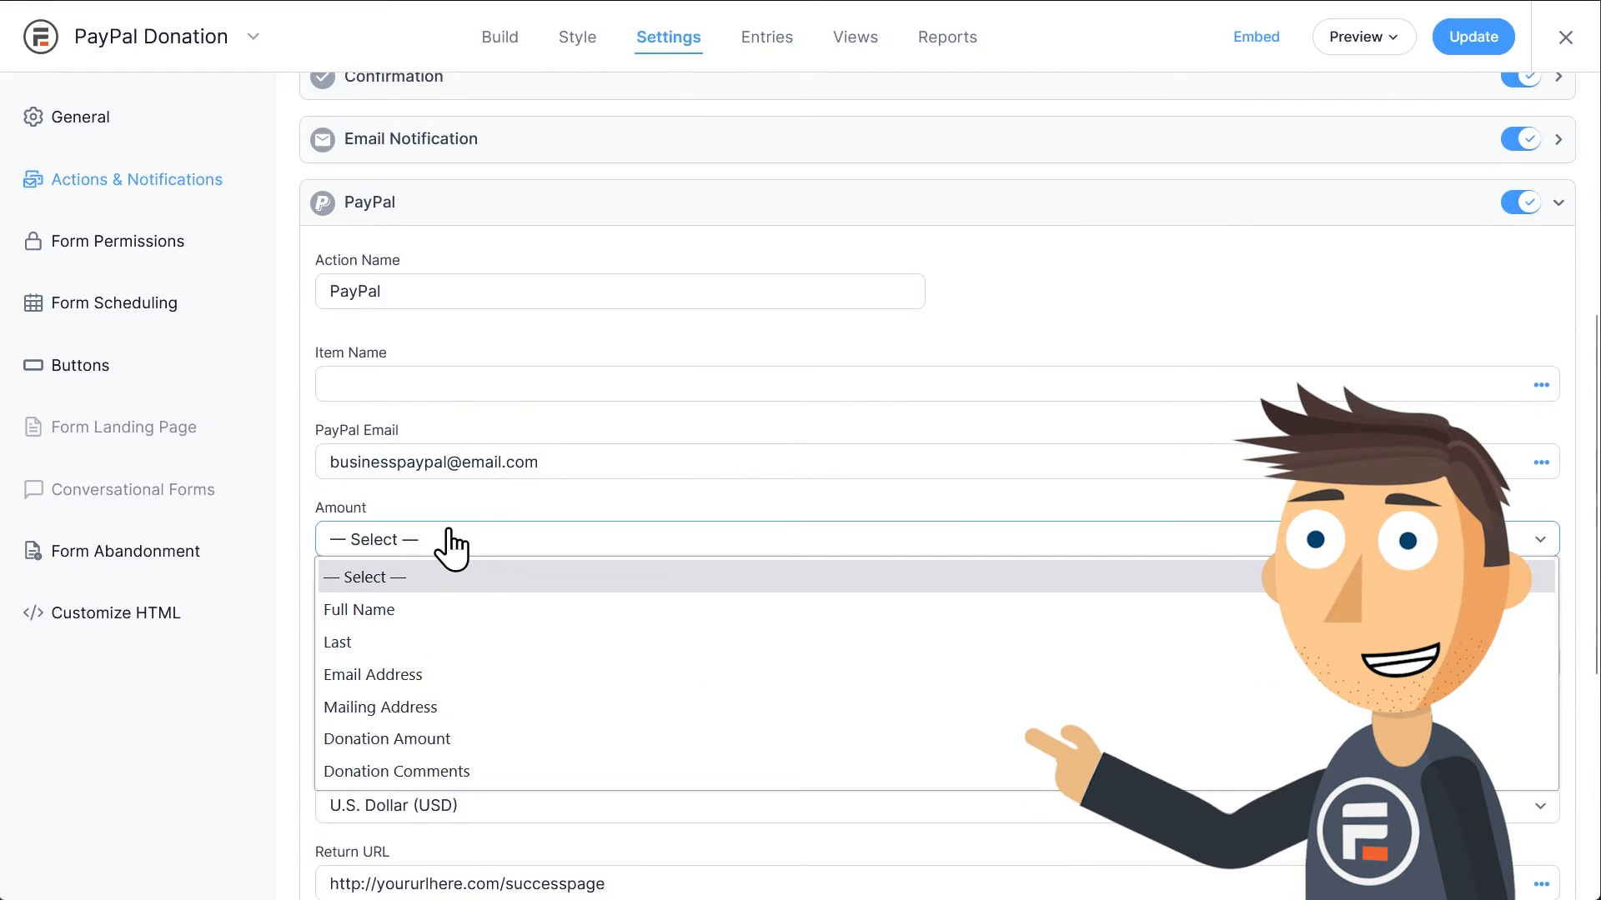
pyautogui.click(387, 738)
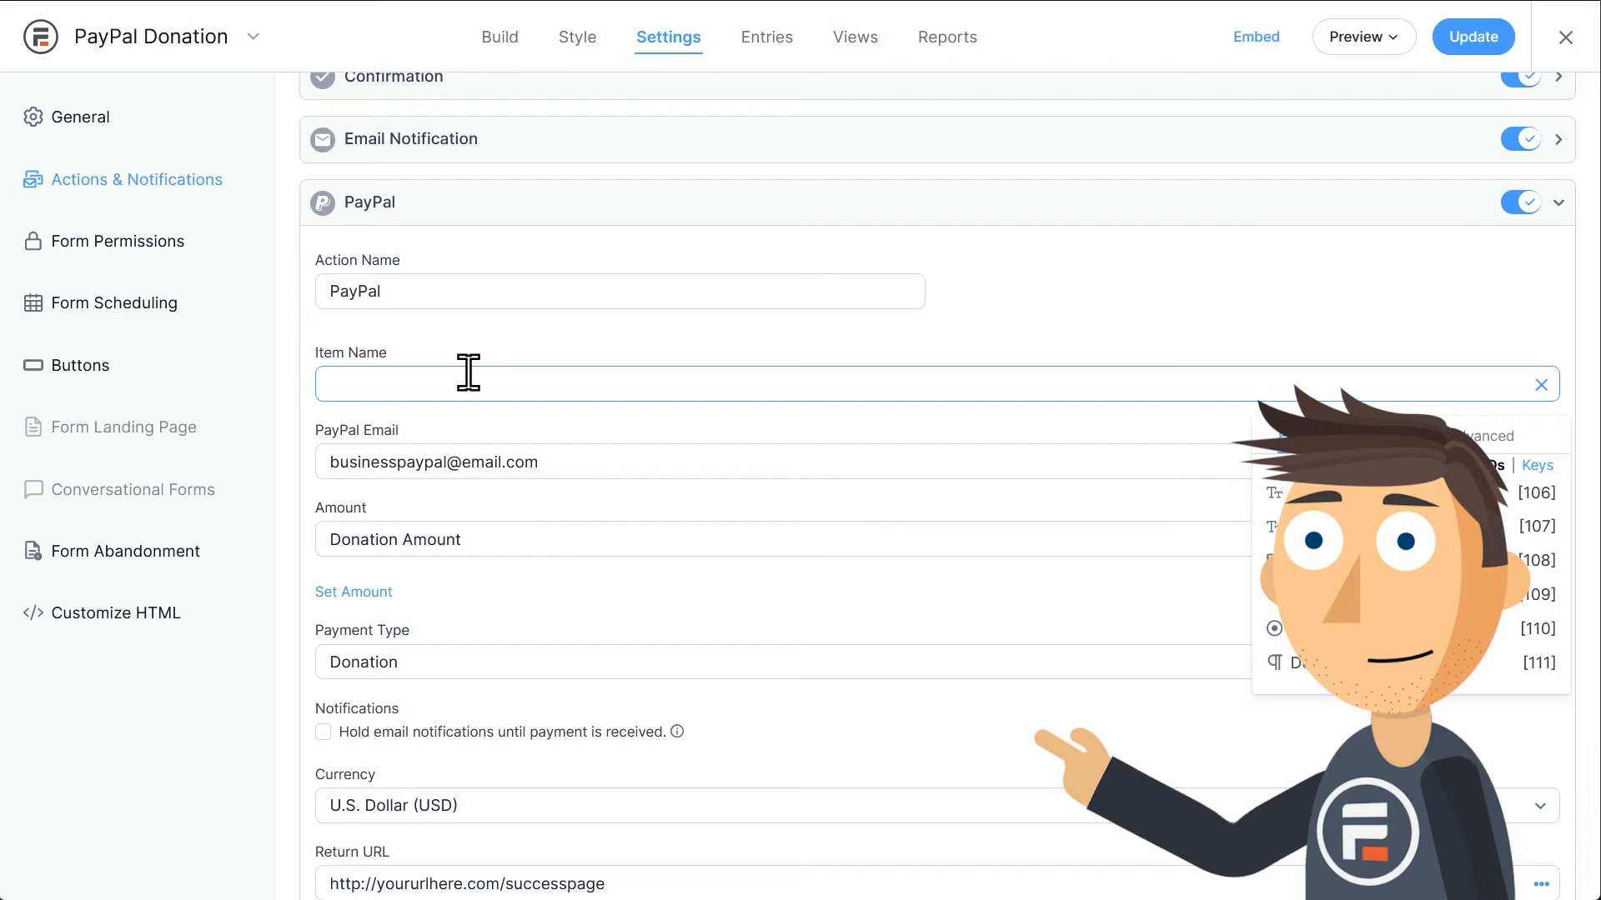
pyautogui.write('Donation')
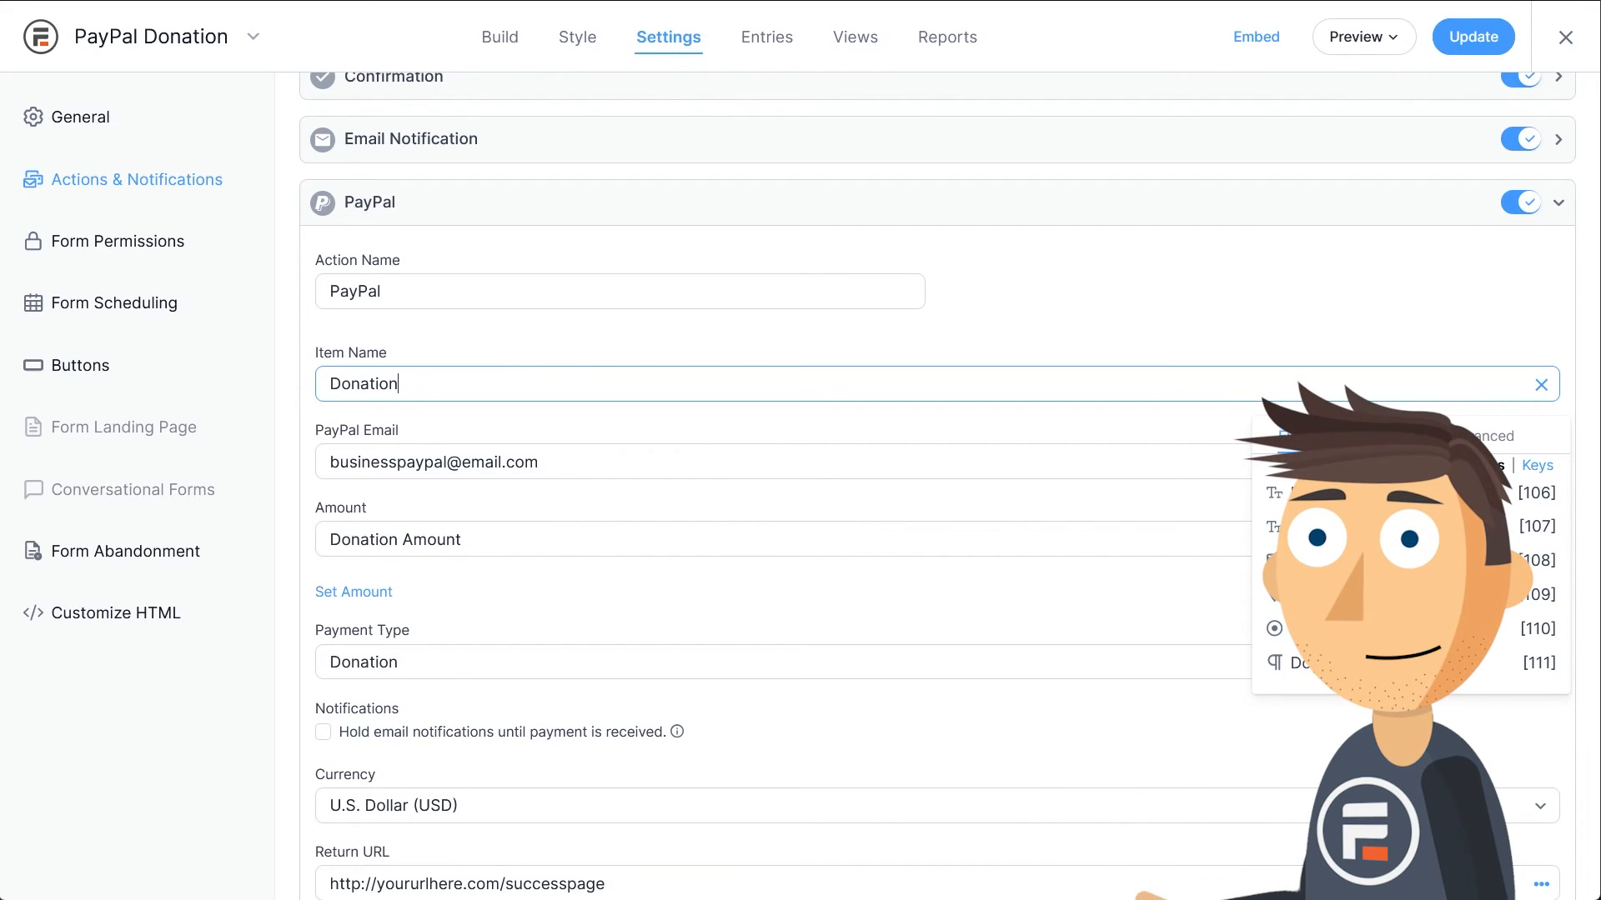
pyautogui.moveTo(521, 336)
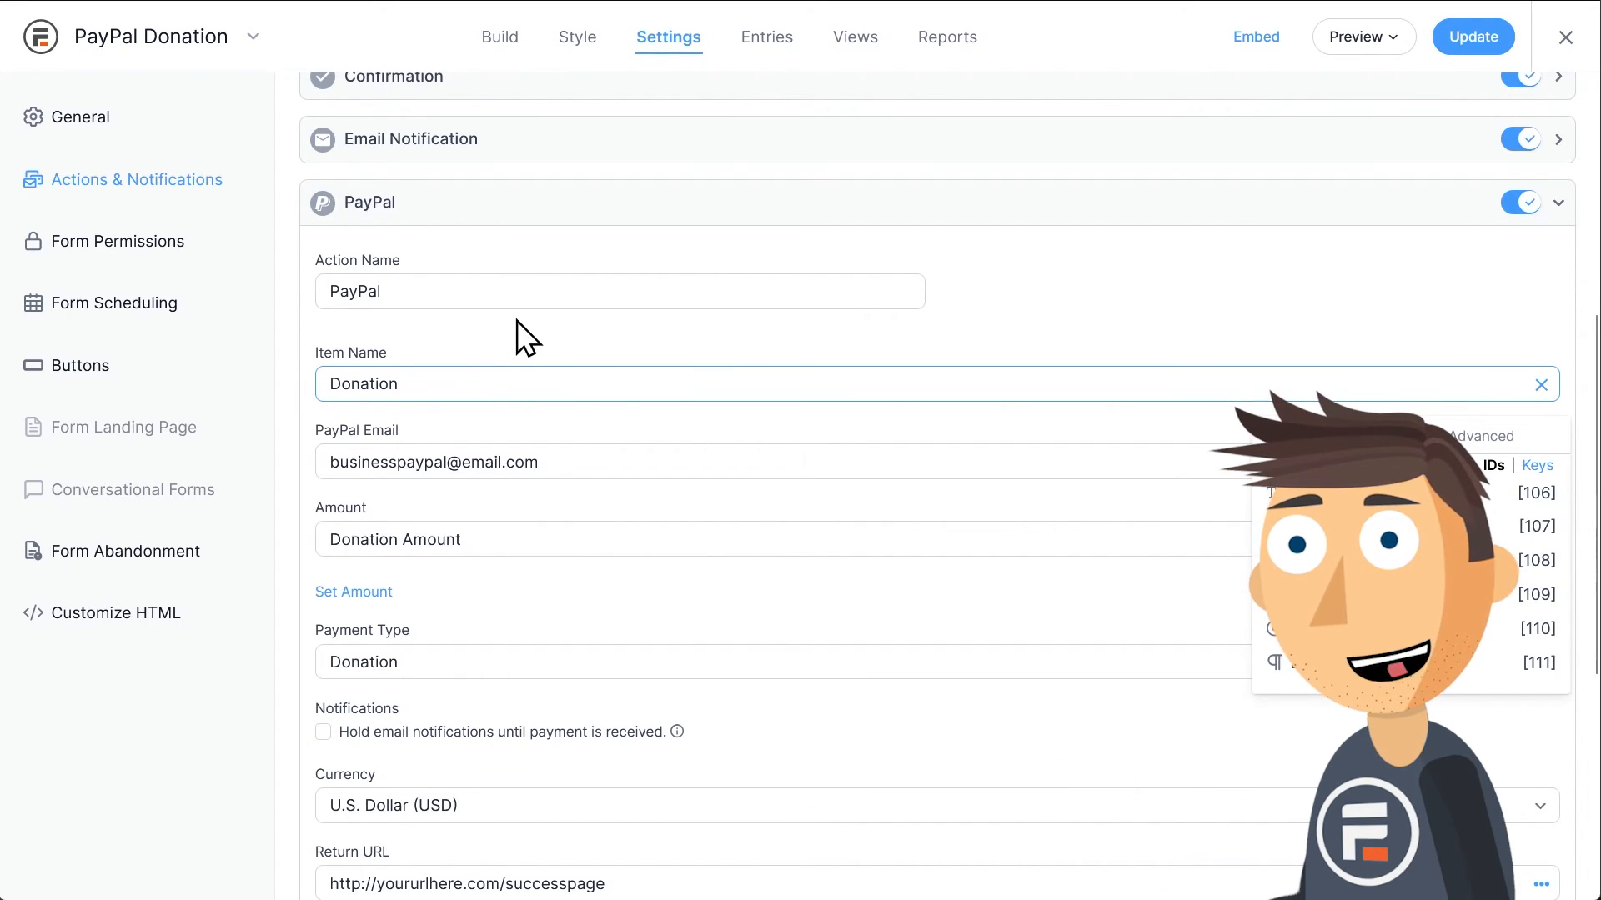
pyautogui.click(1472, 36)
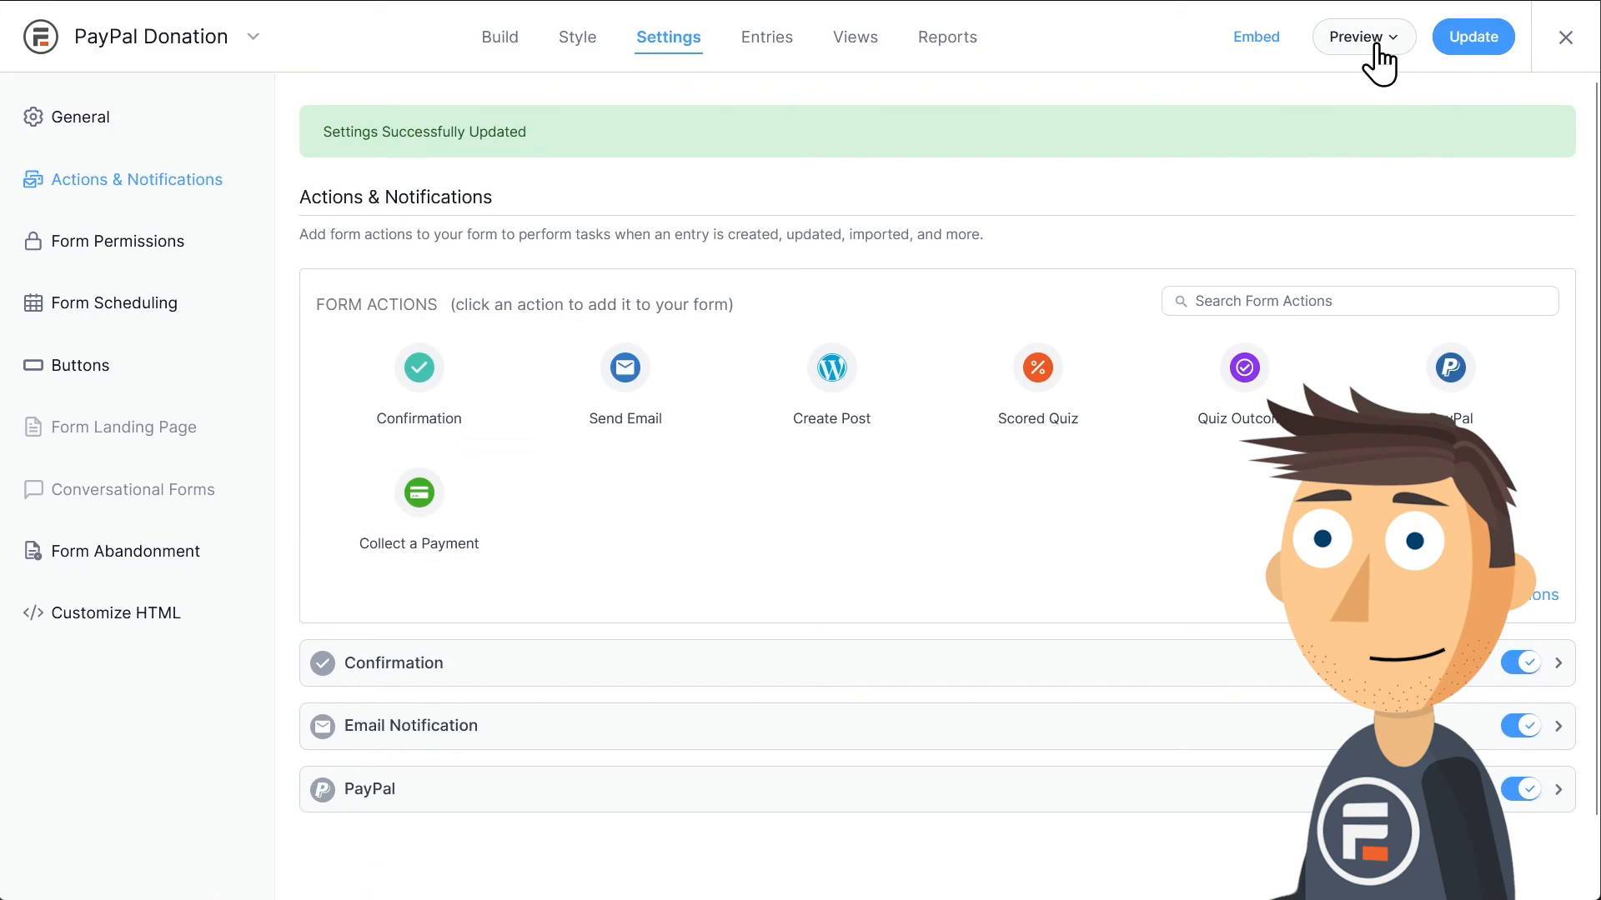
# Preview the form, choose $100.00 and donate to reach PayPal's $100 USD page.
pyautogui.click(1356, 37)
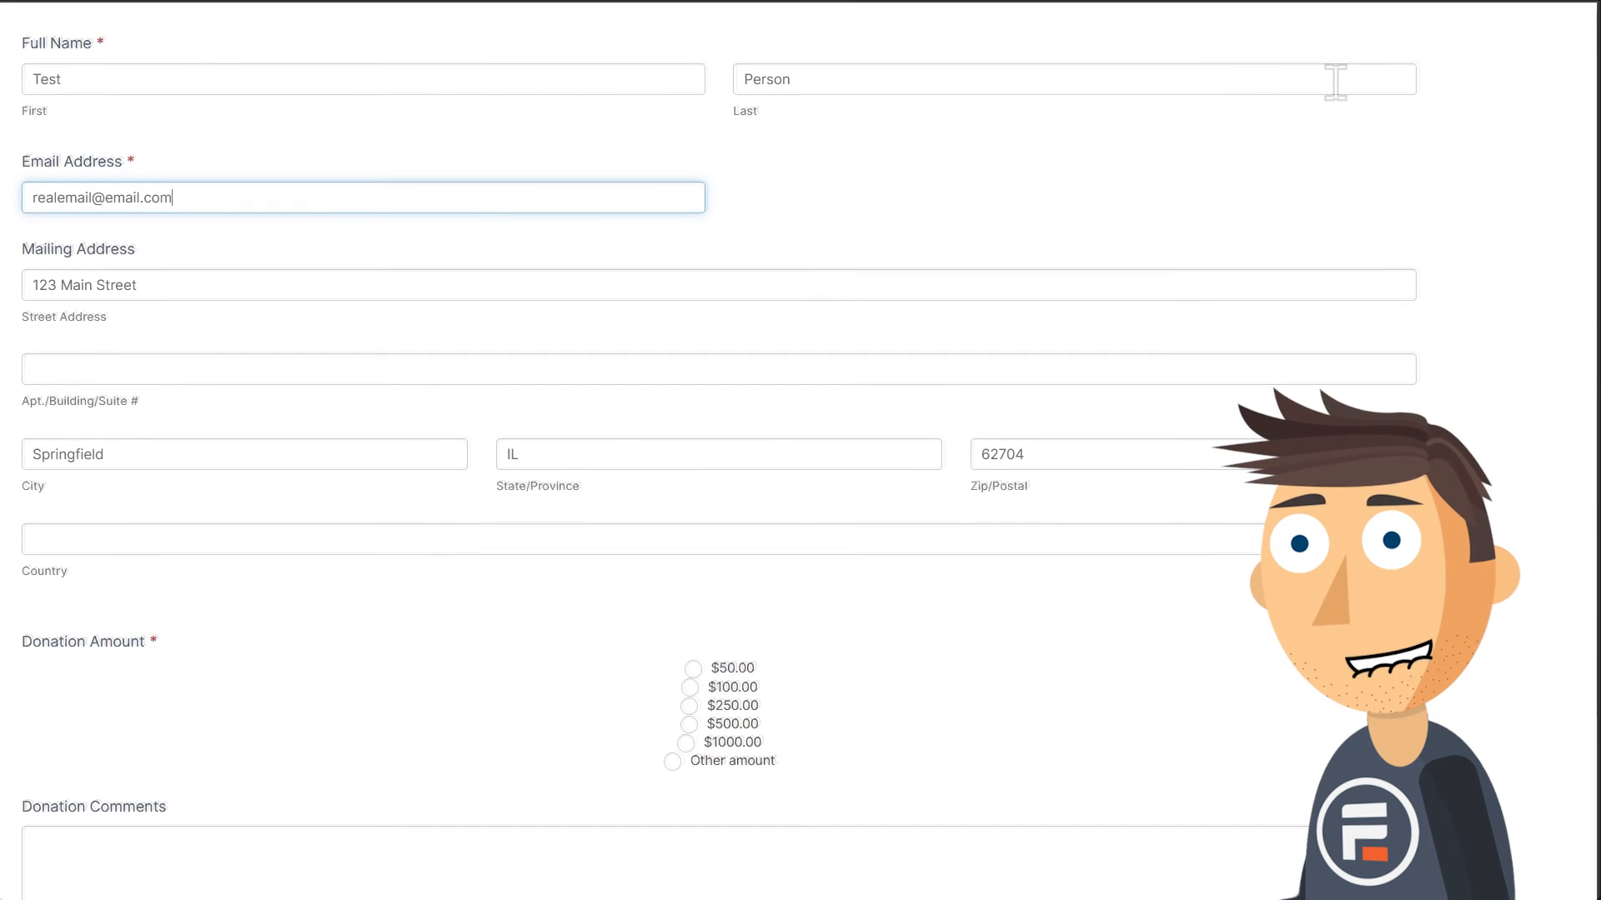
pyautogui.click(690, 482)
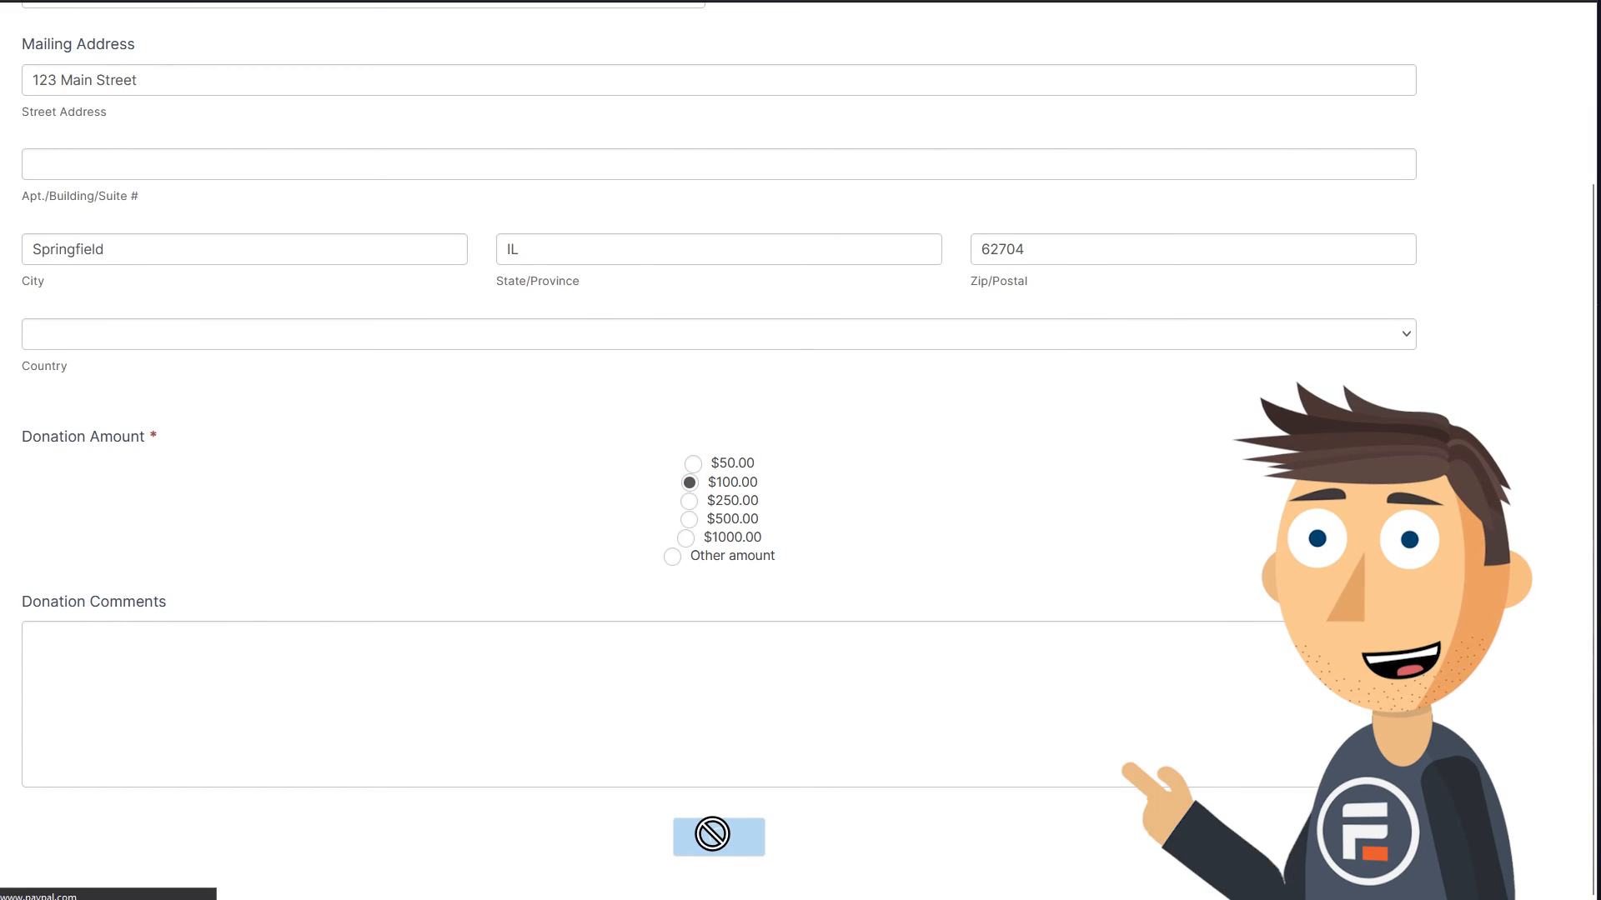
pyautogui.click(717, 835)
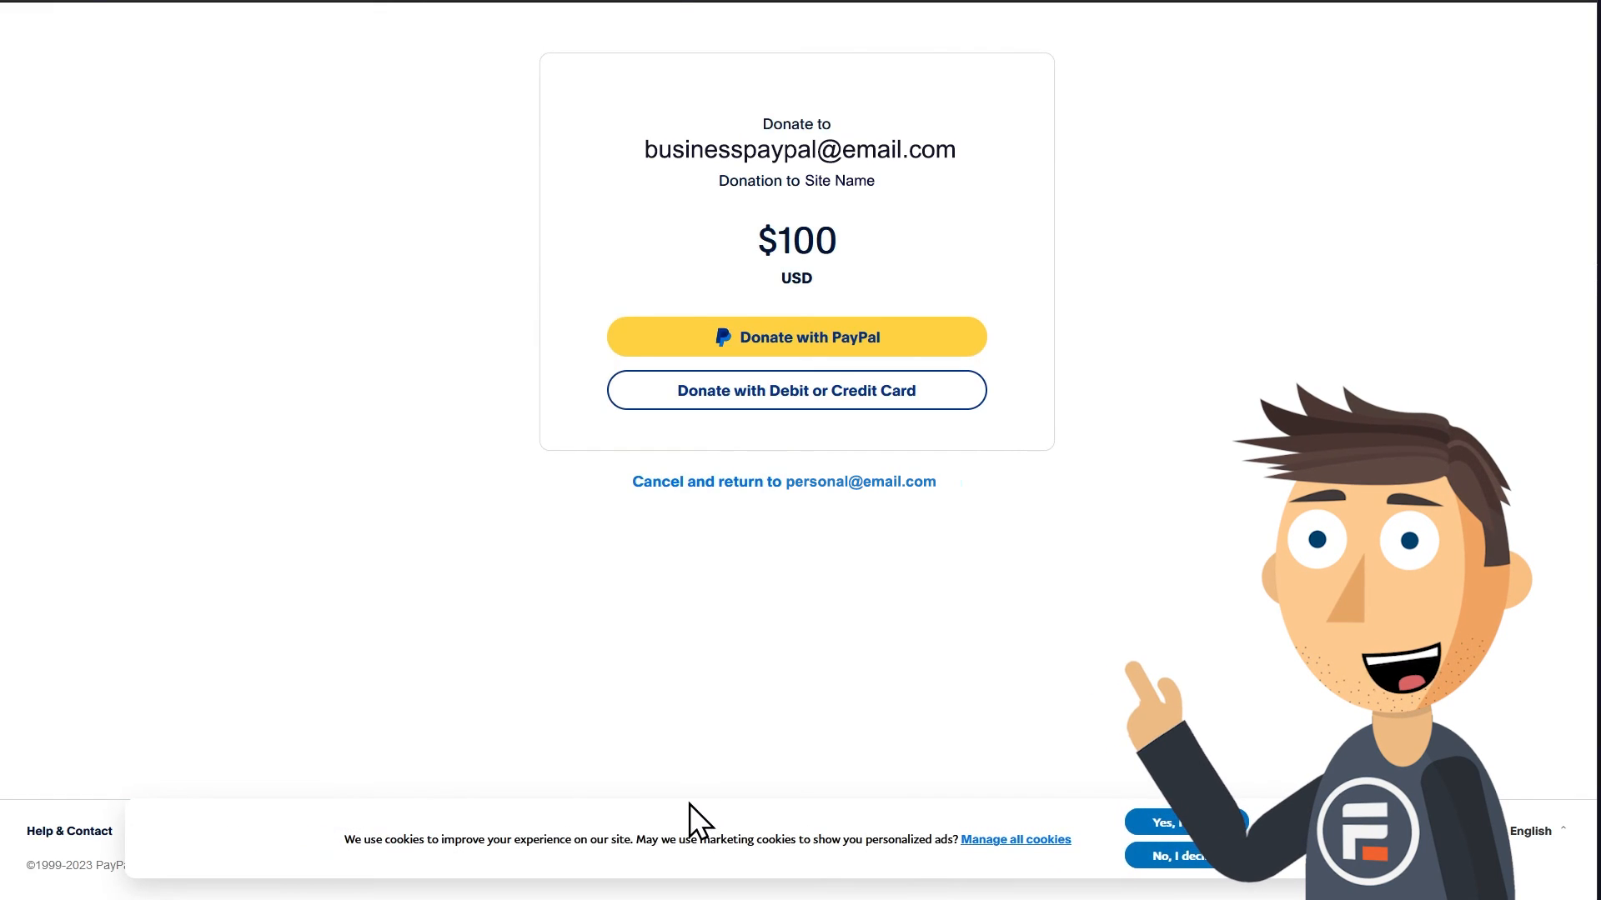